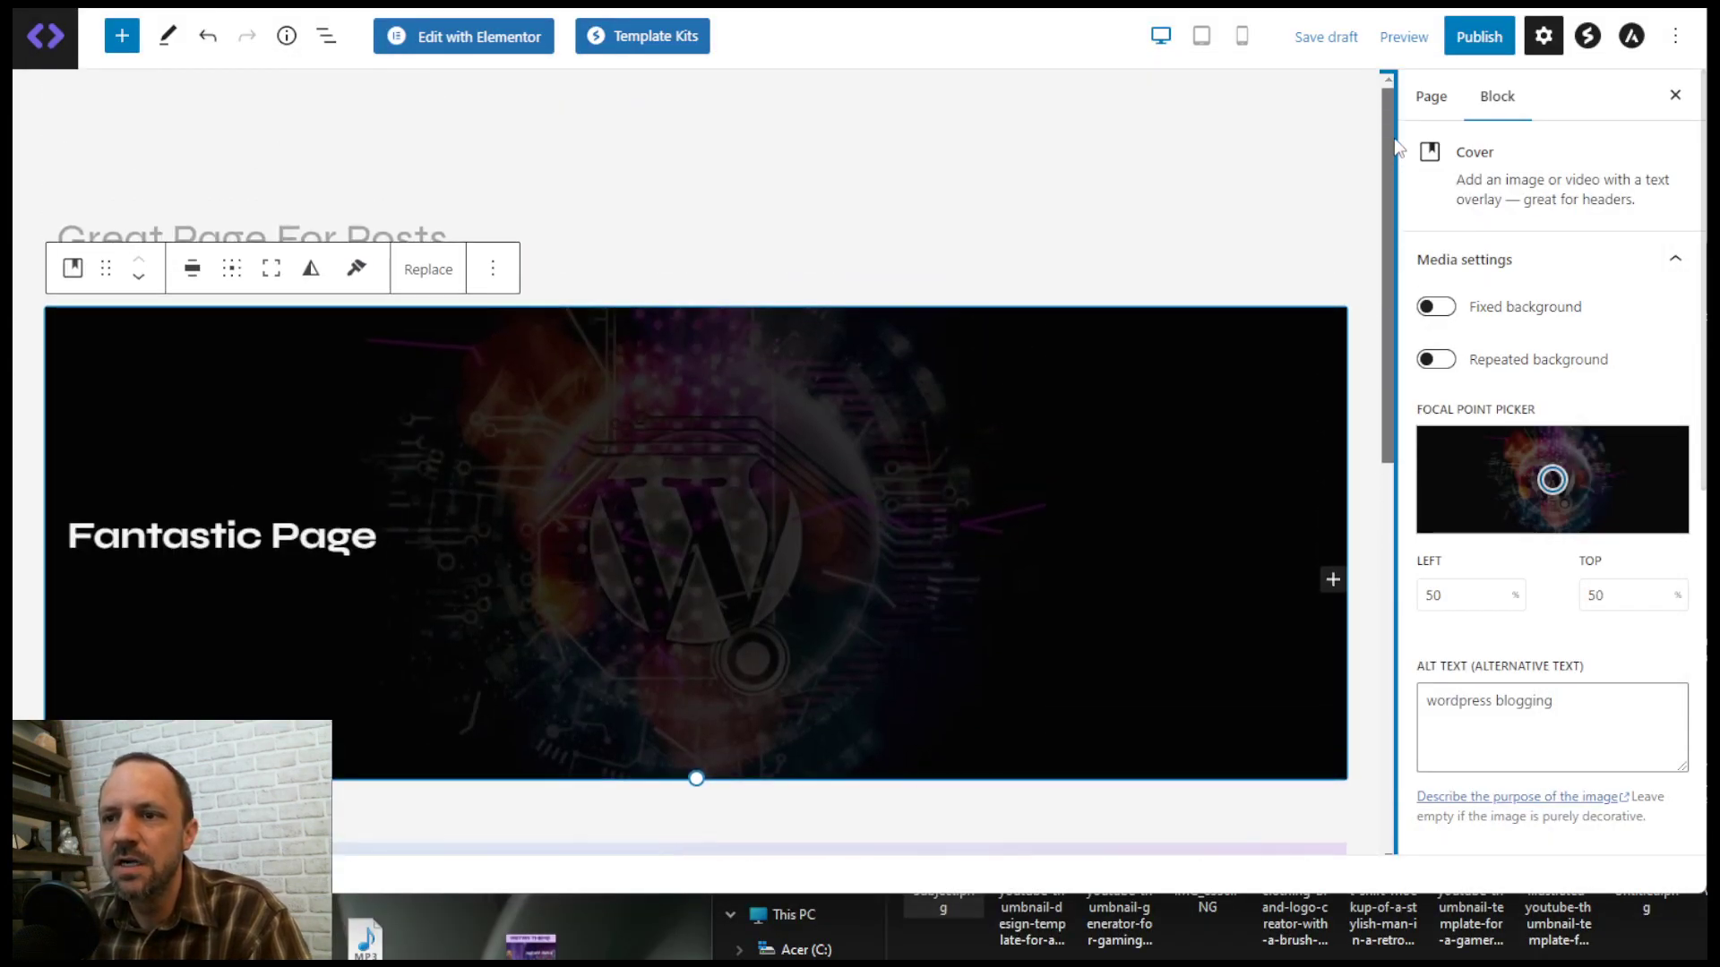
- Insert a Query Loop block right after the two-image Container using List View
scroll(down, 3)
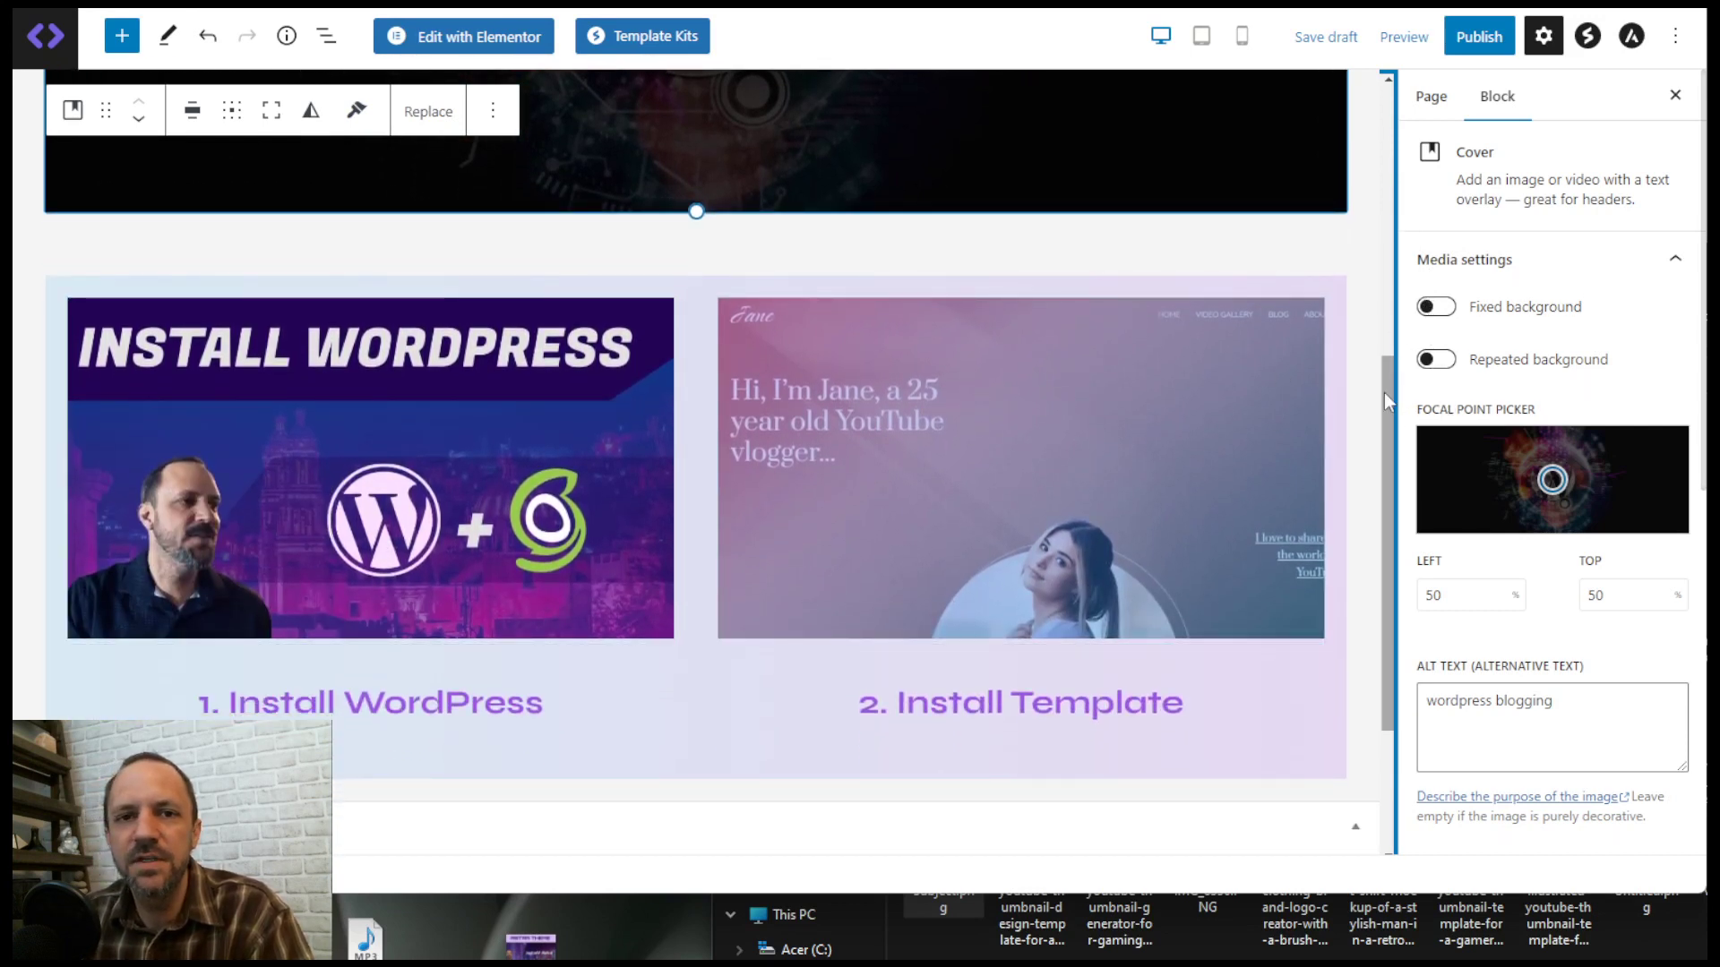
scroll(down, 3)
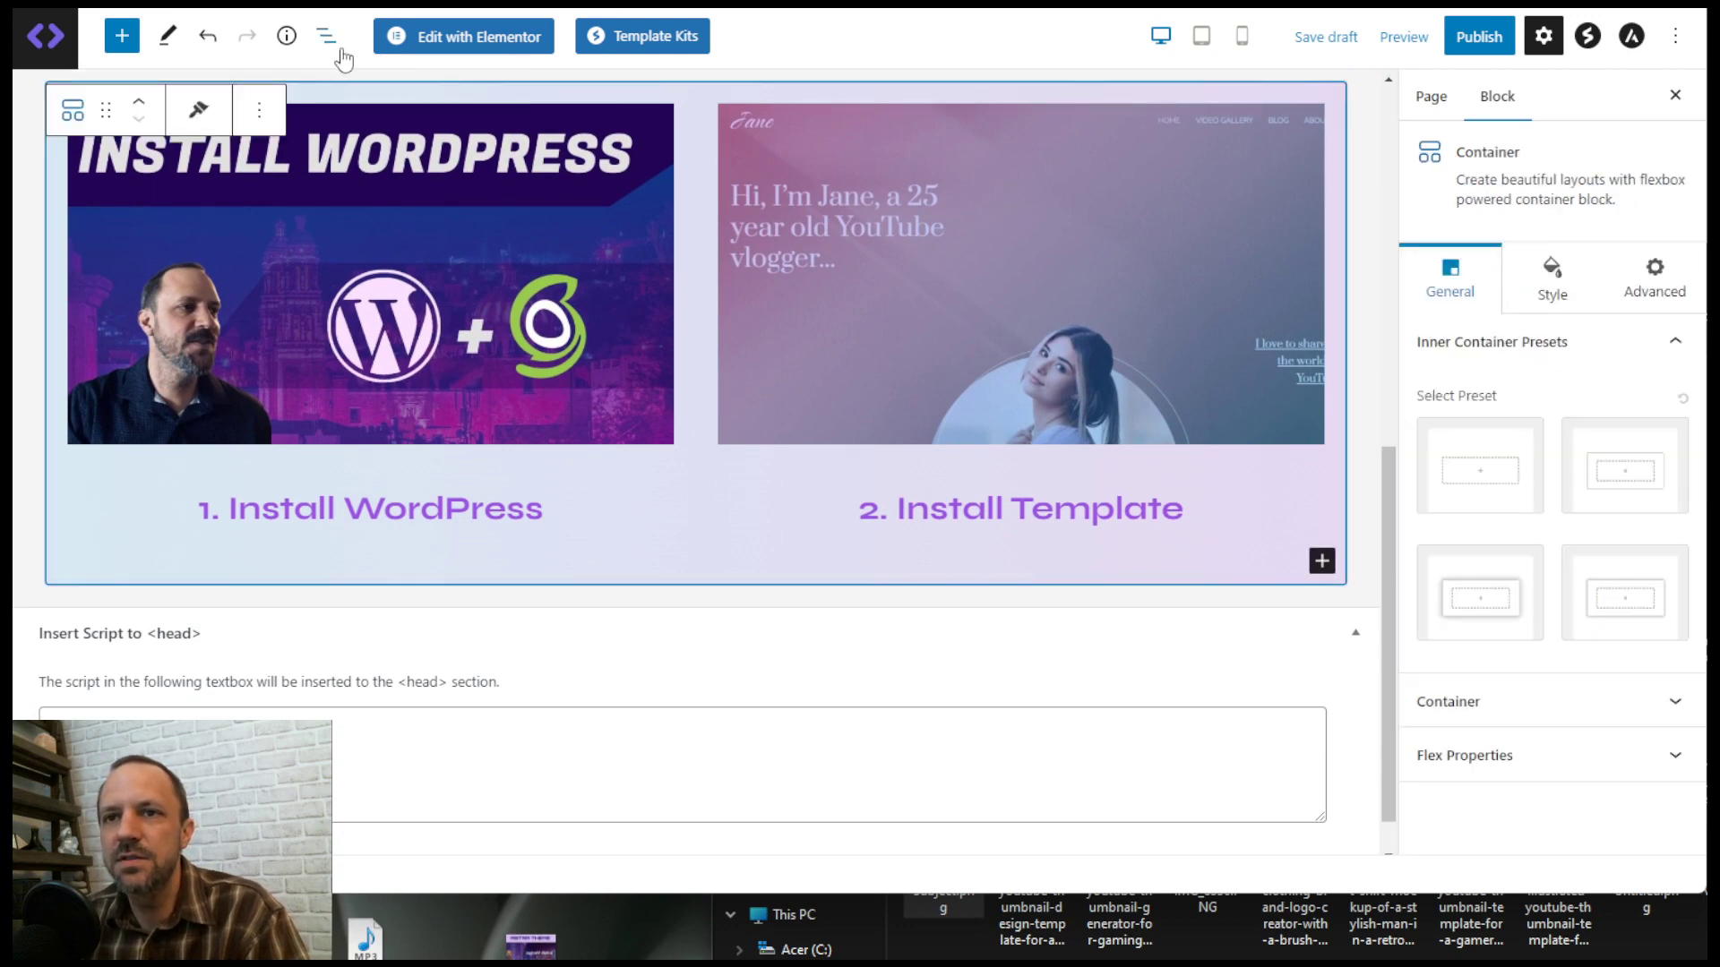
click(325, 35)
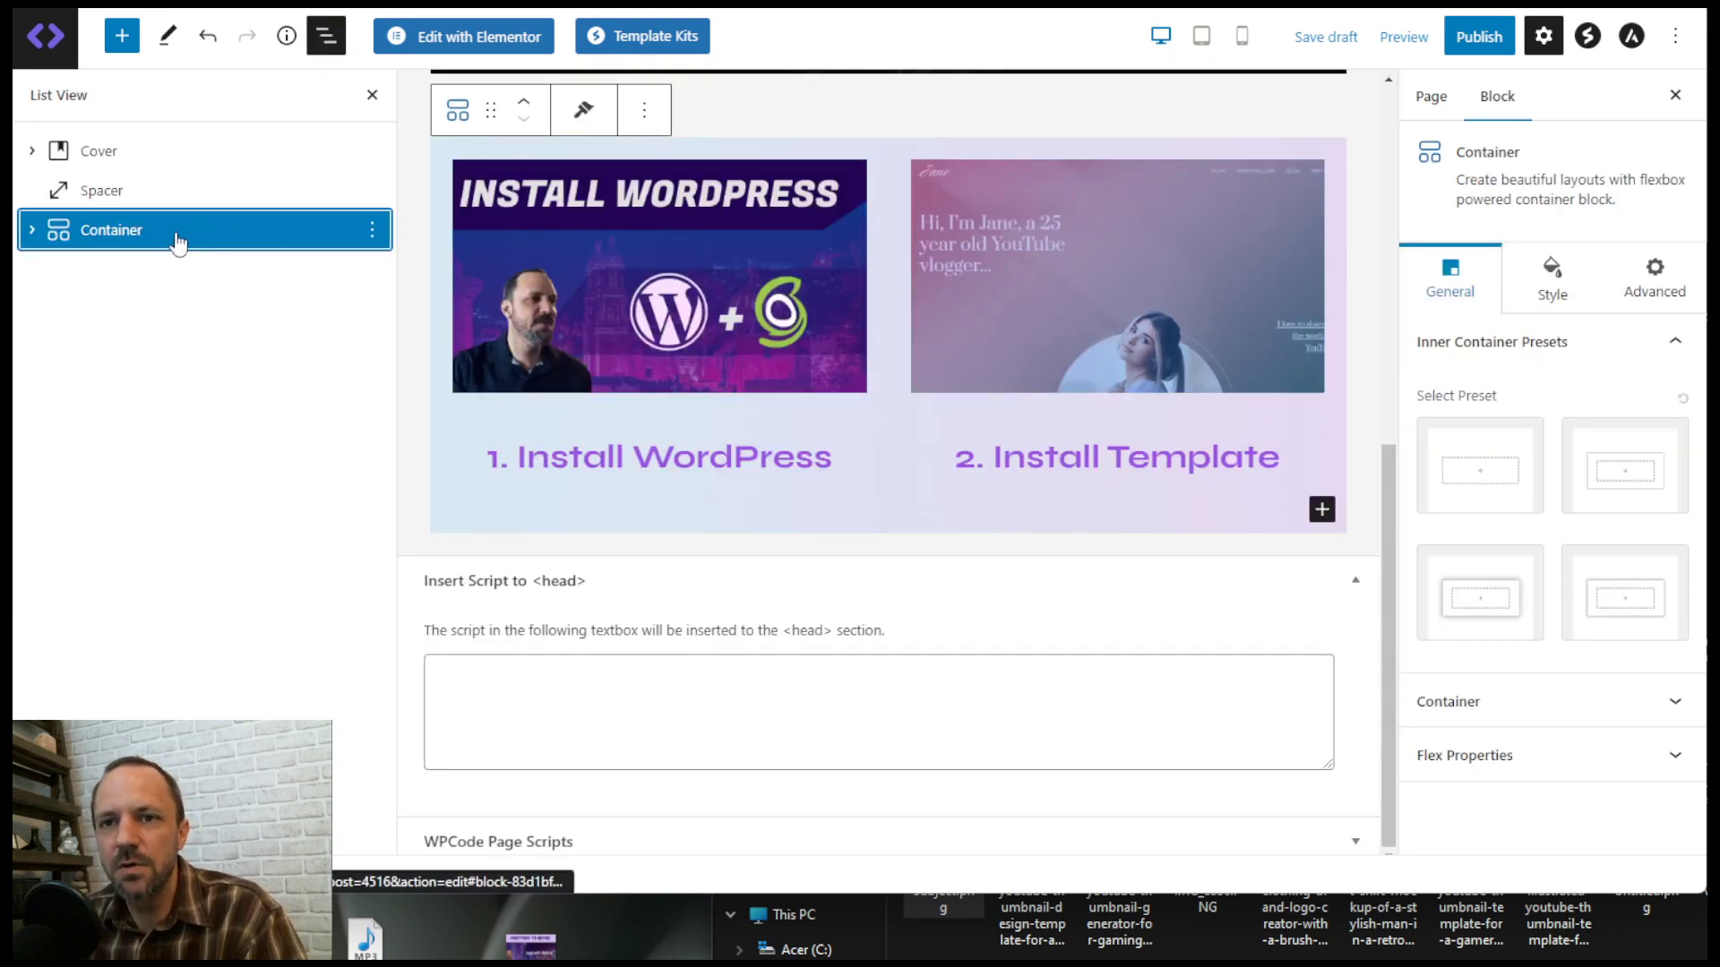
click(644, 109)
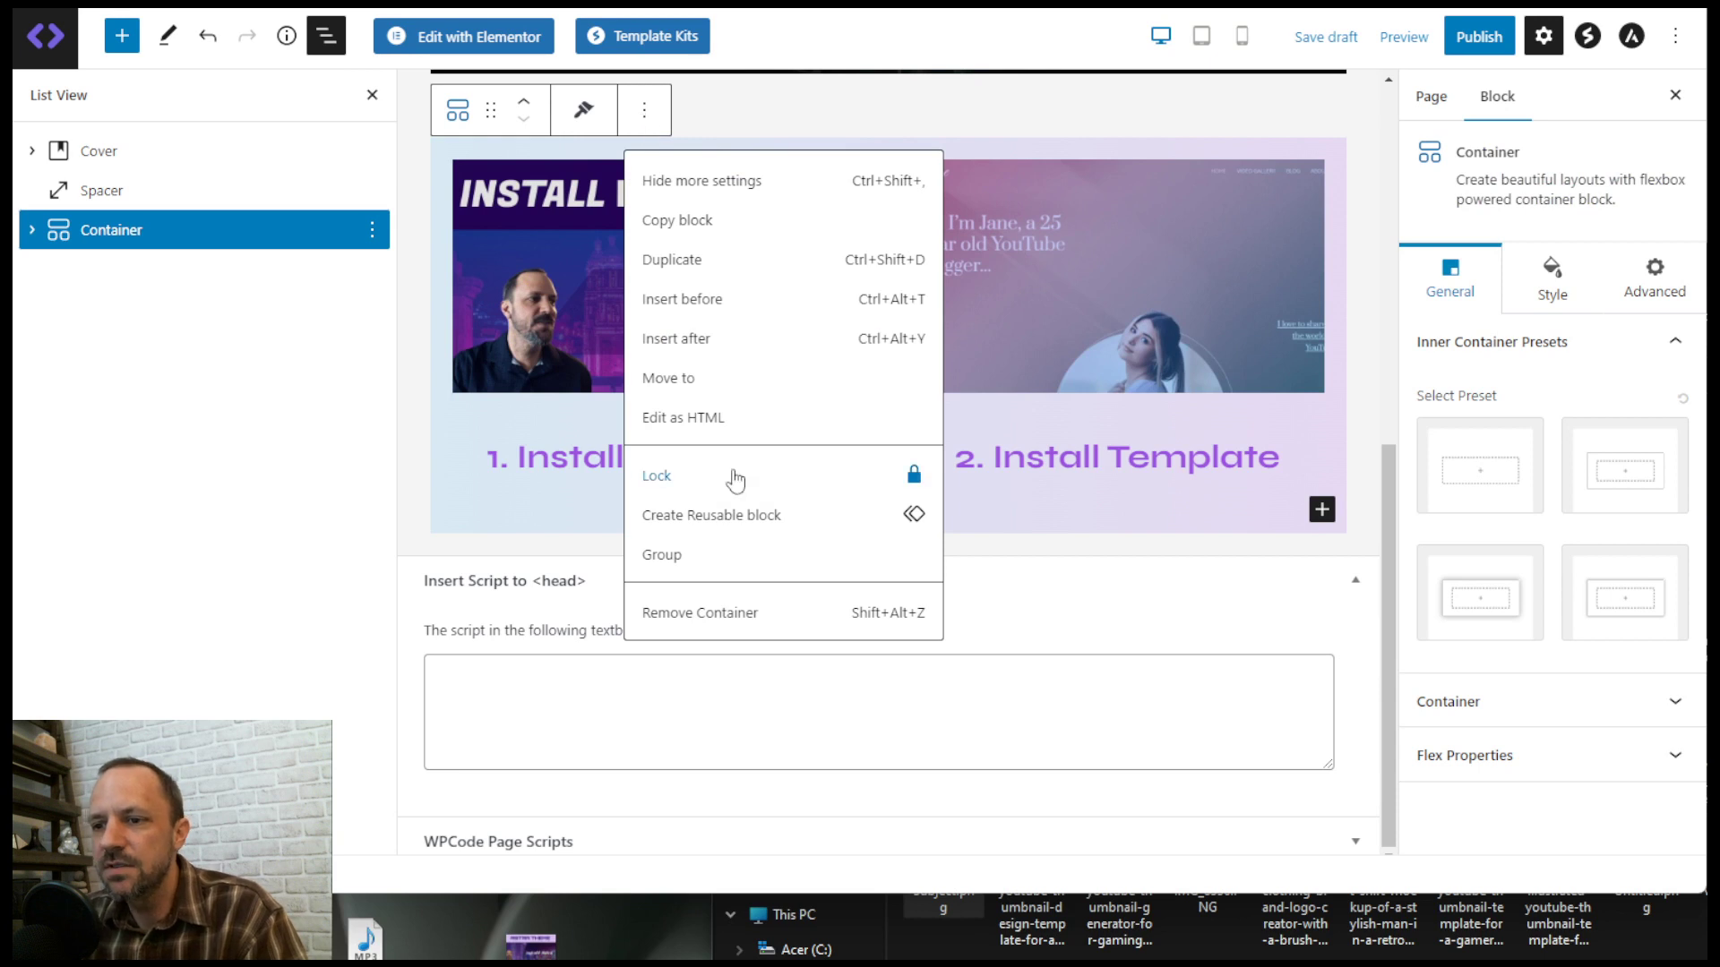
mouse_move(694, 340)
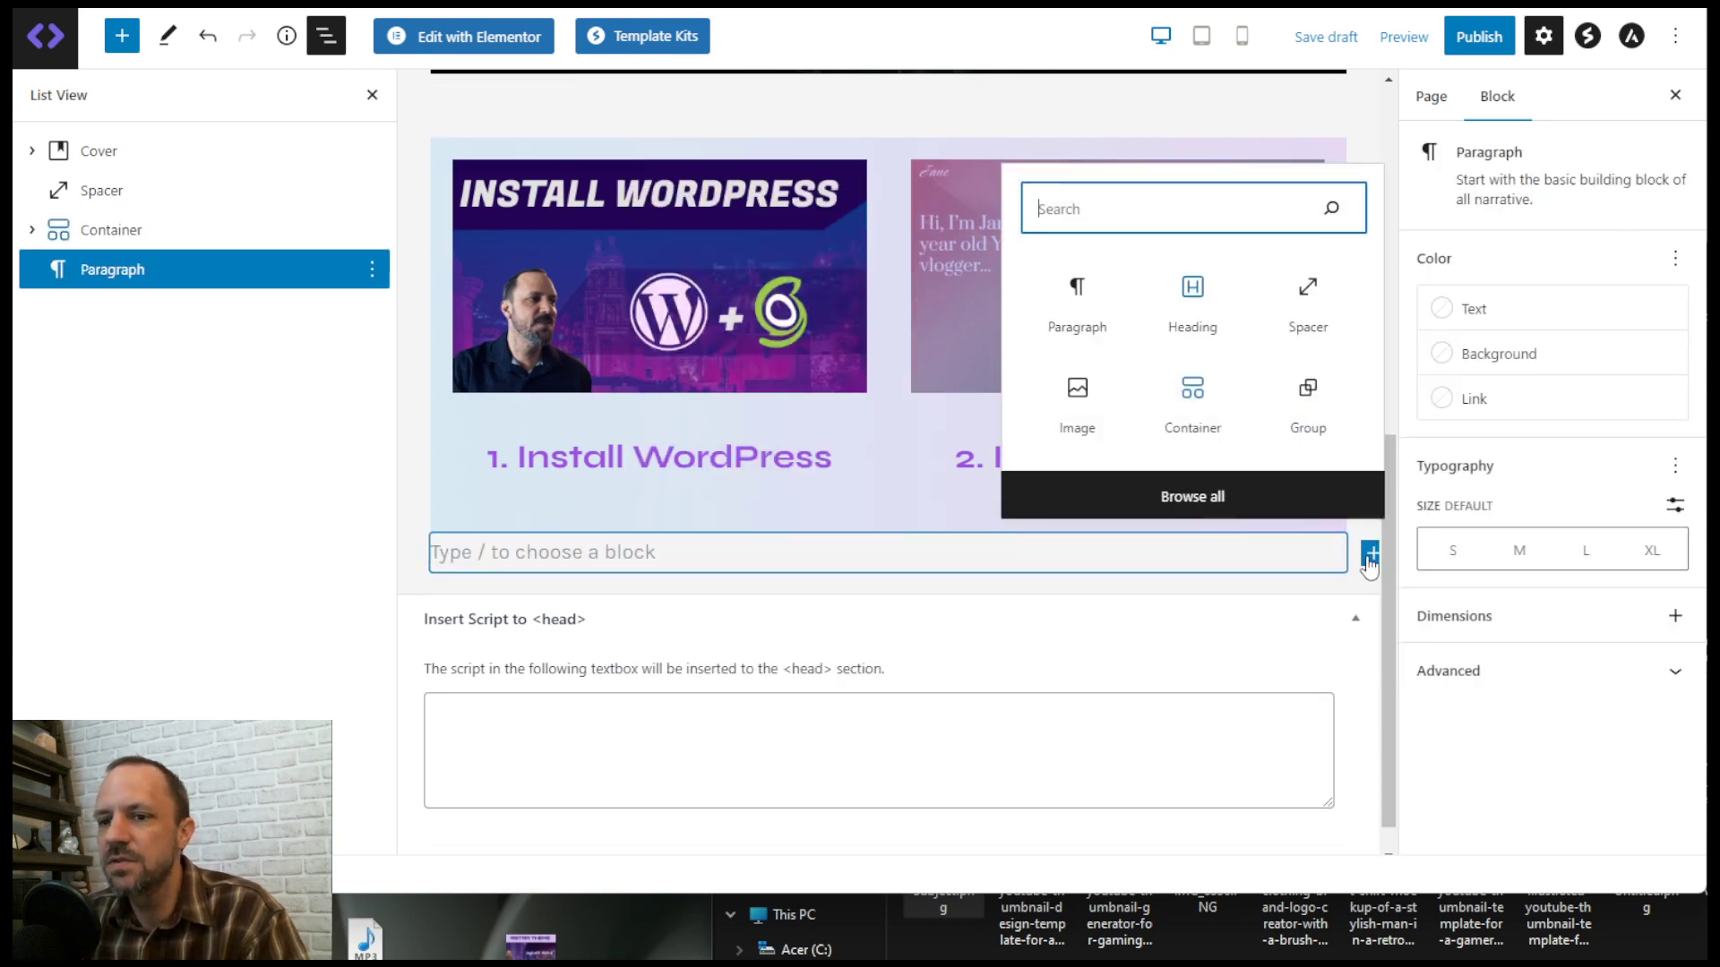
text(q)
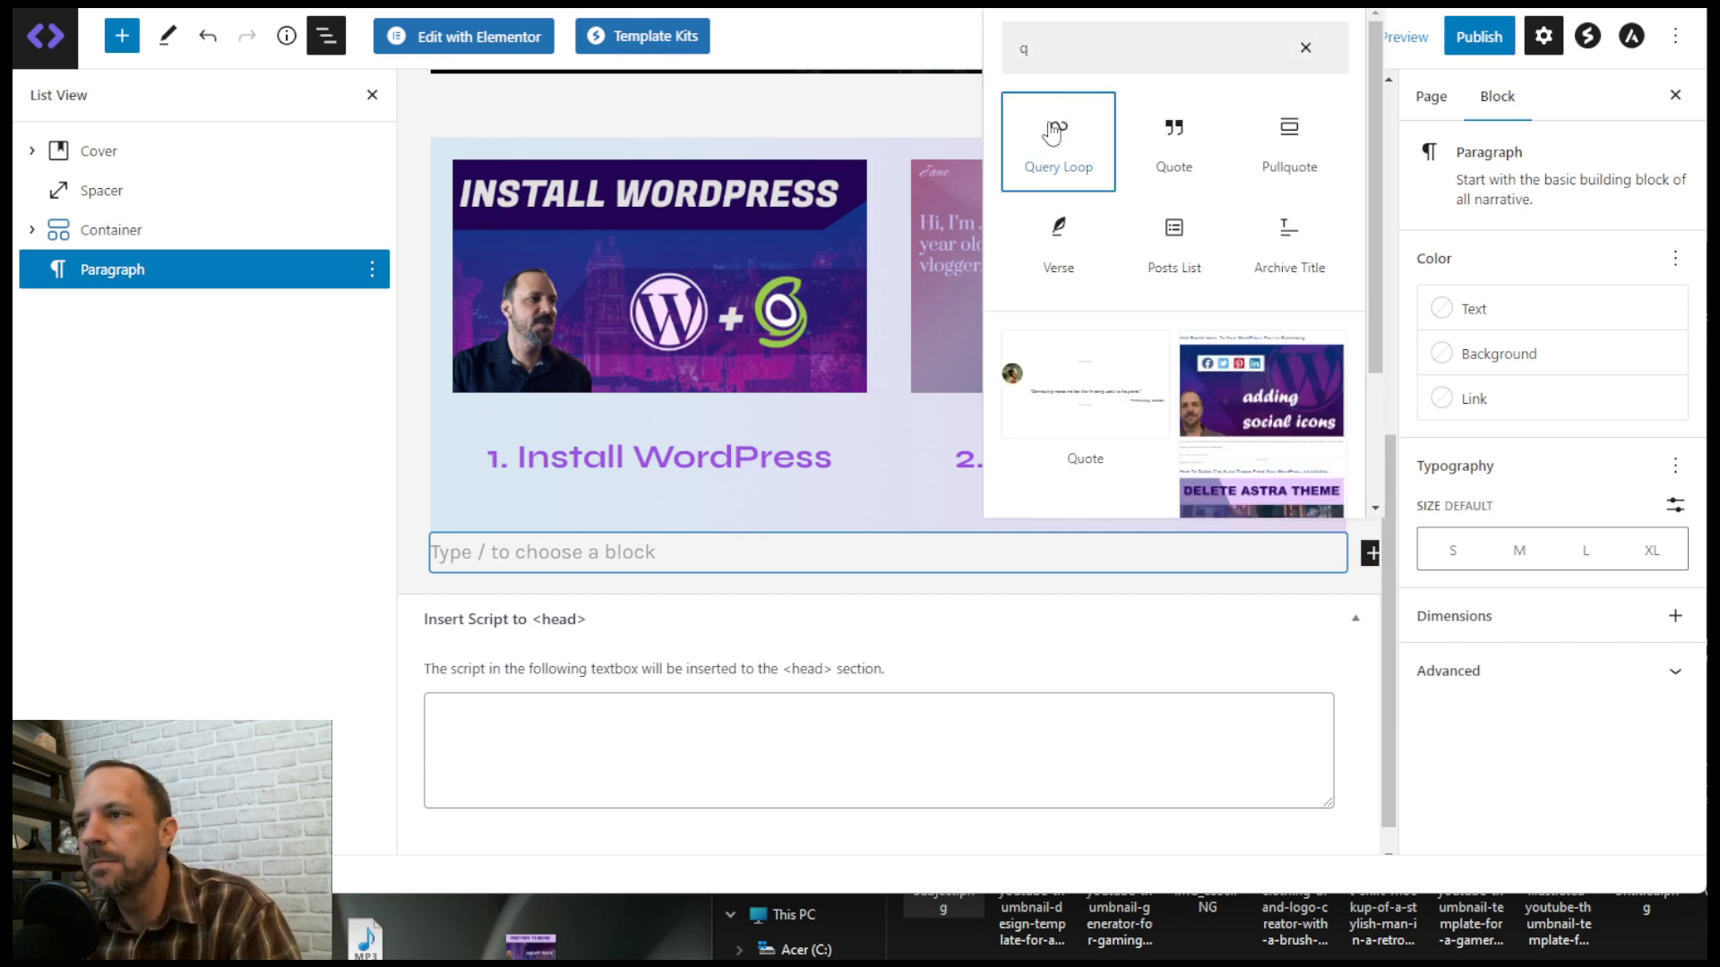
click(1055, 140)
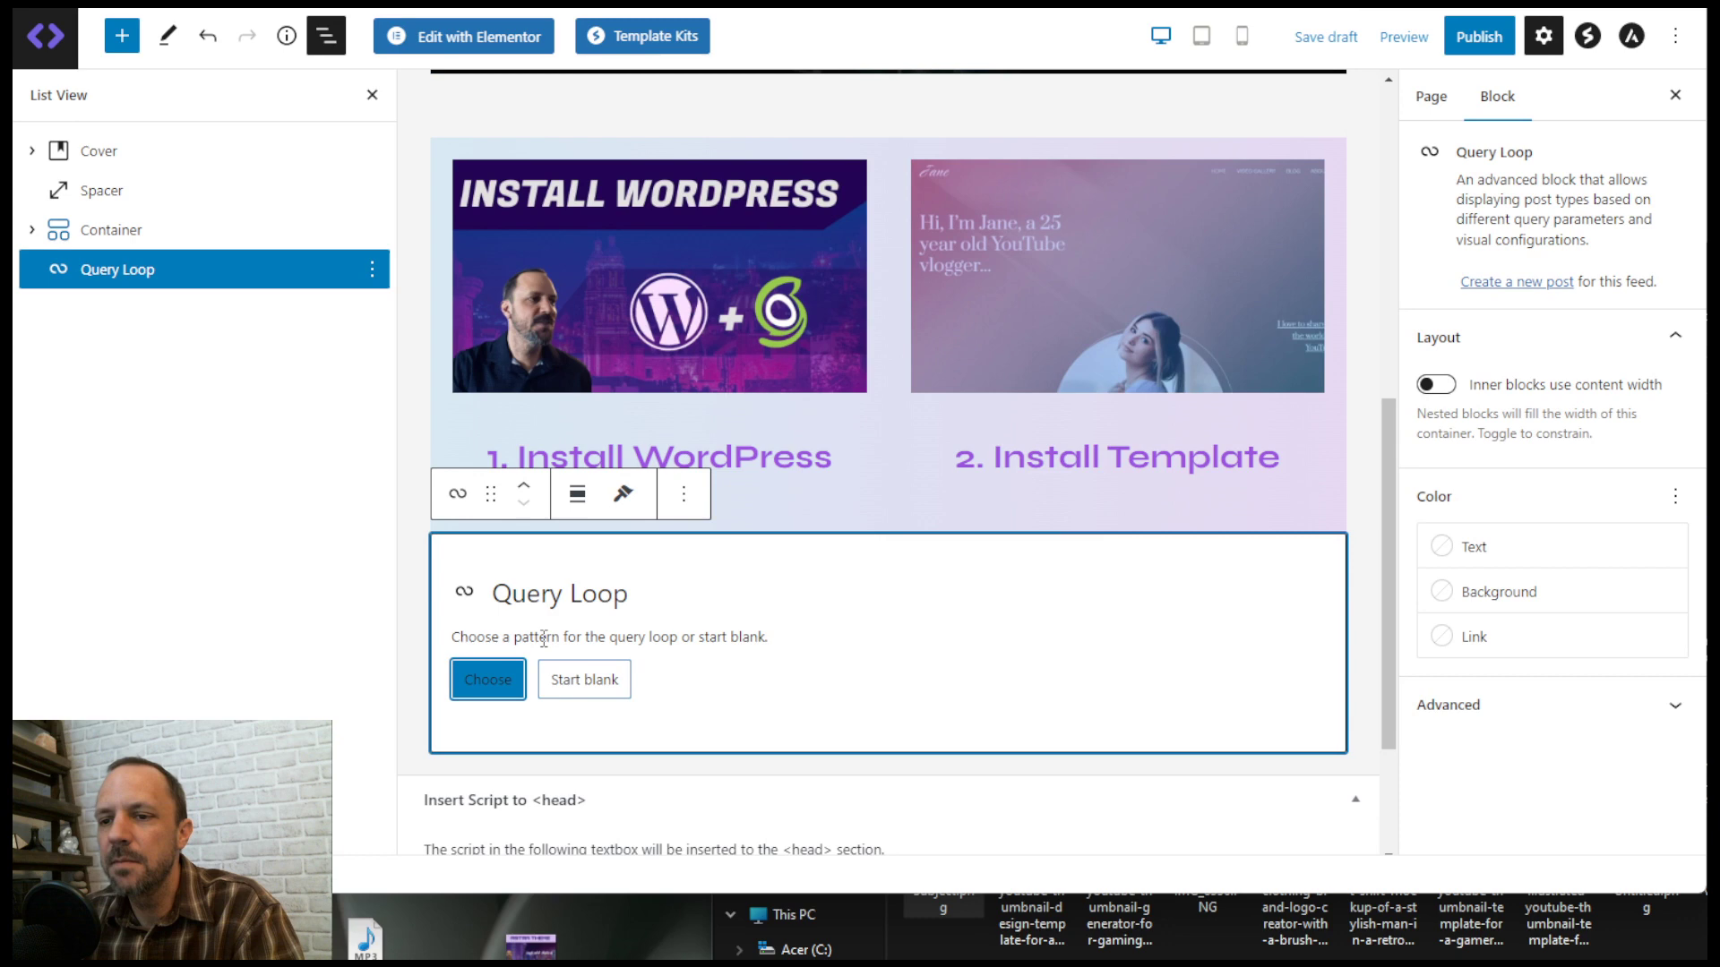
- Browse the Query Loop pattern previews down to the image-left layout
click(487, 679)
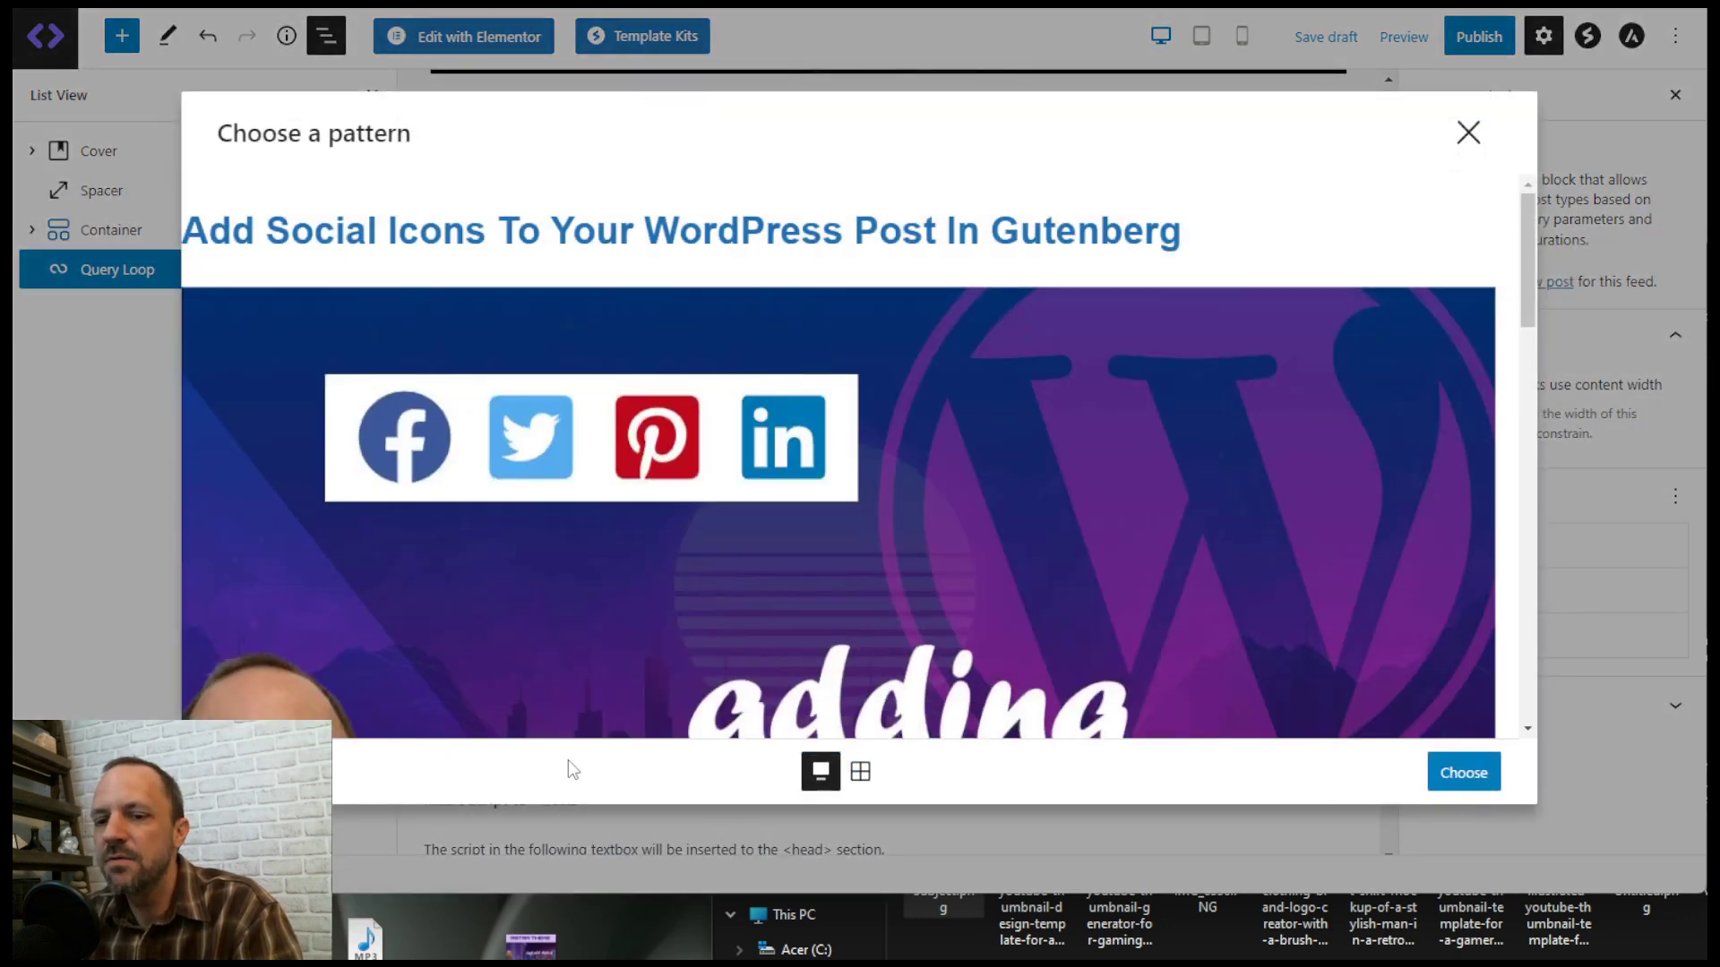
scroll(down, 3)
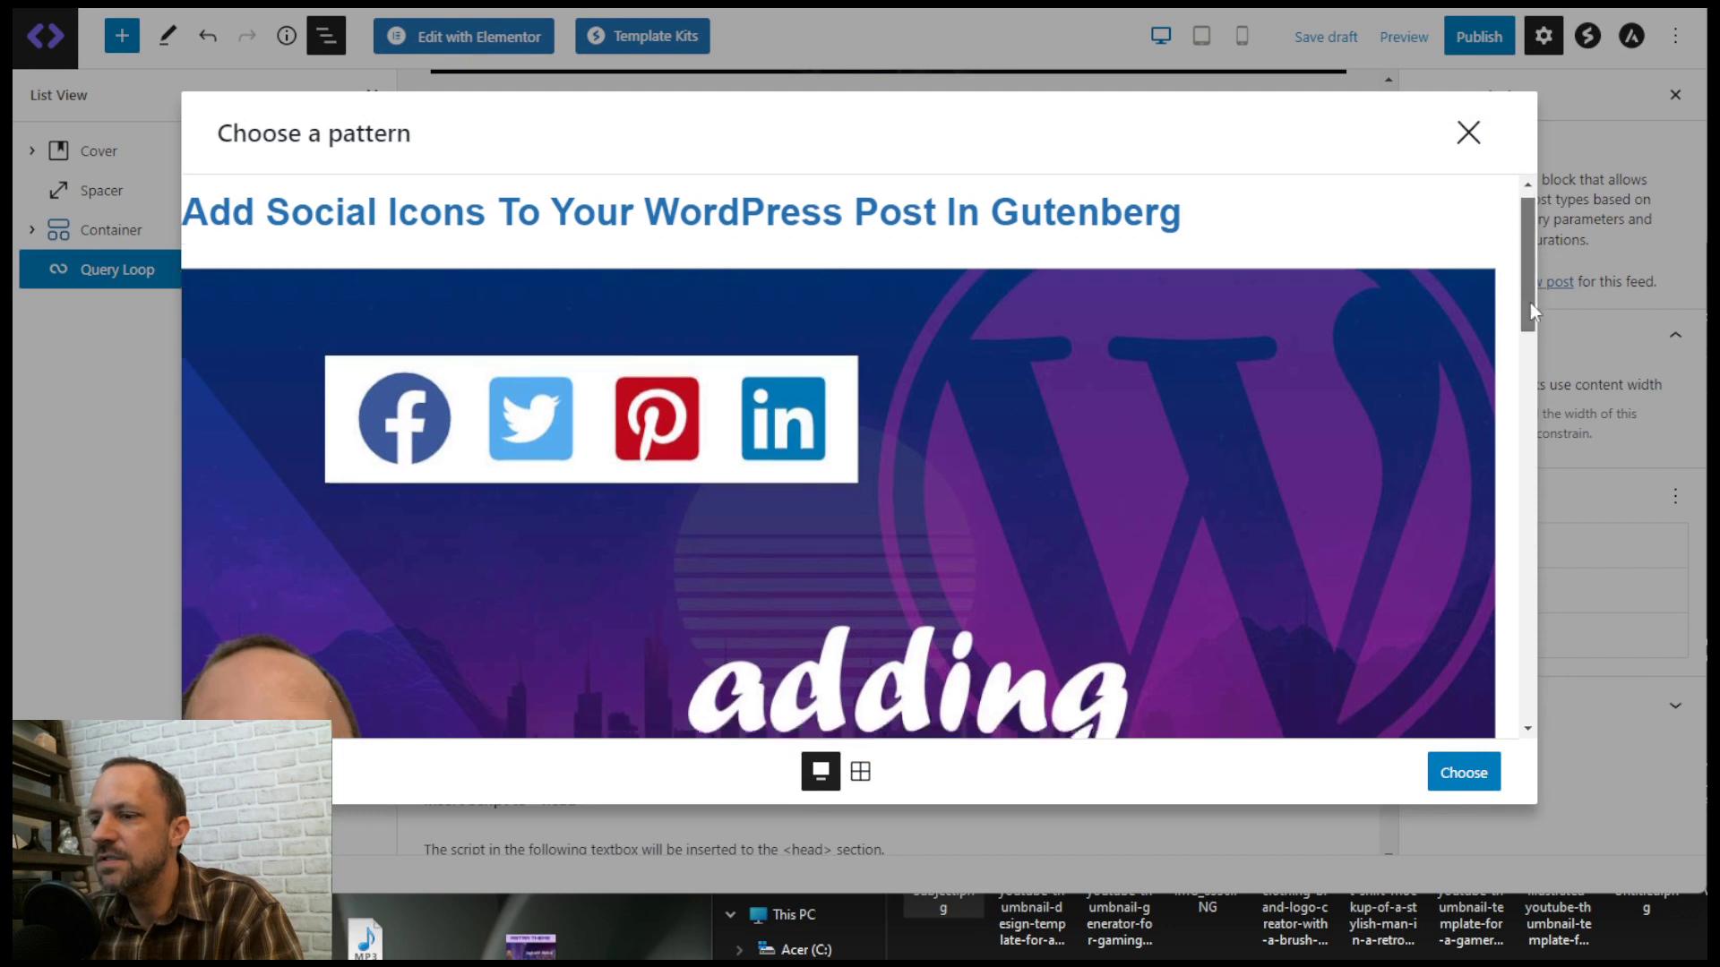
scroll(down, 3)
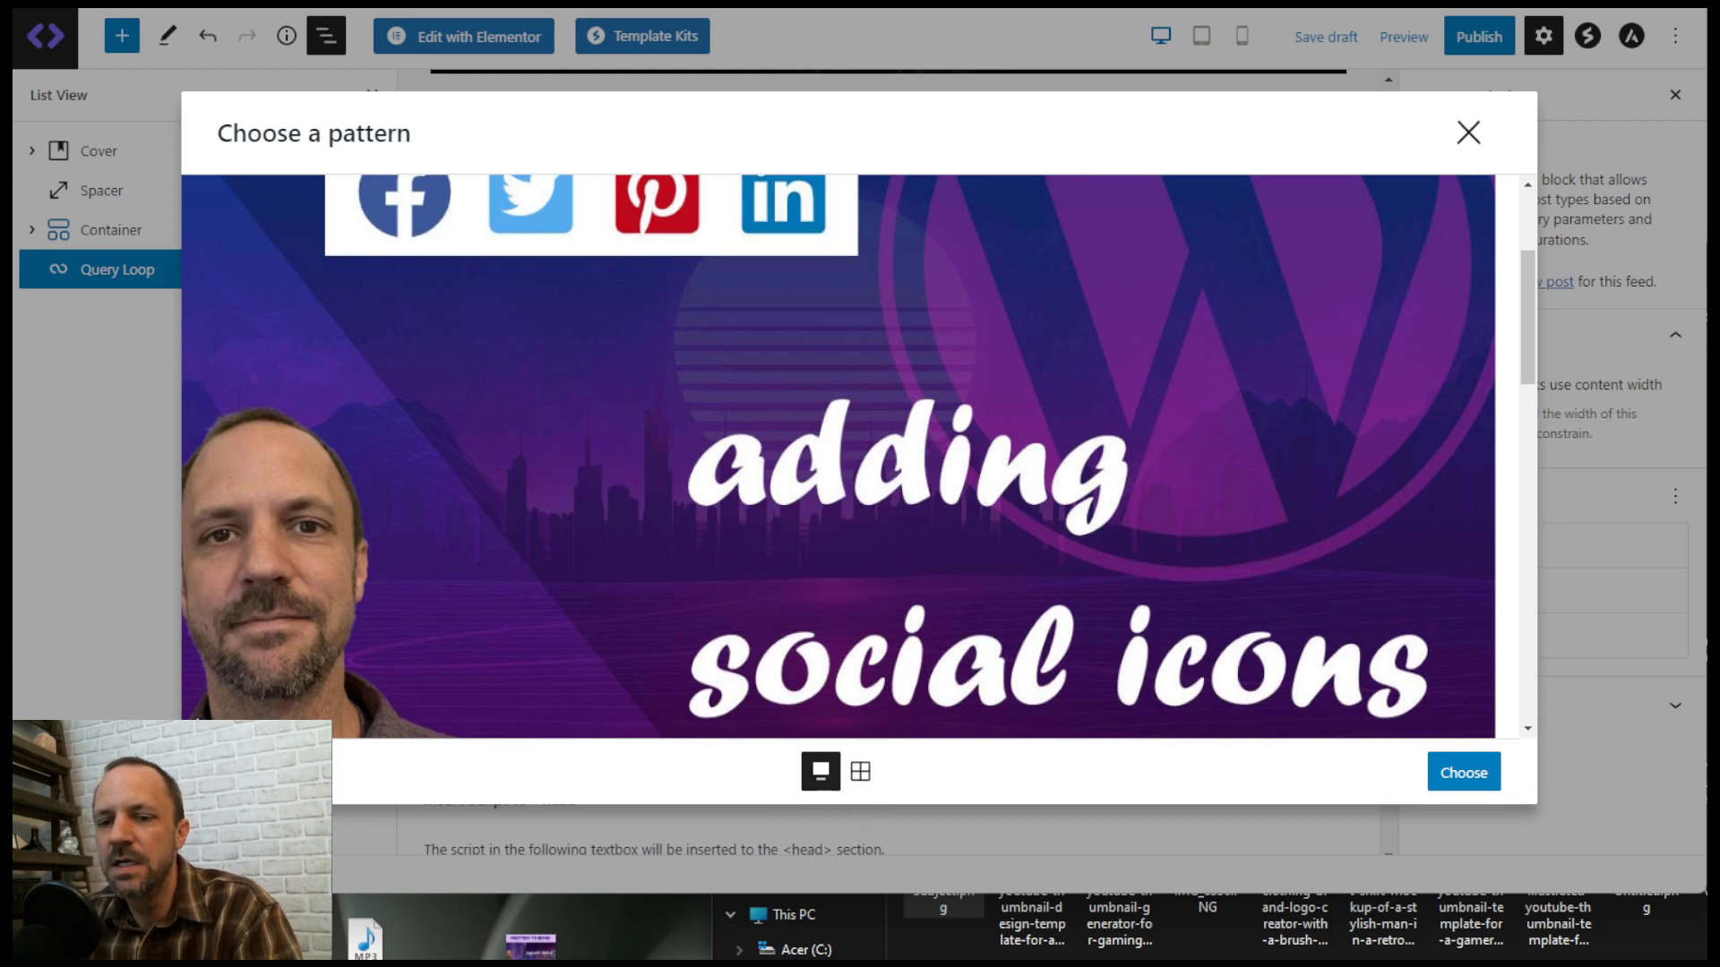
scroll(down, 3)
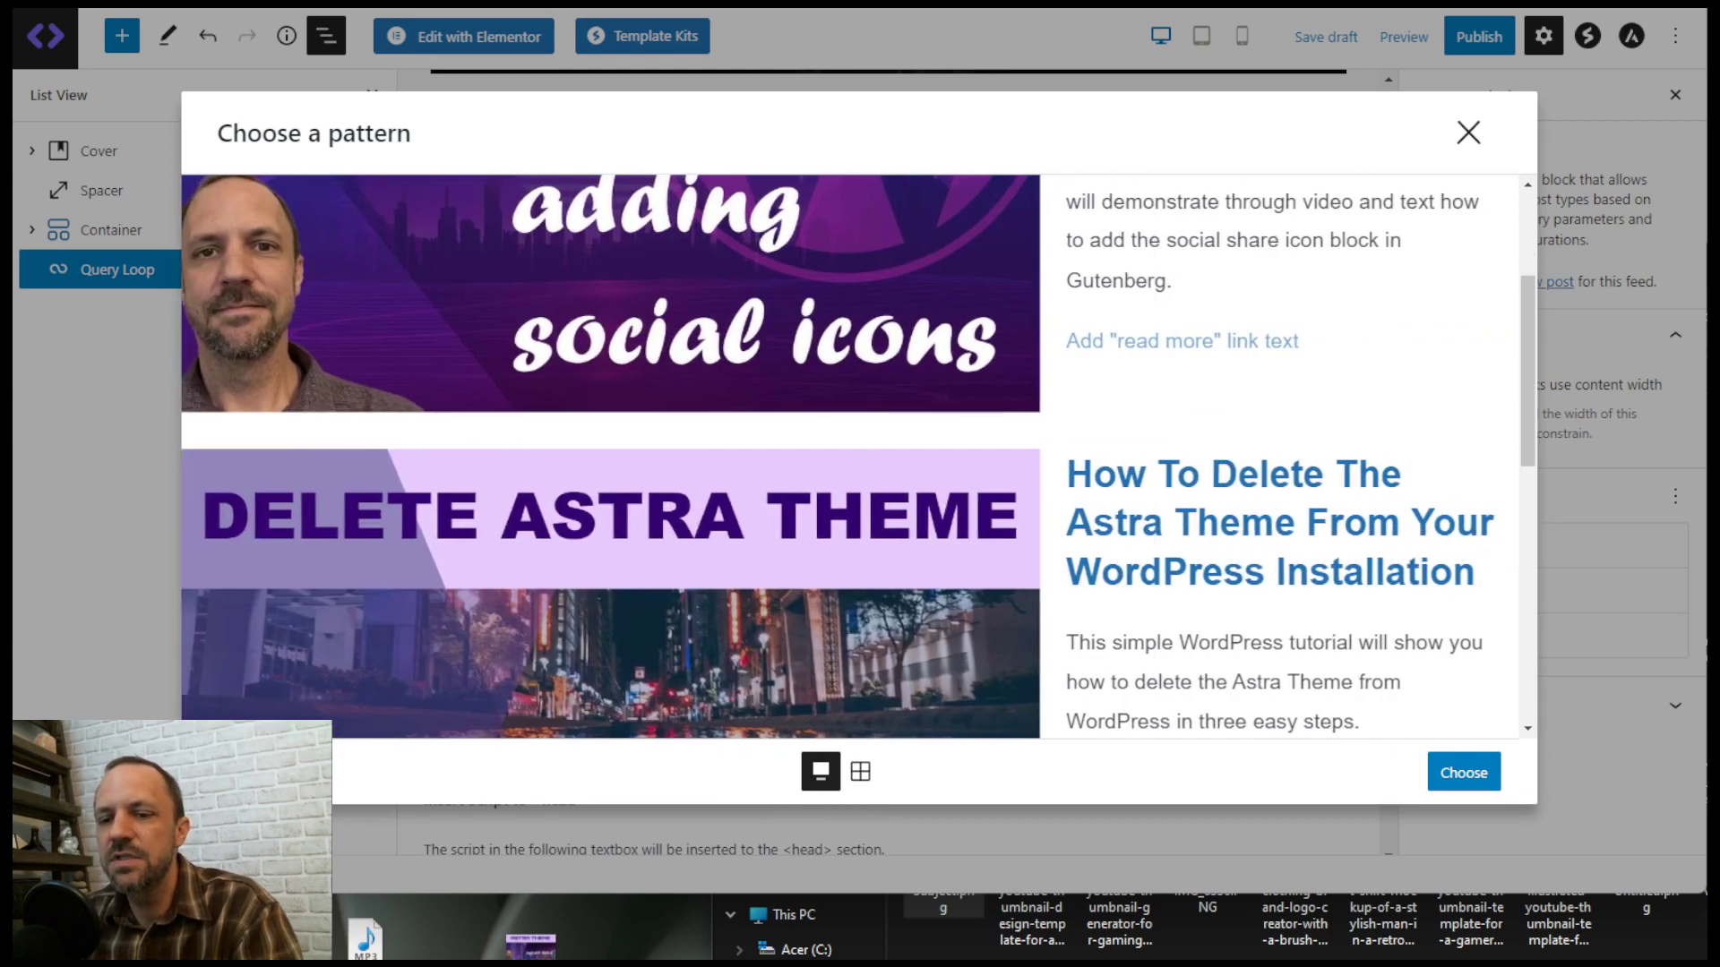
scroll(down, 3)
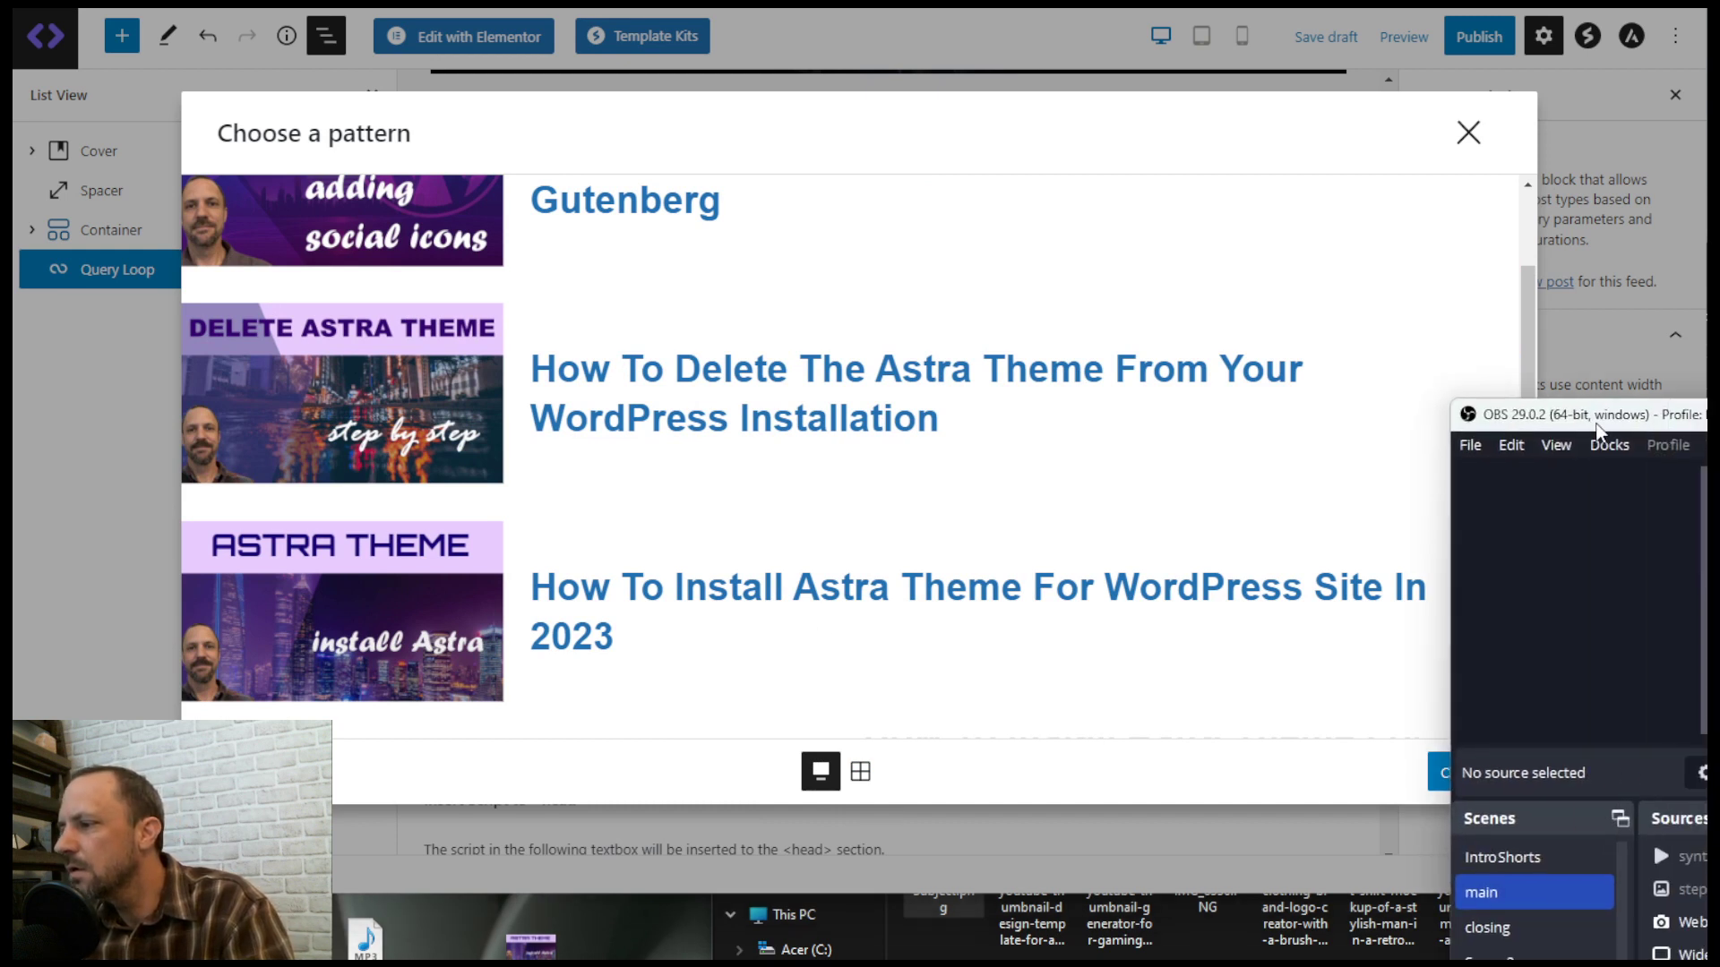
mouse_move(1148, 509)
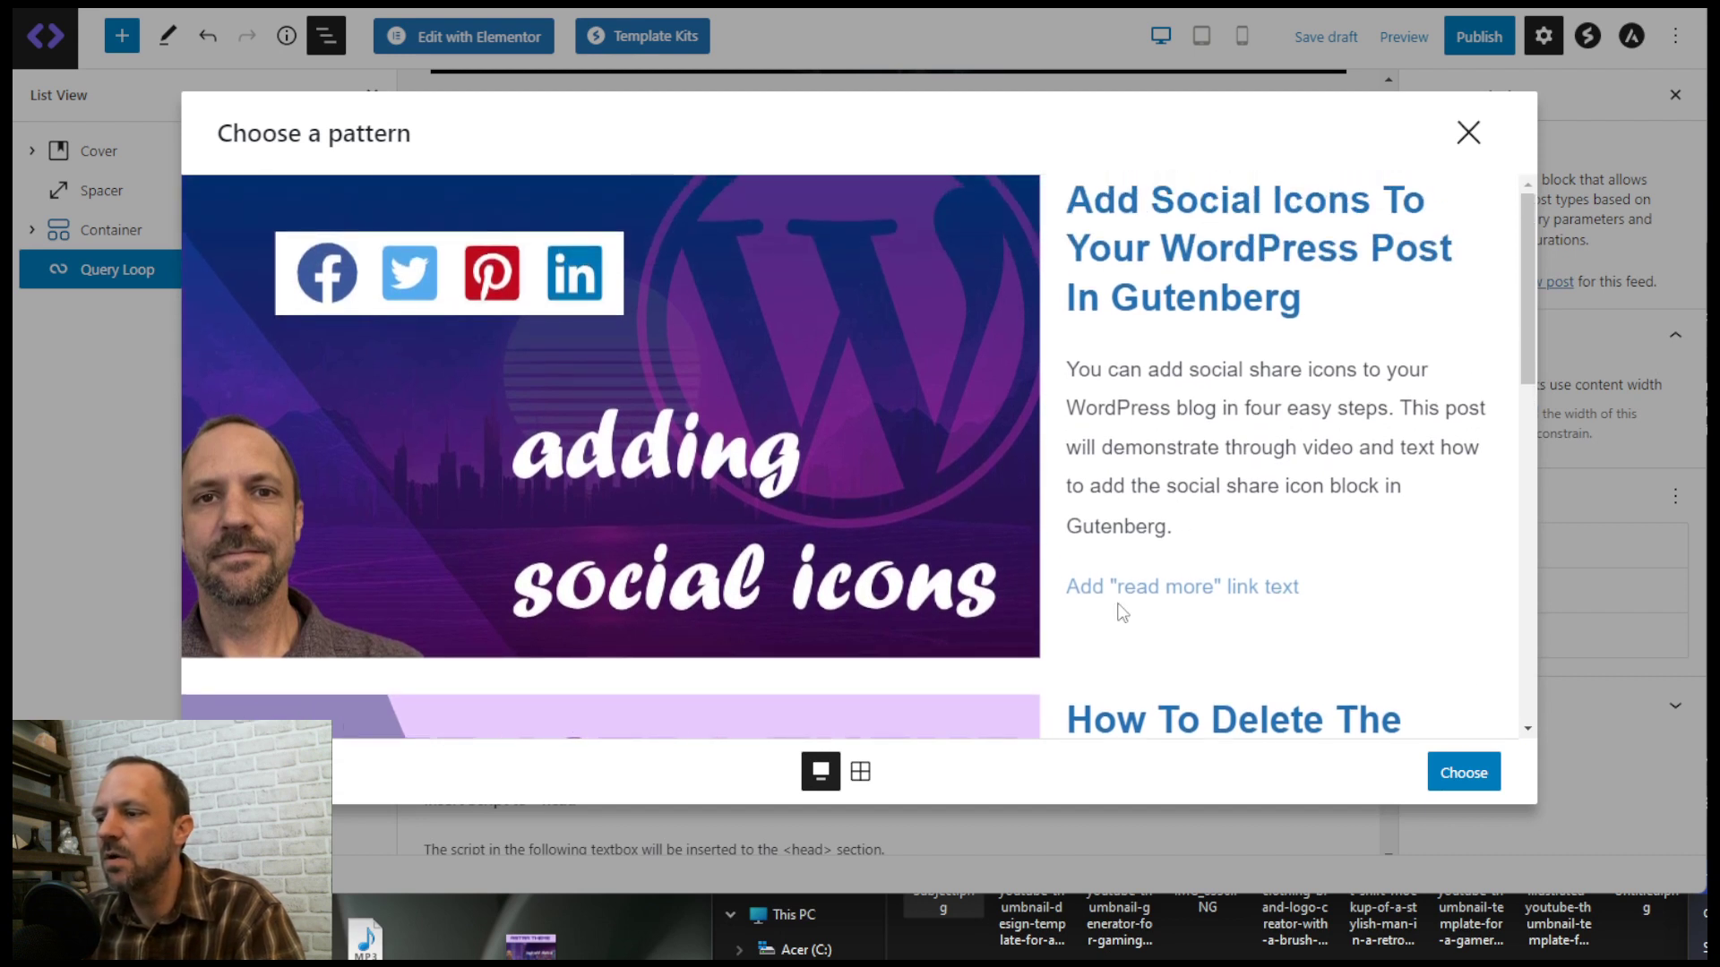
mouse_move(1326, 304)
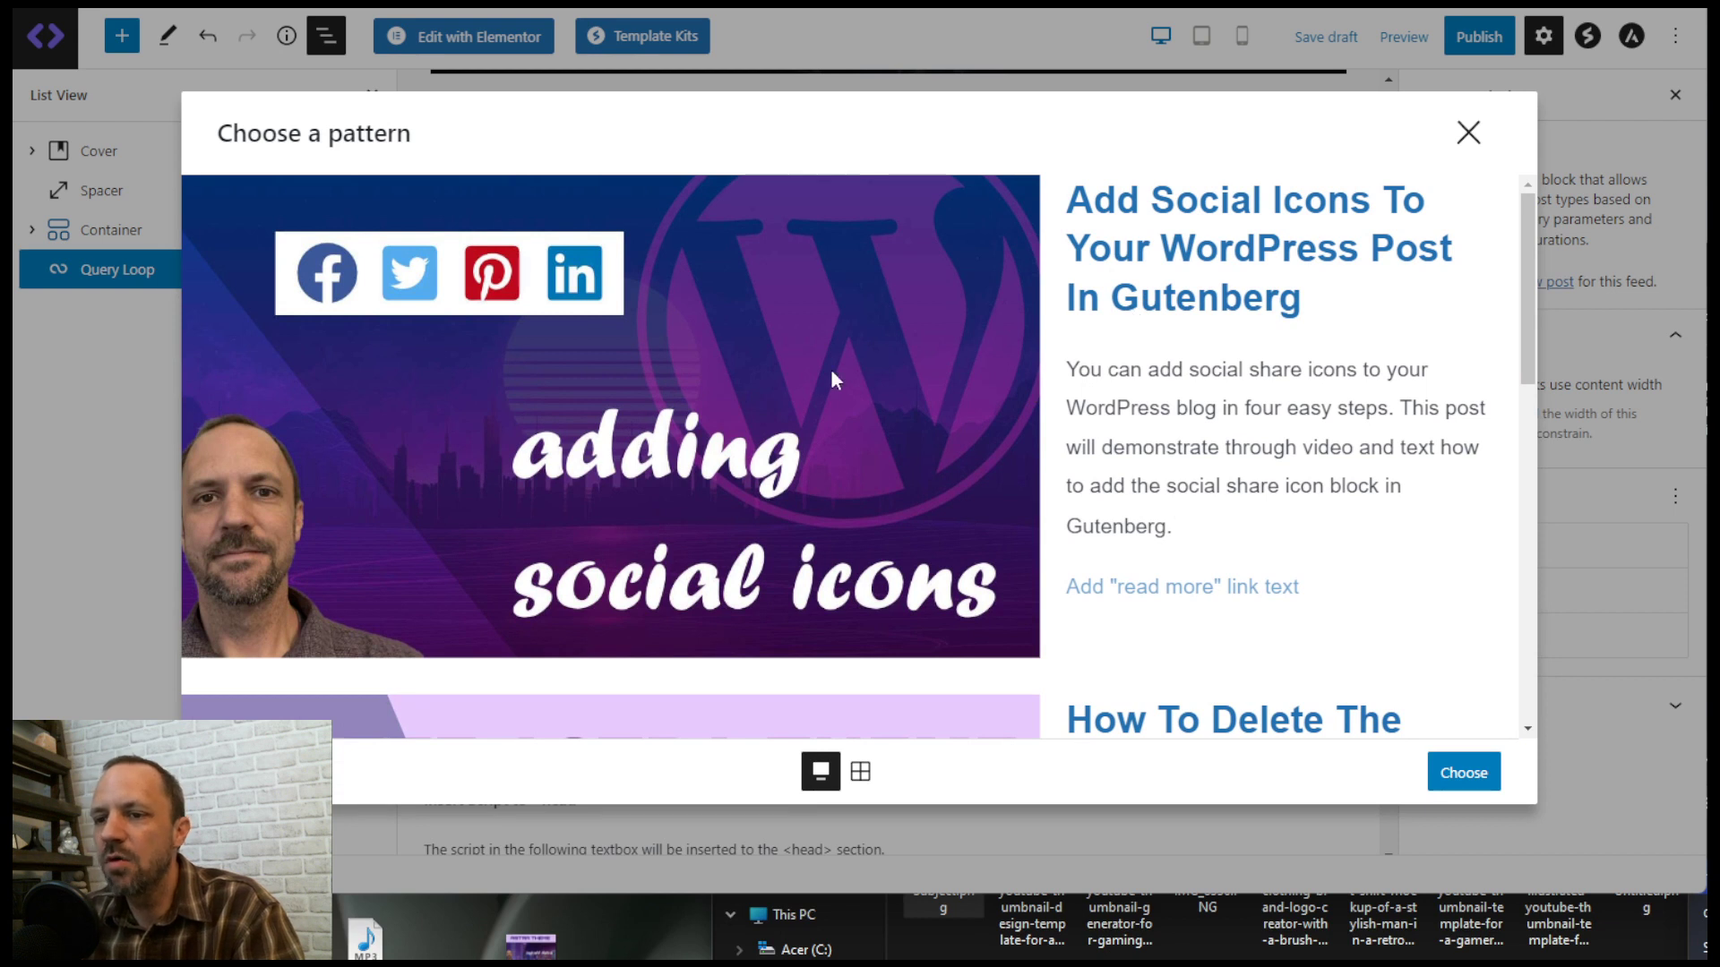
mouse_move(1046, 252)
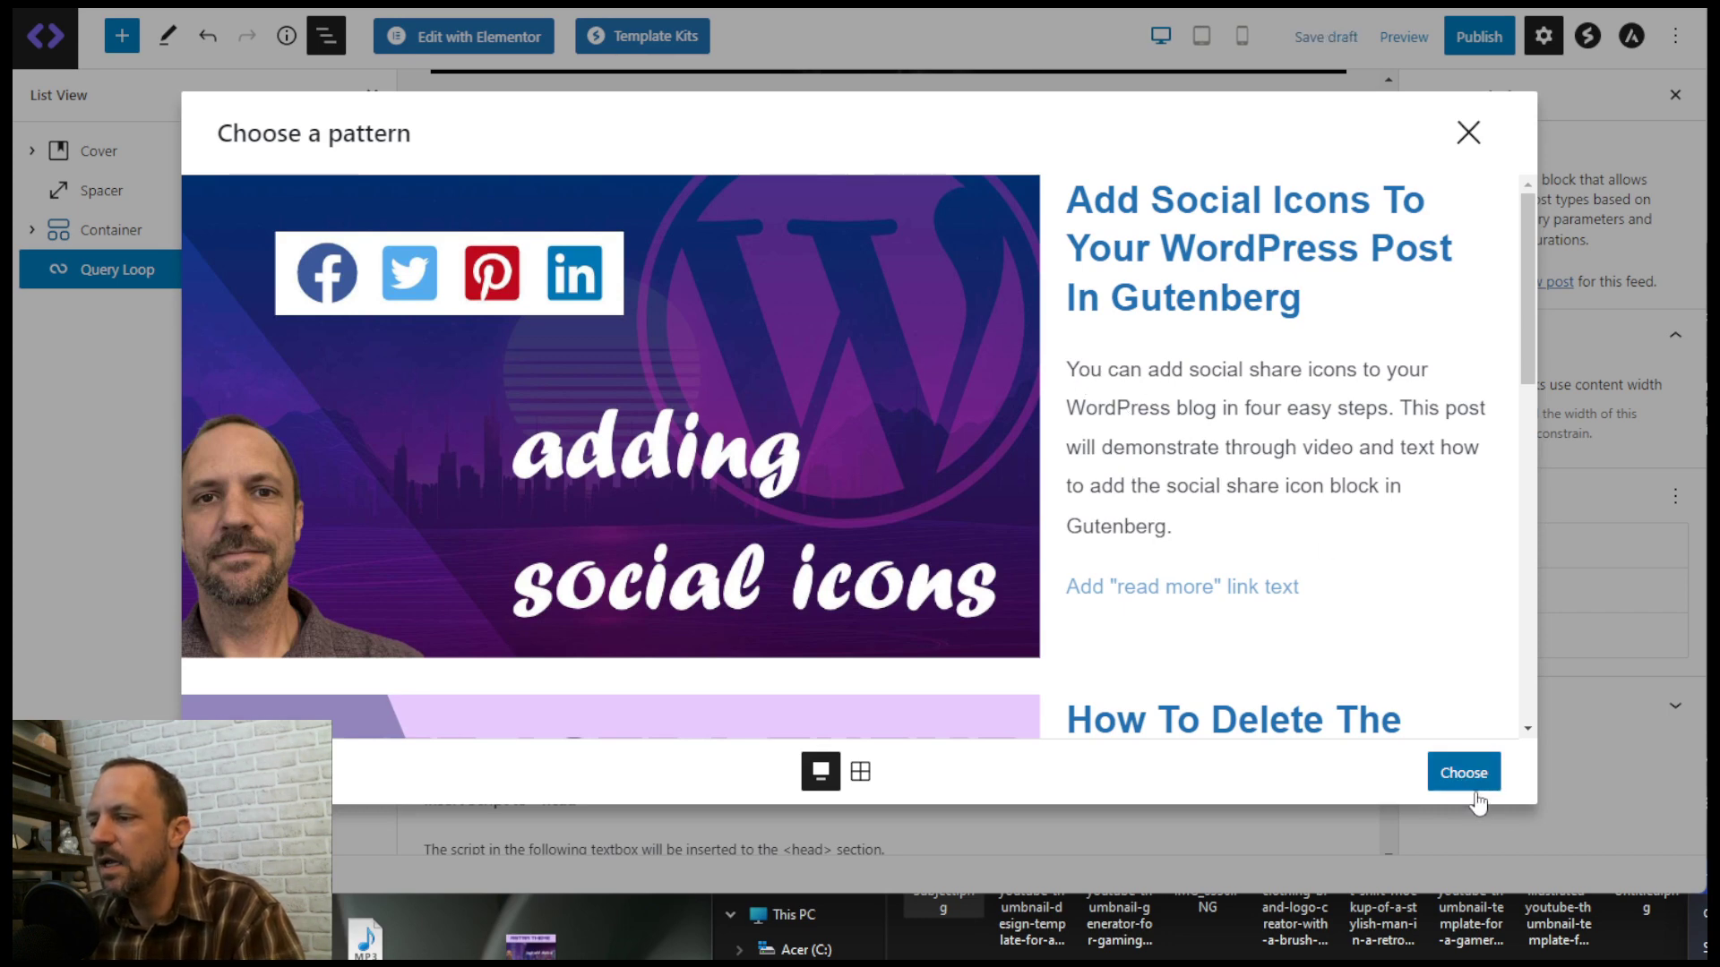
- Apply the image-beside-text pattern and expand its Columns to the featured image and second column
click(1462, 772)
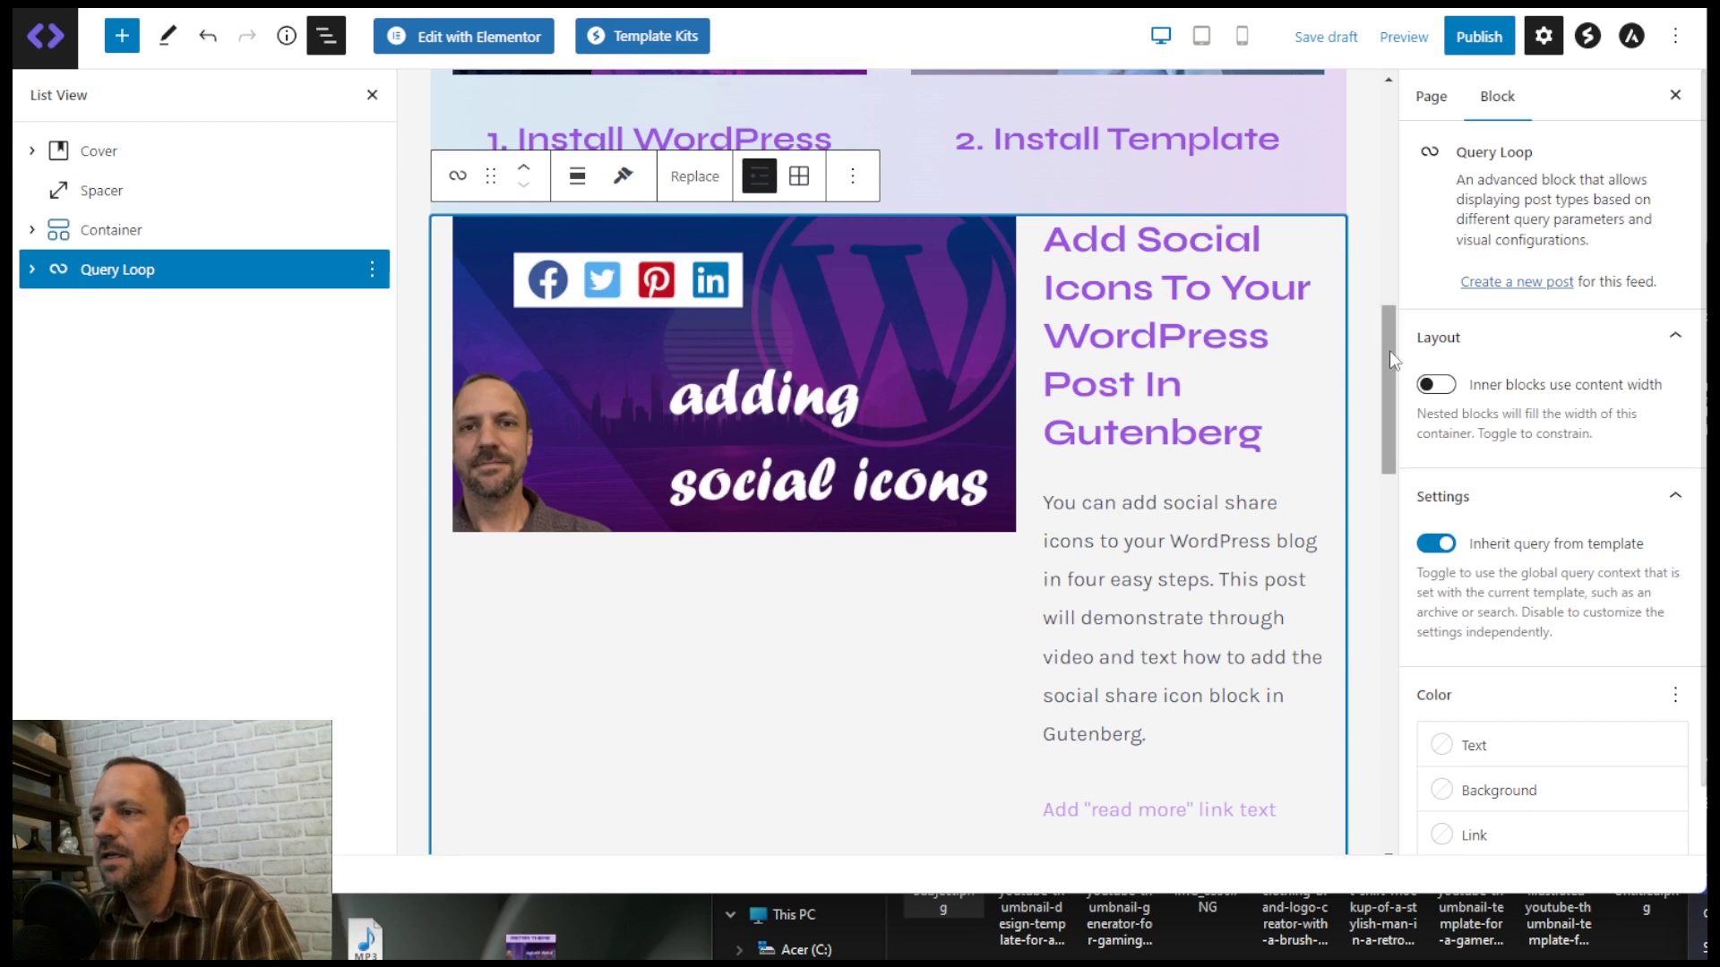
scroll(down, 3)
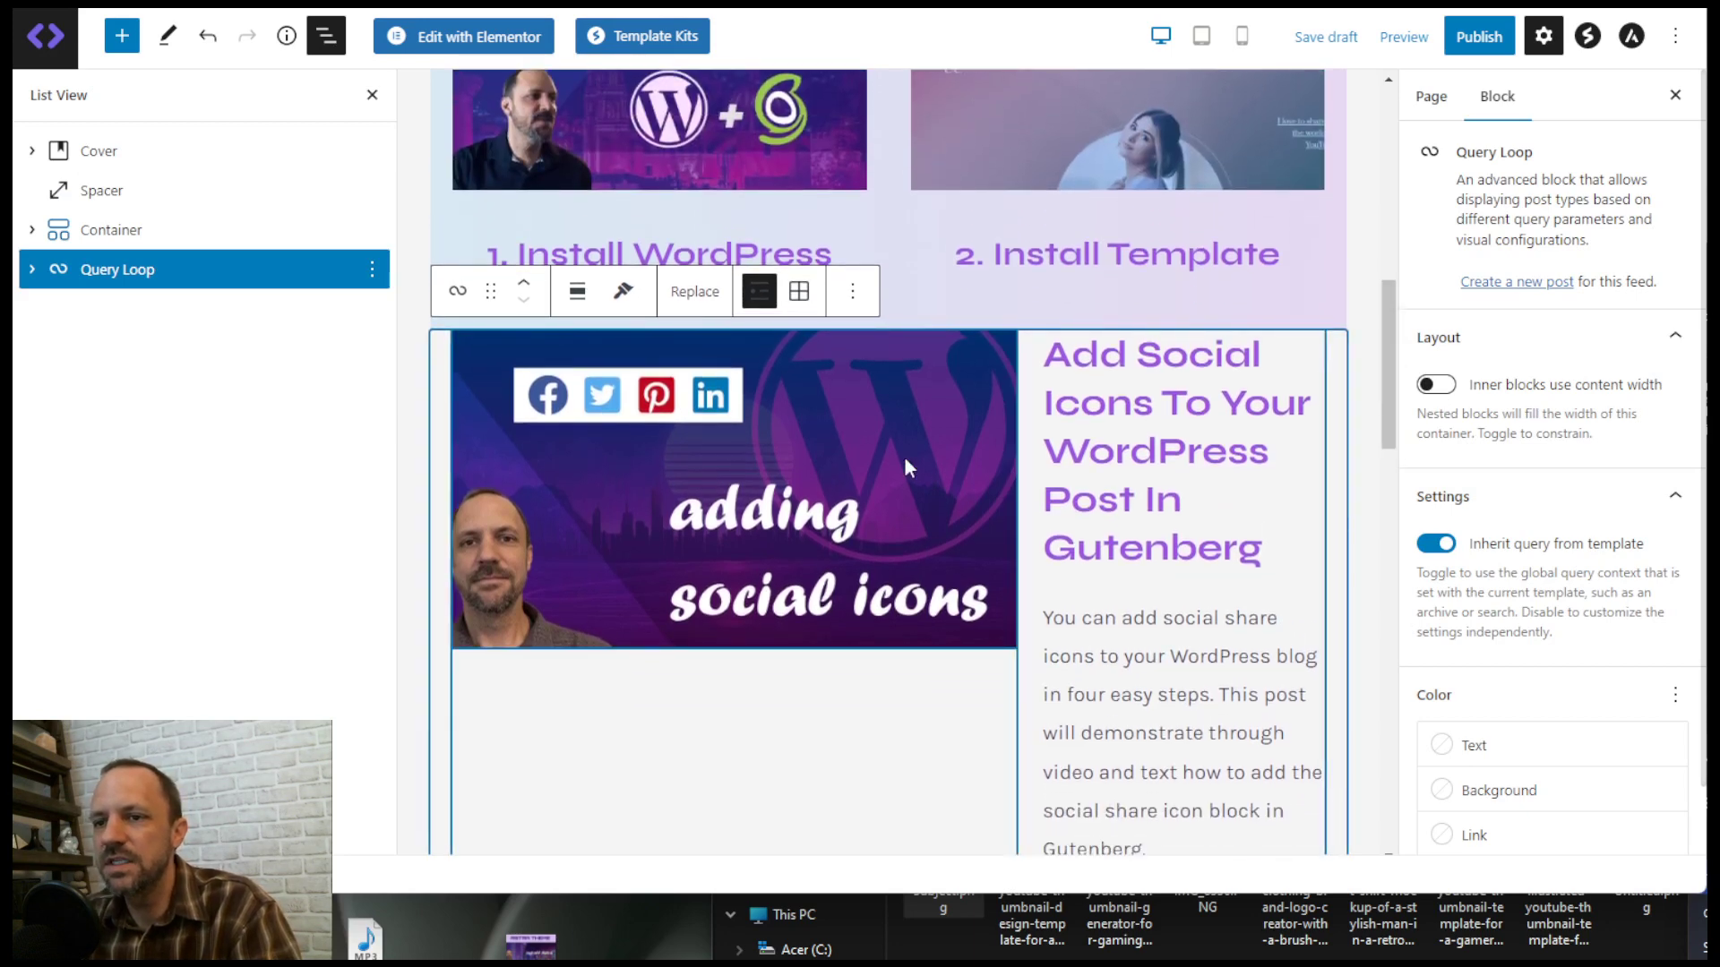
click(33, 269)
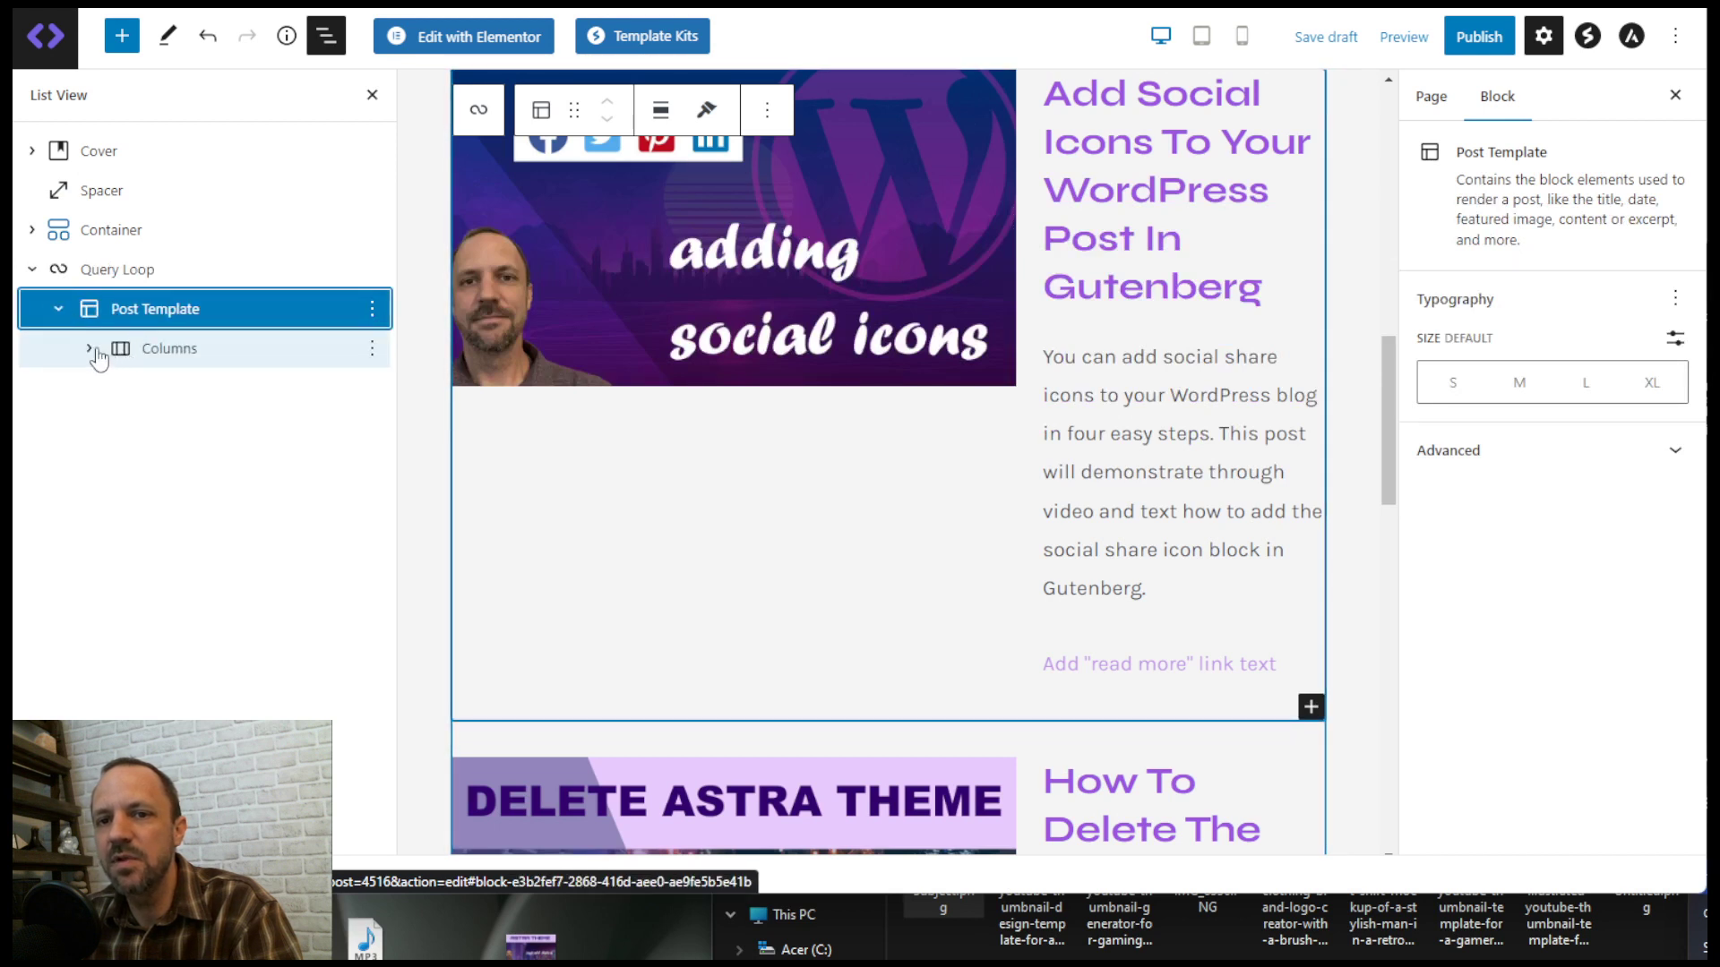
click(90, 348)
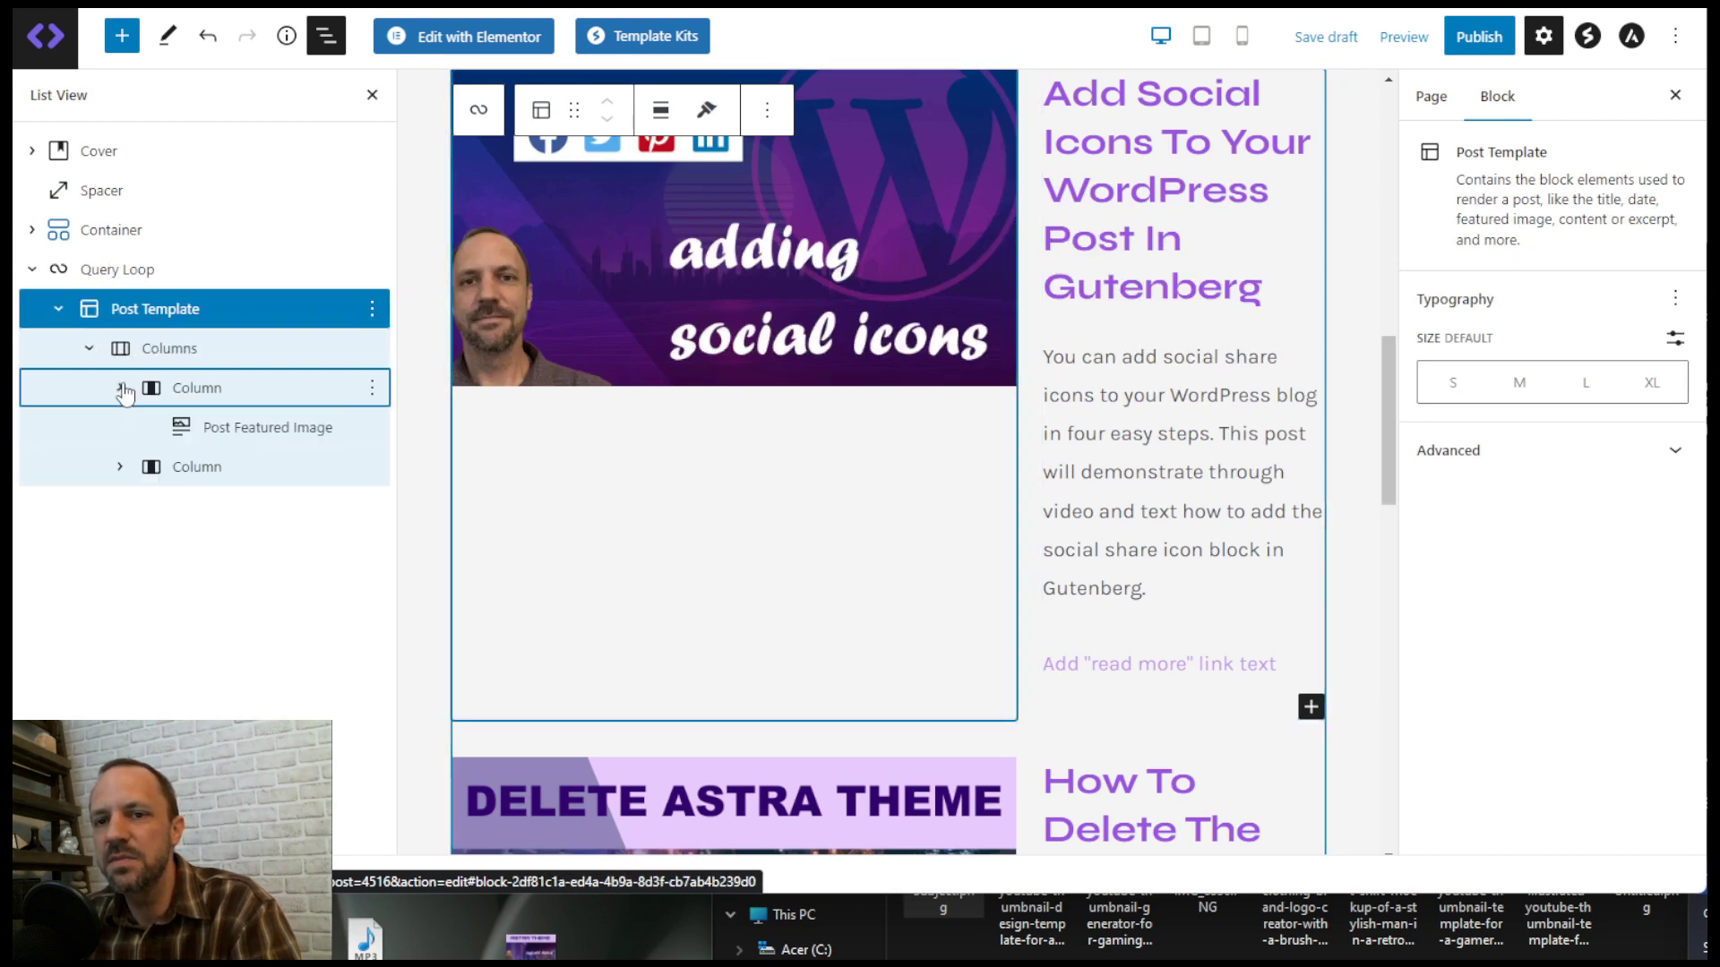
click(267, 427)
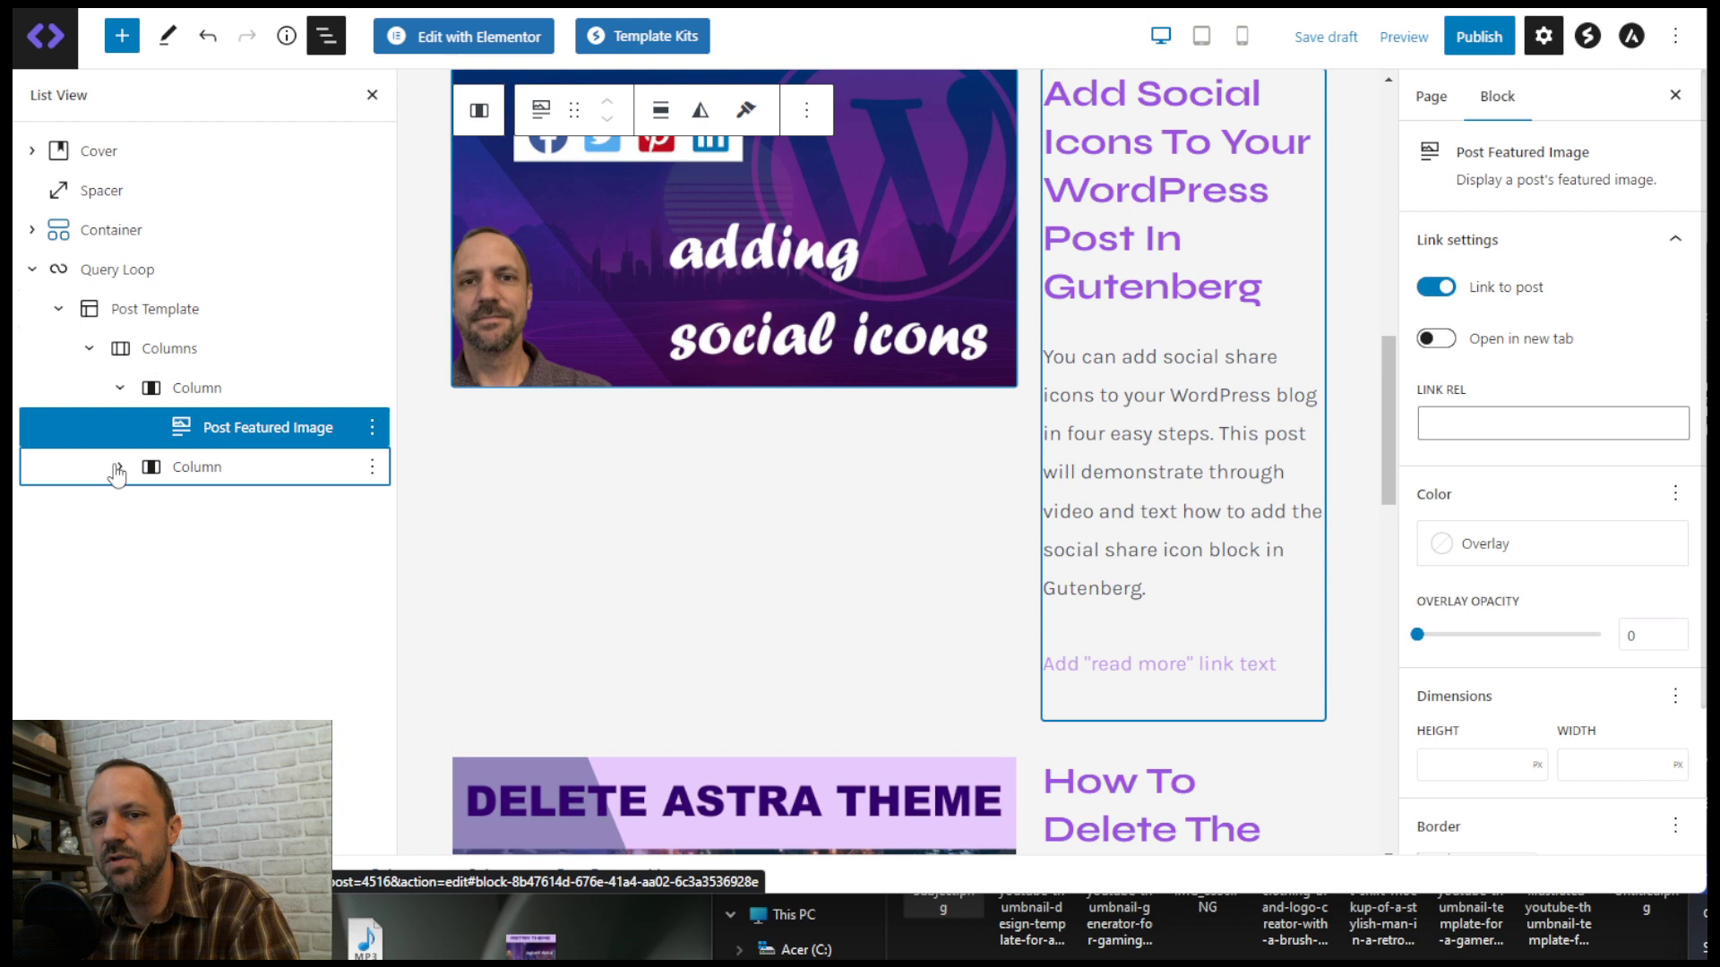
click(240, 546)
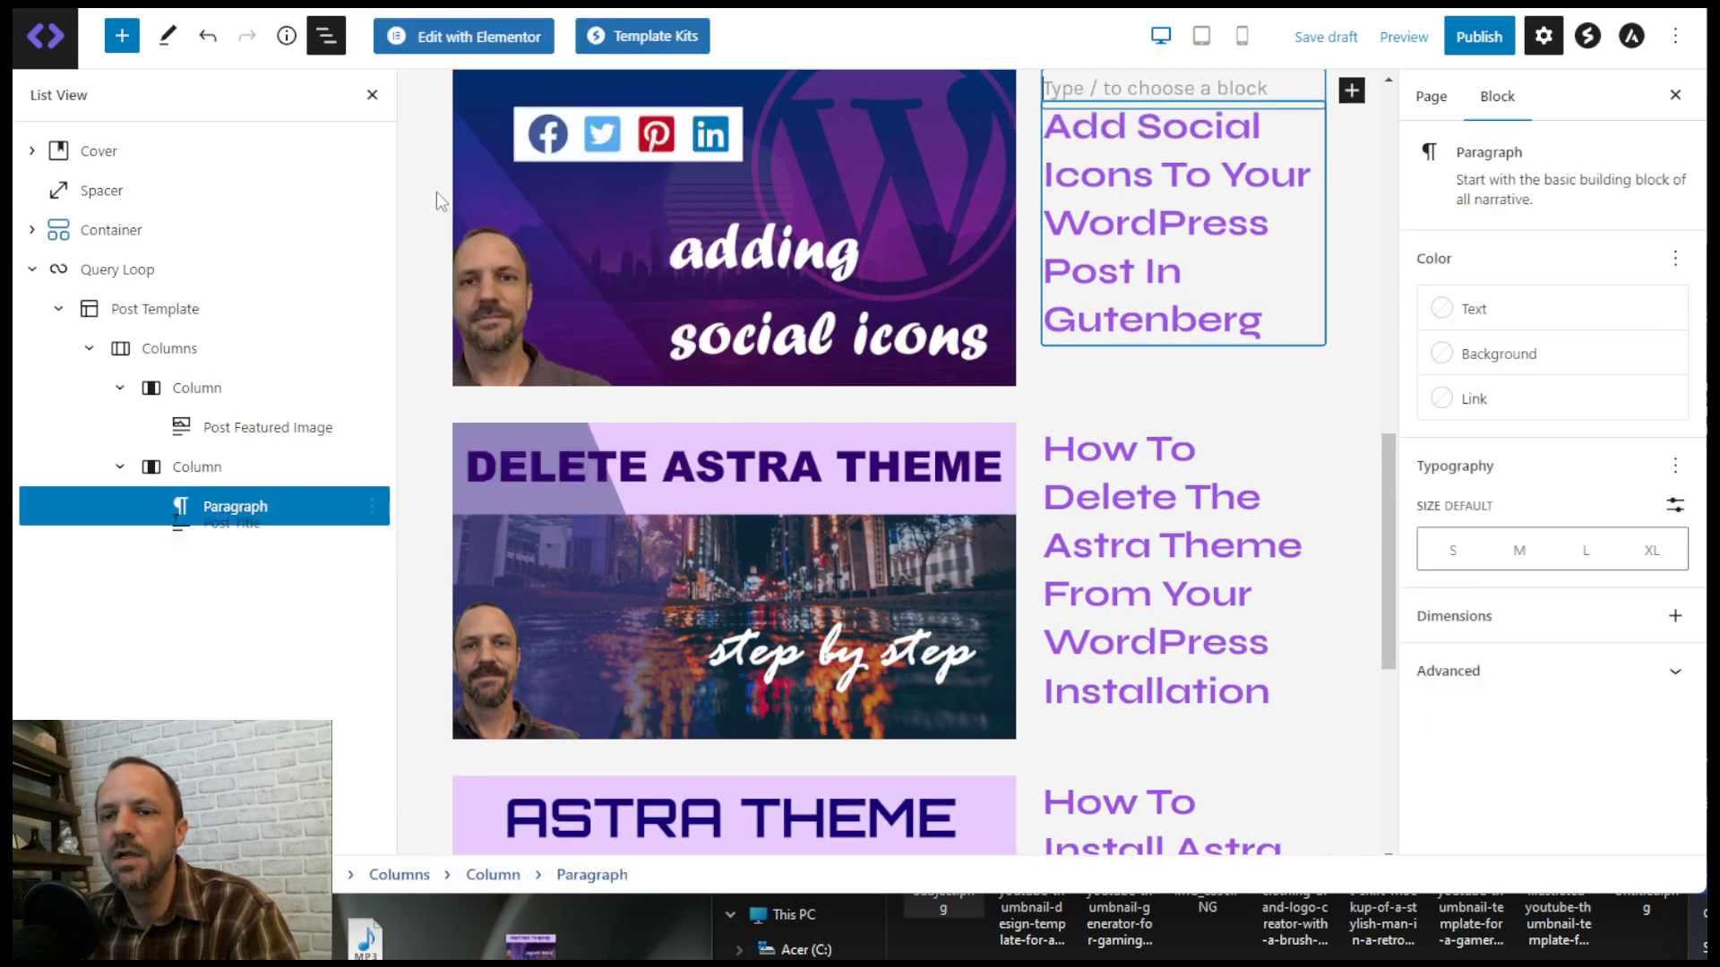
- Replace the empty paragraph with a Post Date block above each post title
click(1350, 89)
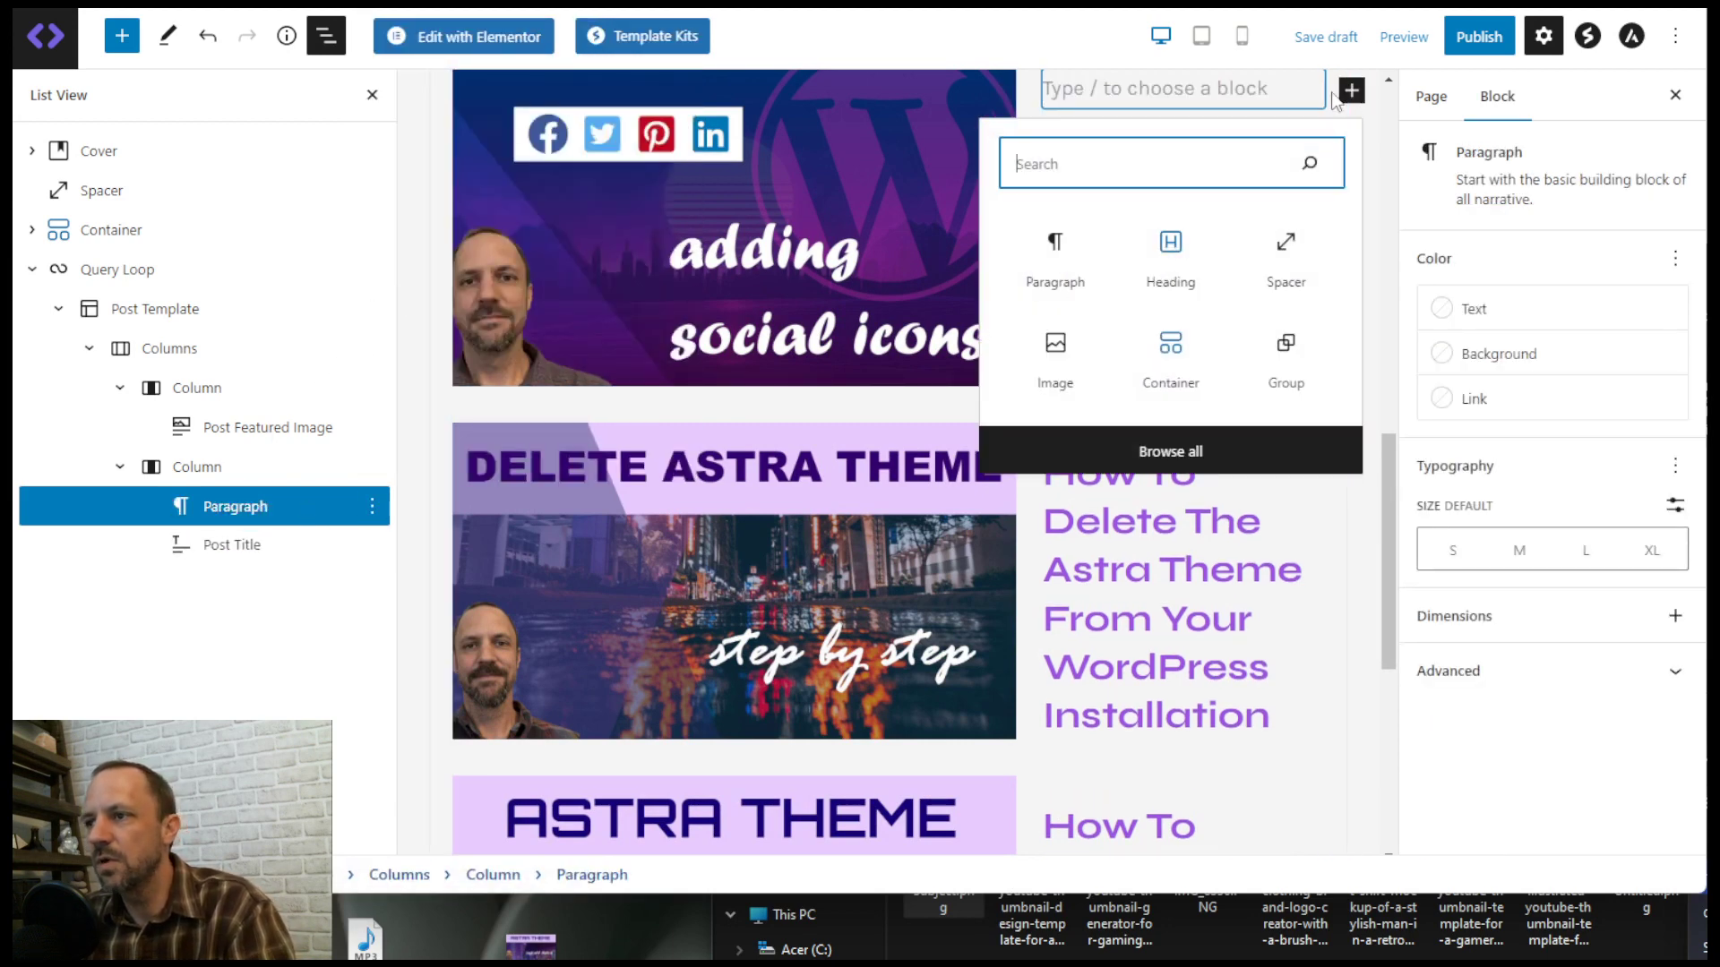
text(post)
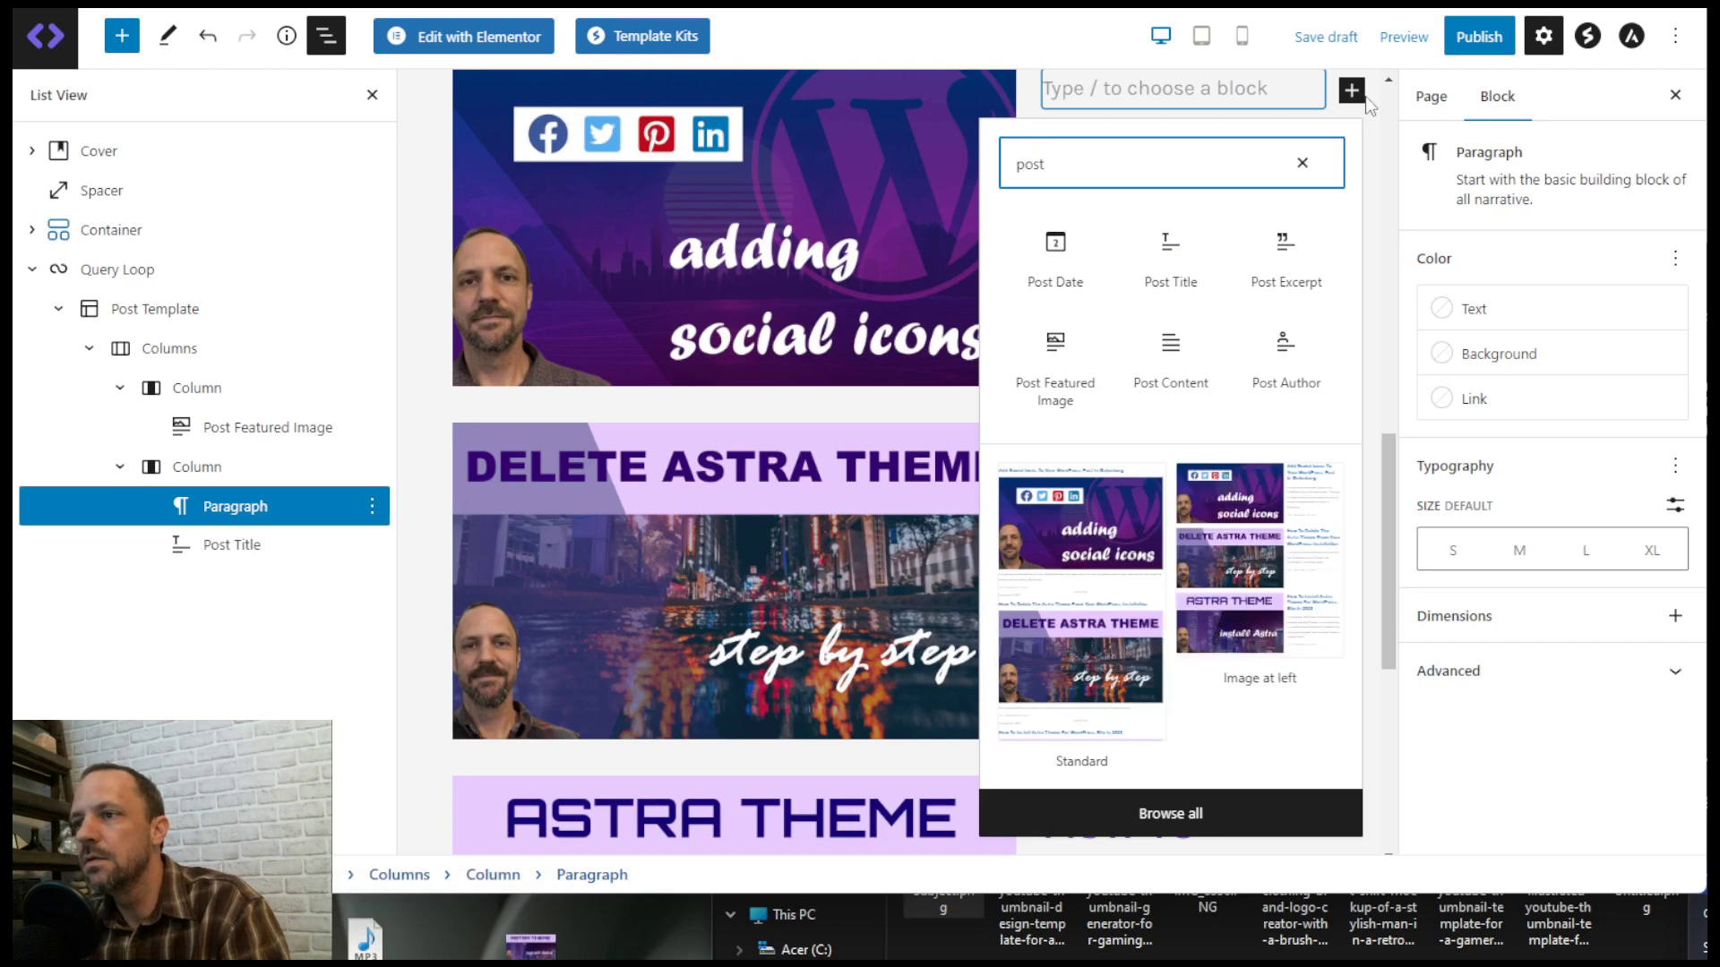
click(1053, 252)
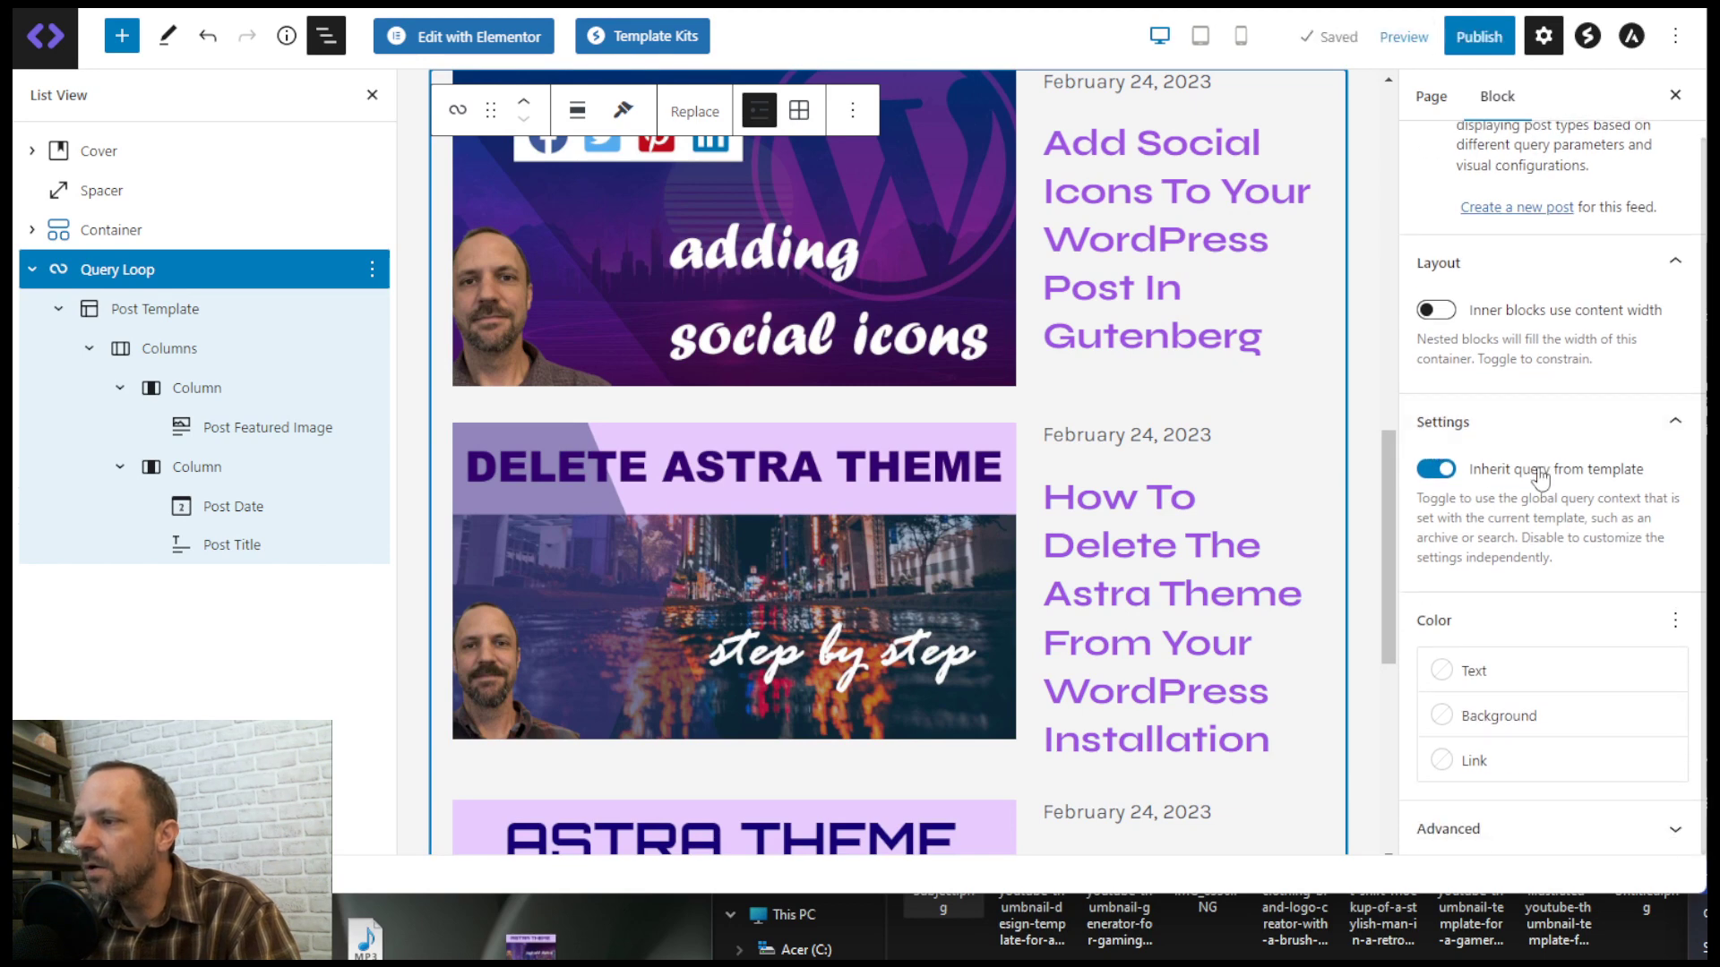
- Stop inheriting the template query and show Taxonomies filters with empty Categories and Tags
click(1433, 469)
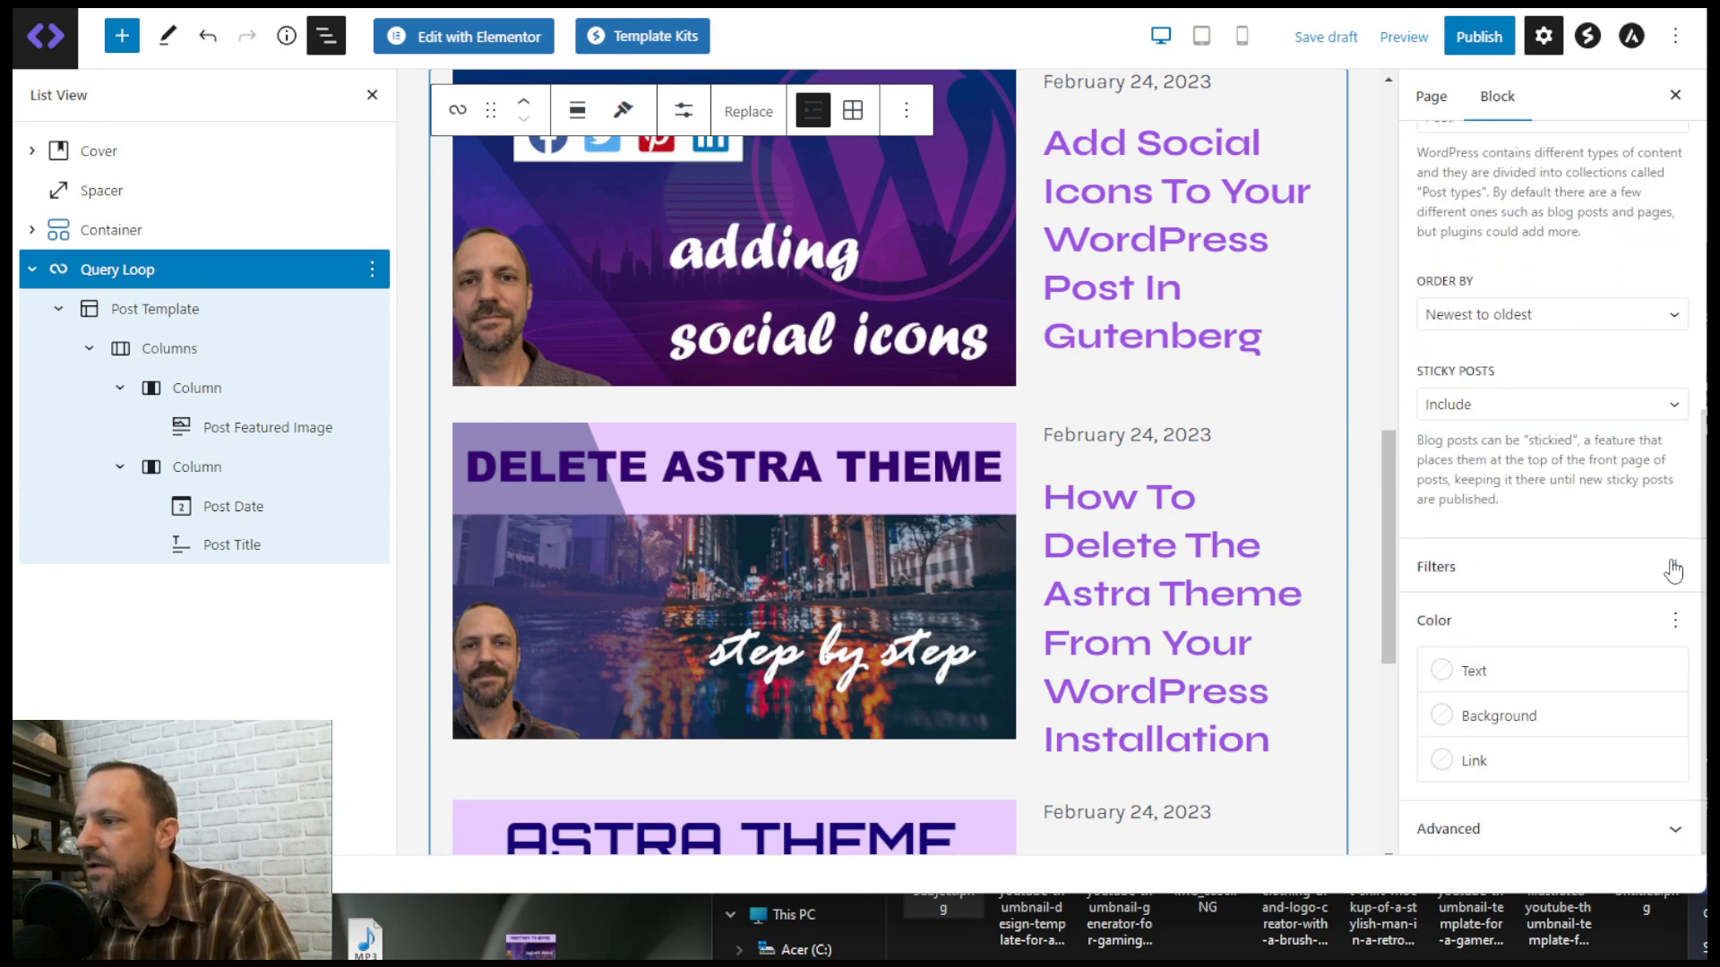
click(1674, 566)
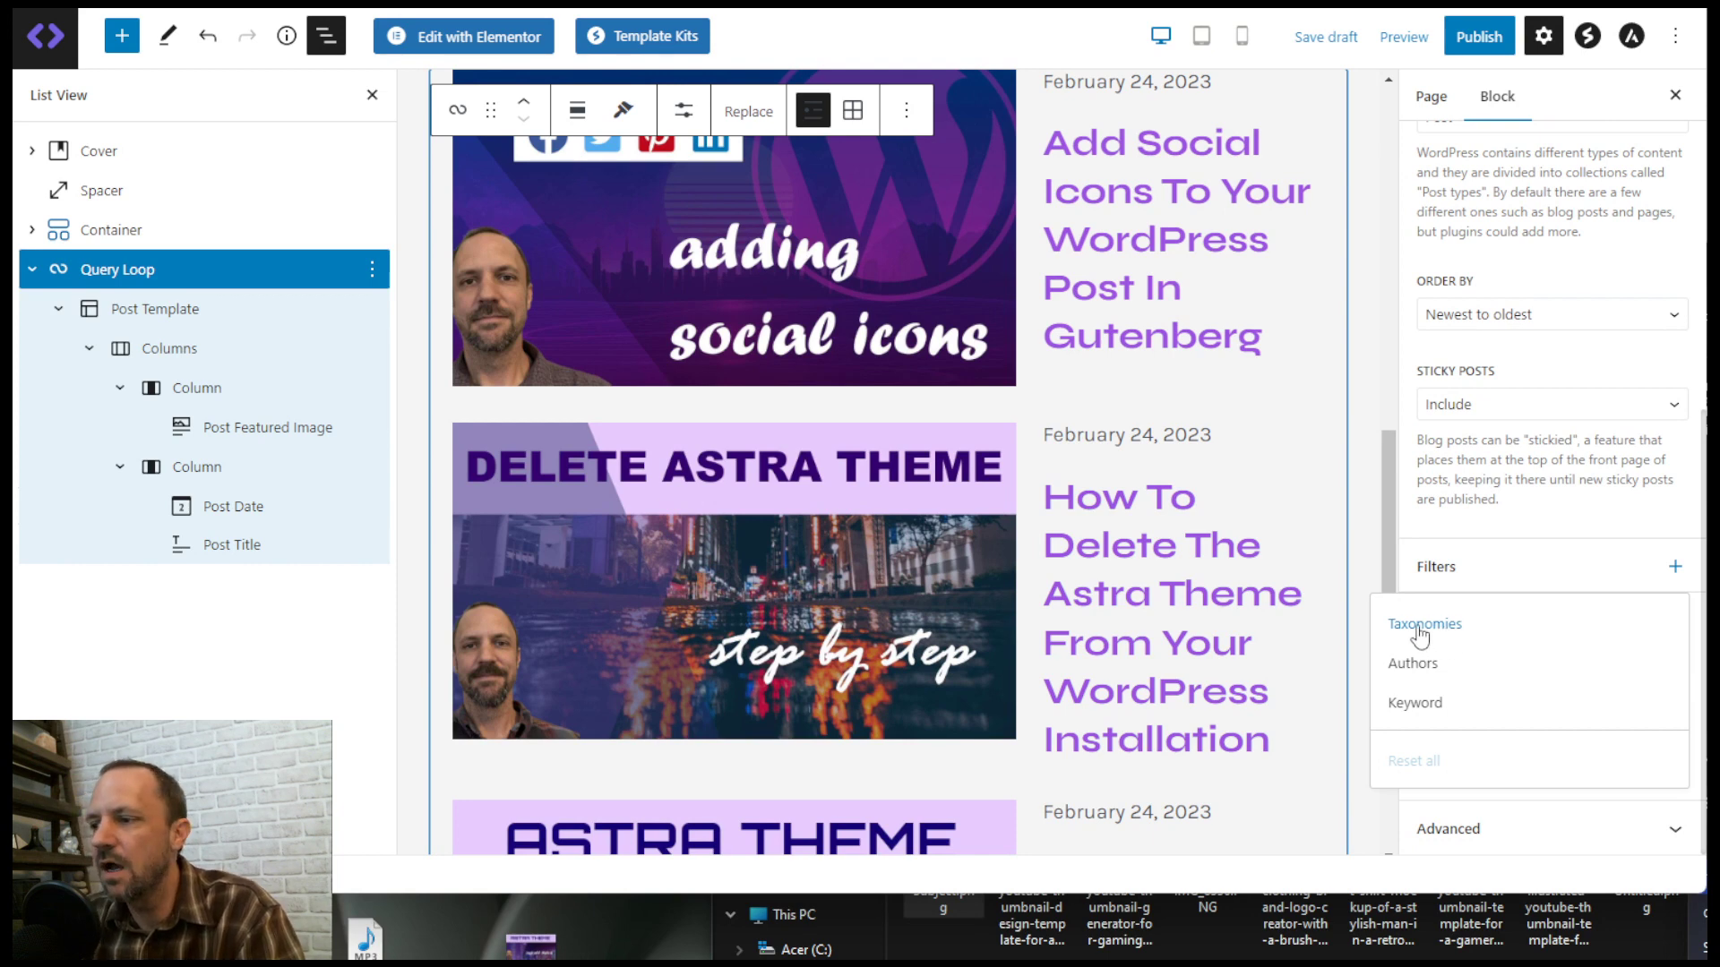
click(1423, 623)
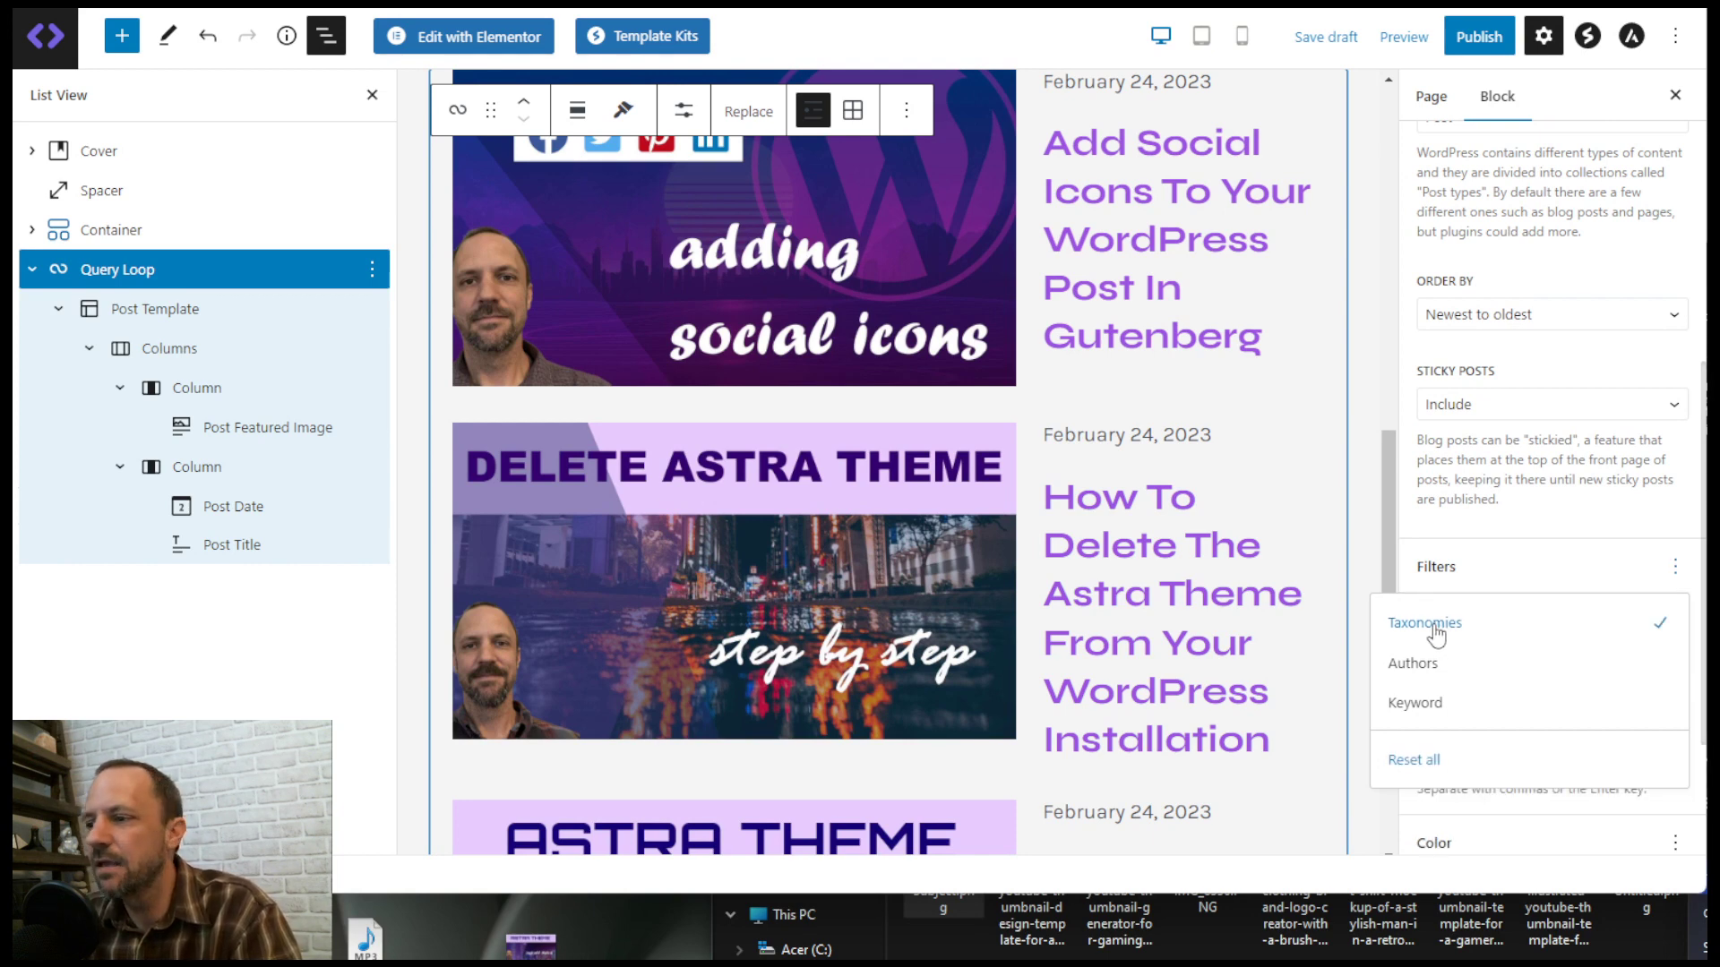
click(1423, 622)
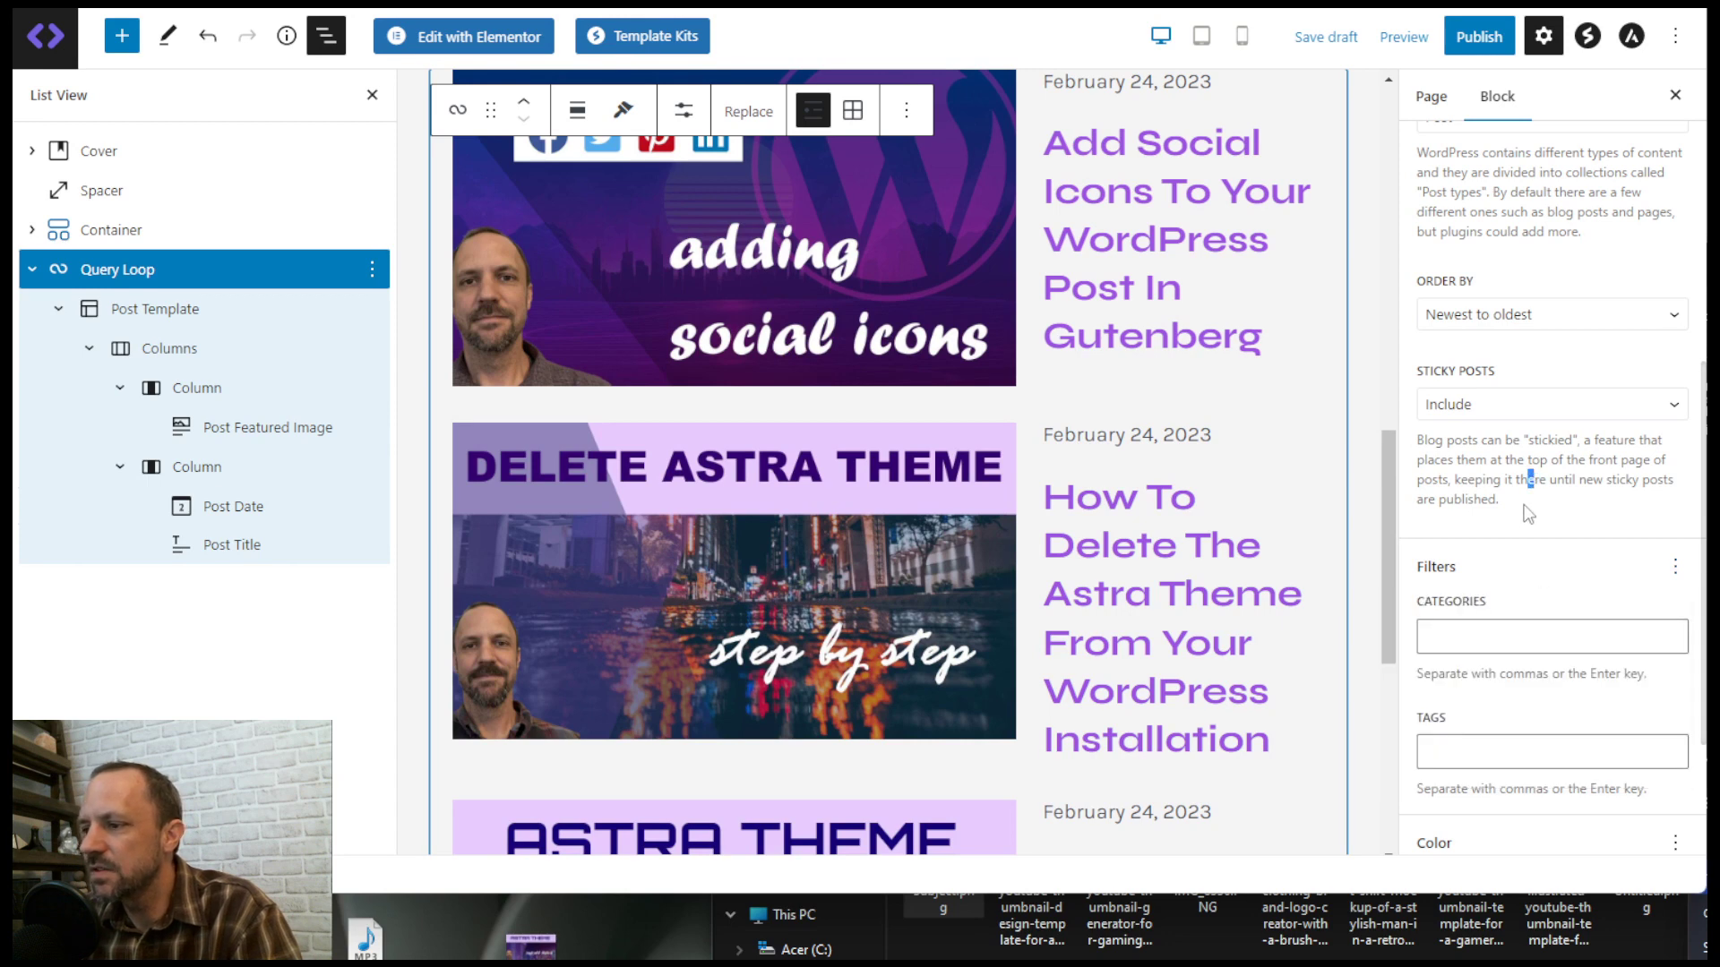
scroll(down, 3)
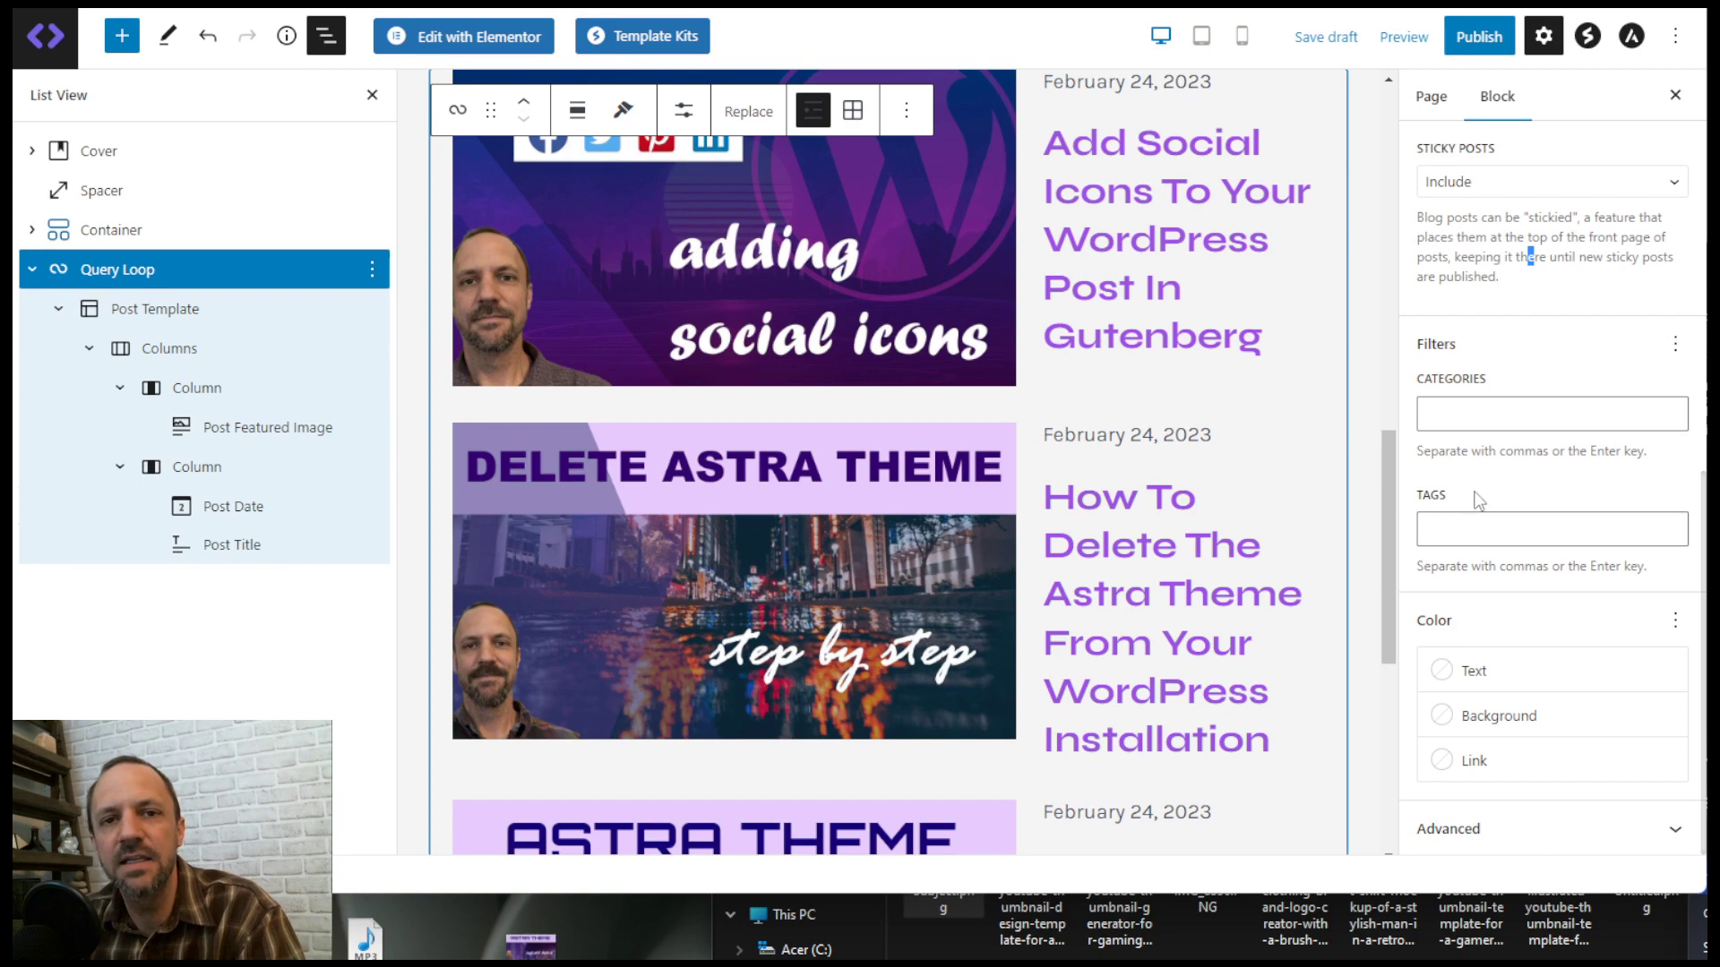
scroll(down, 3)
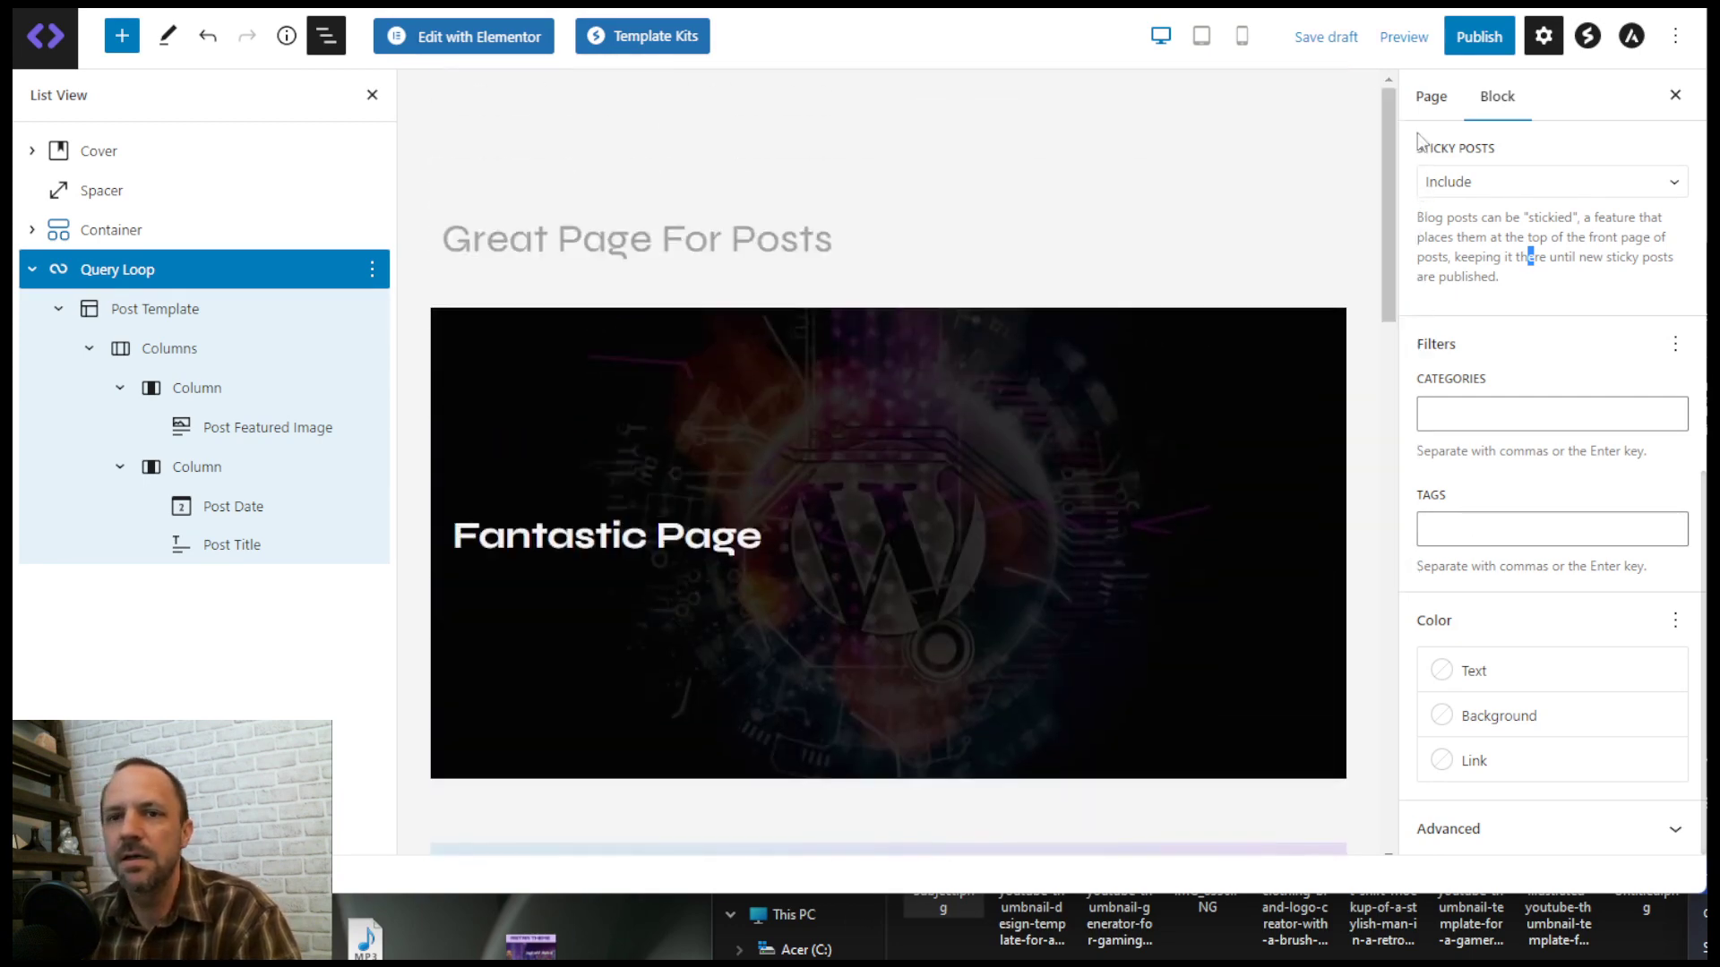
- Remove the Query Loop and add an empty block below the two-video Container
click(371, 269)
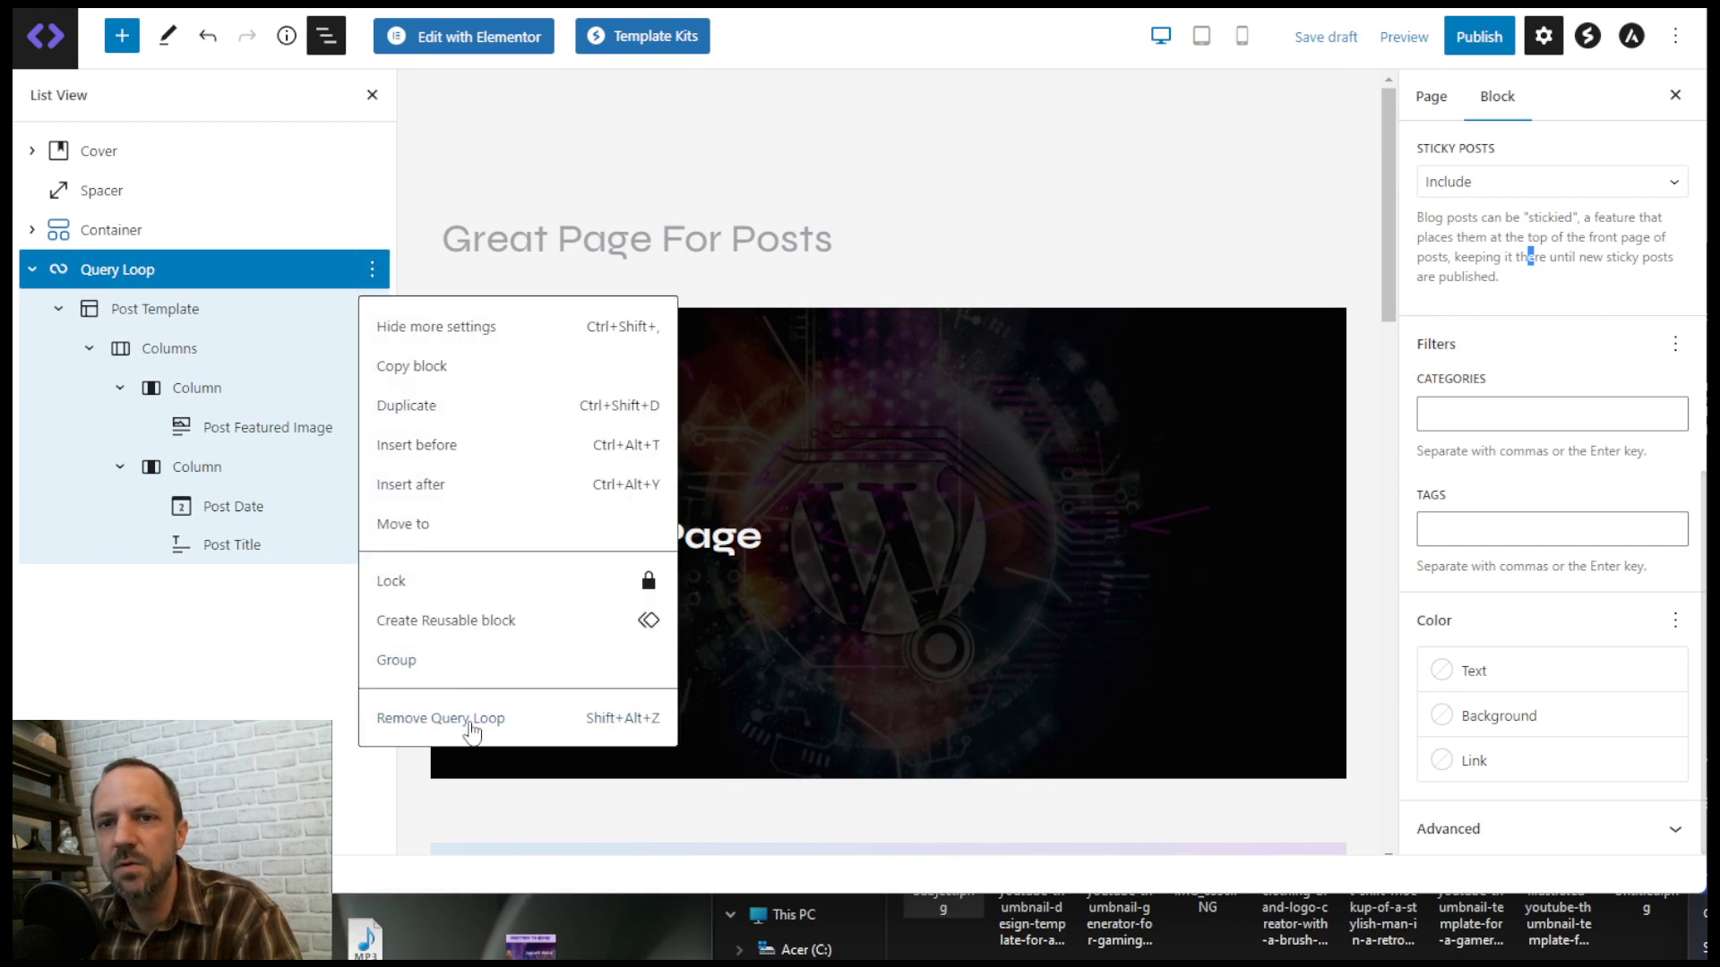
click(440, 718)
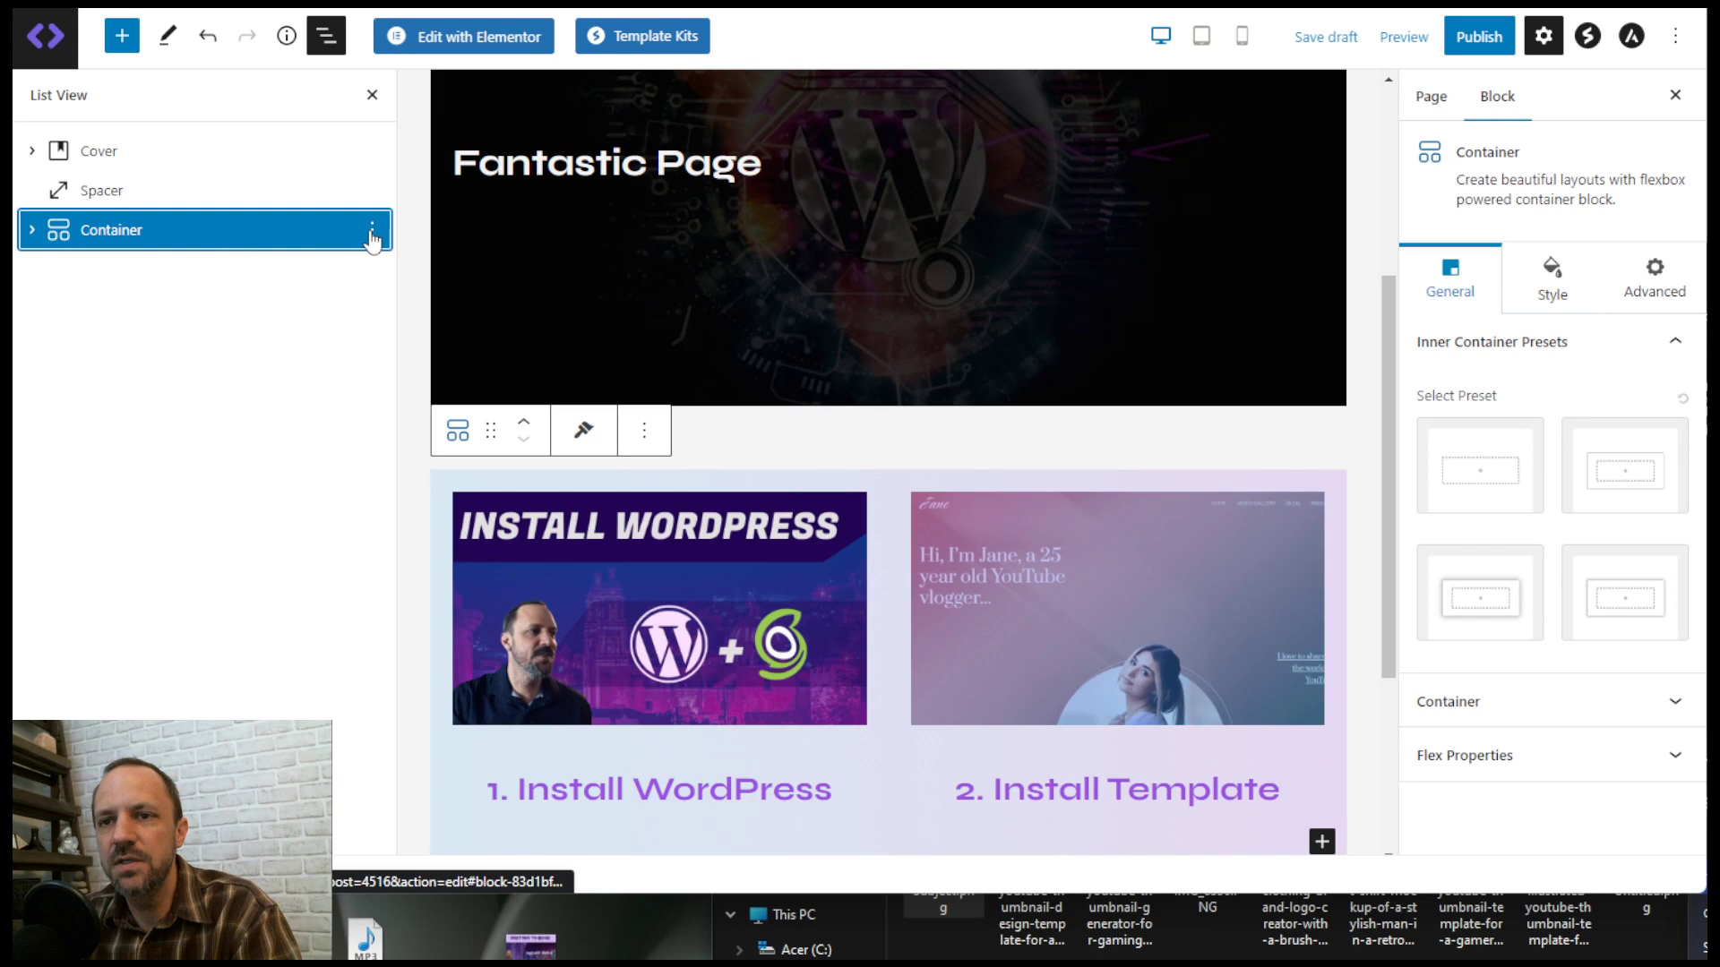
click(371, 229)
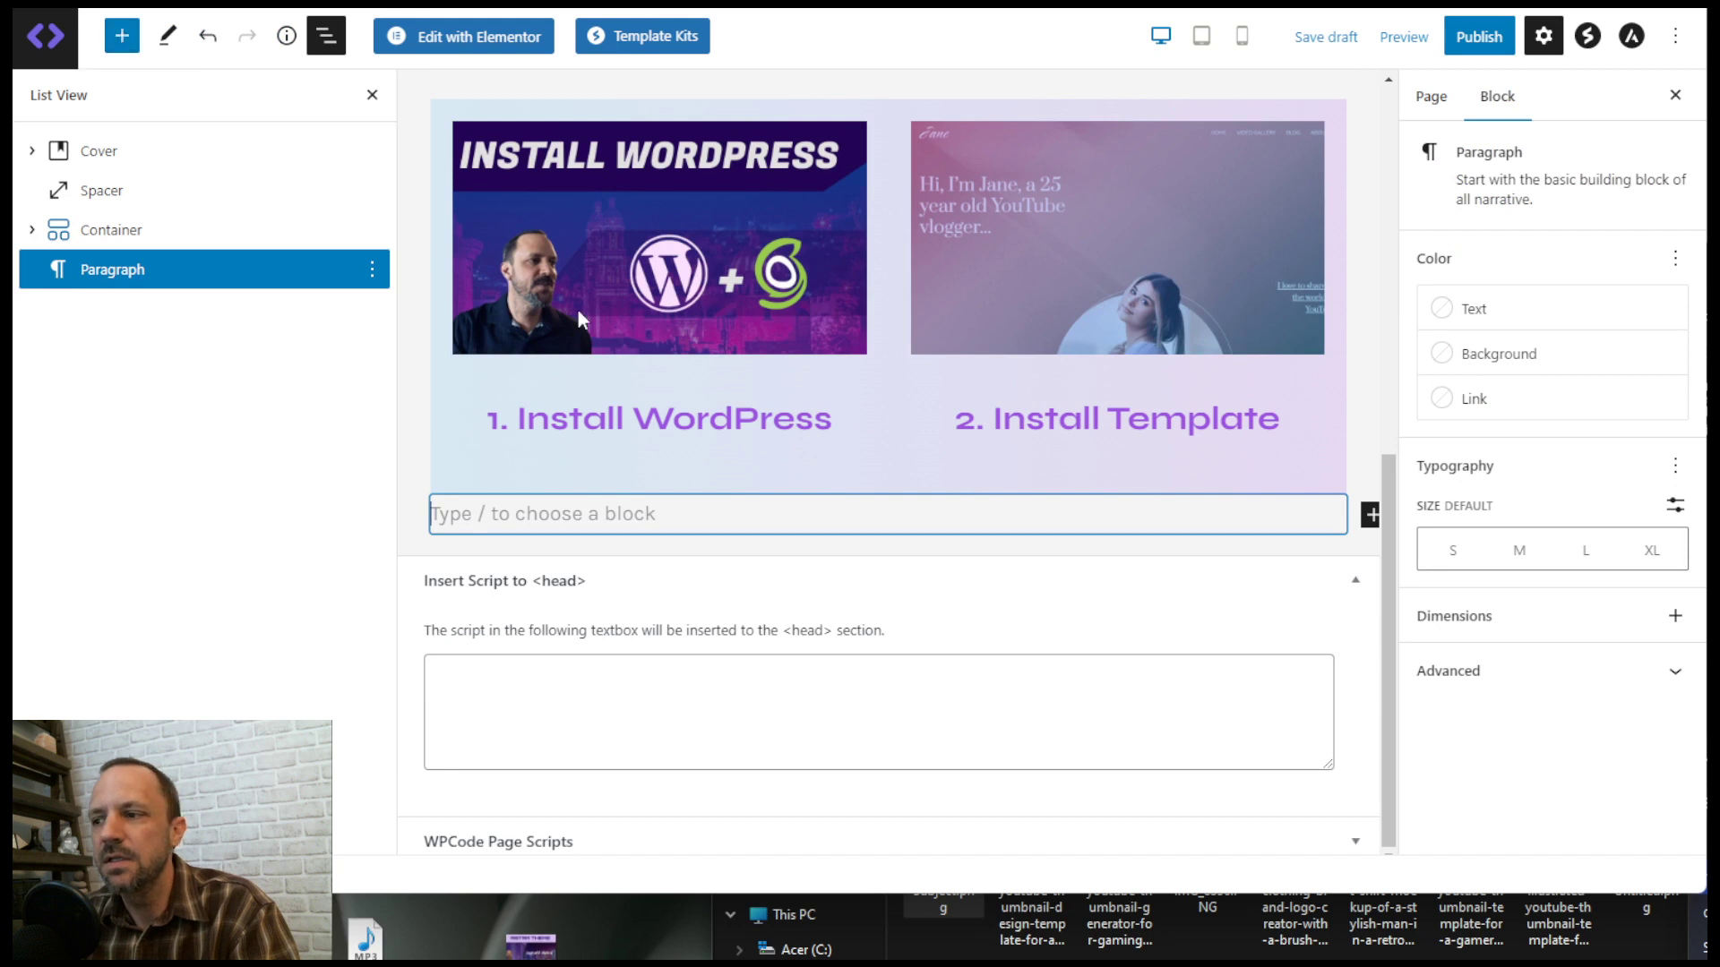
click(1369, 513)
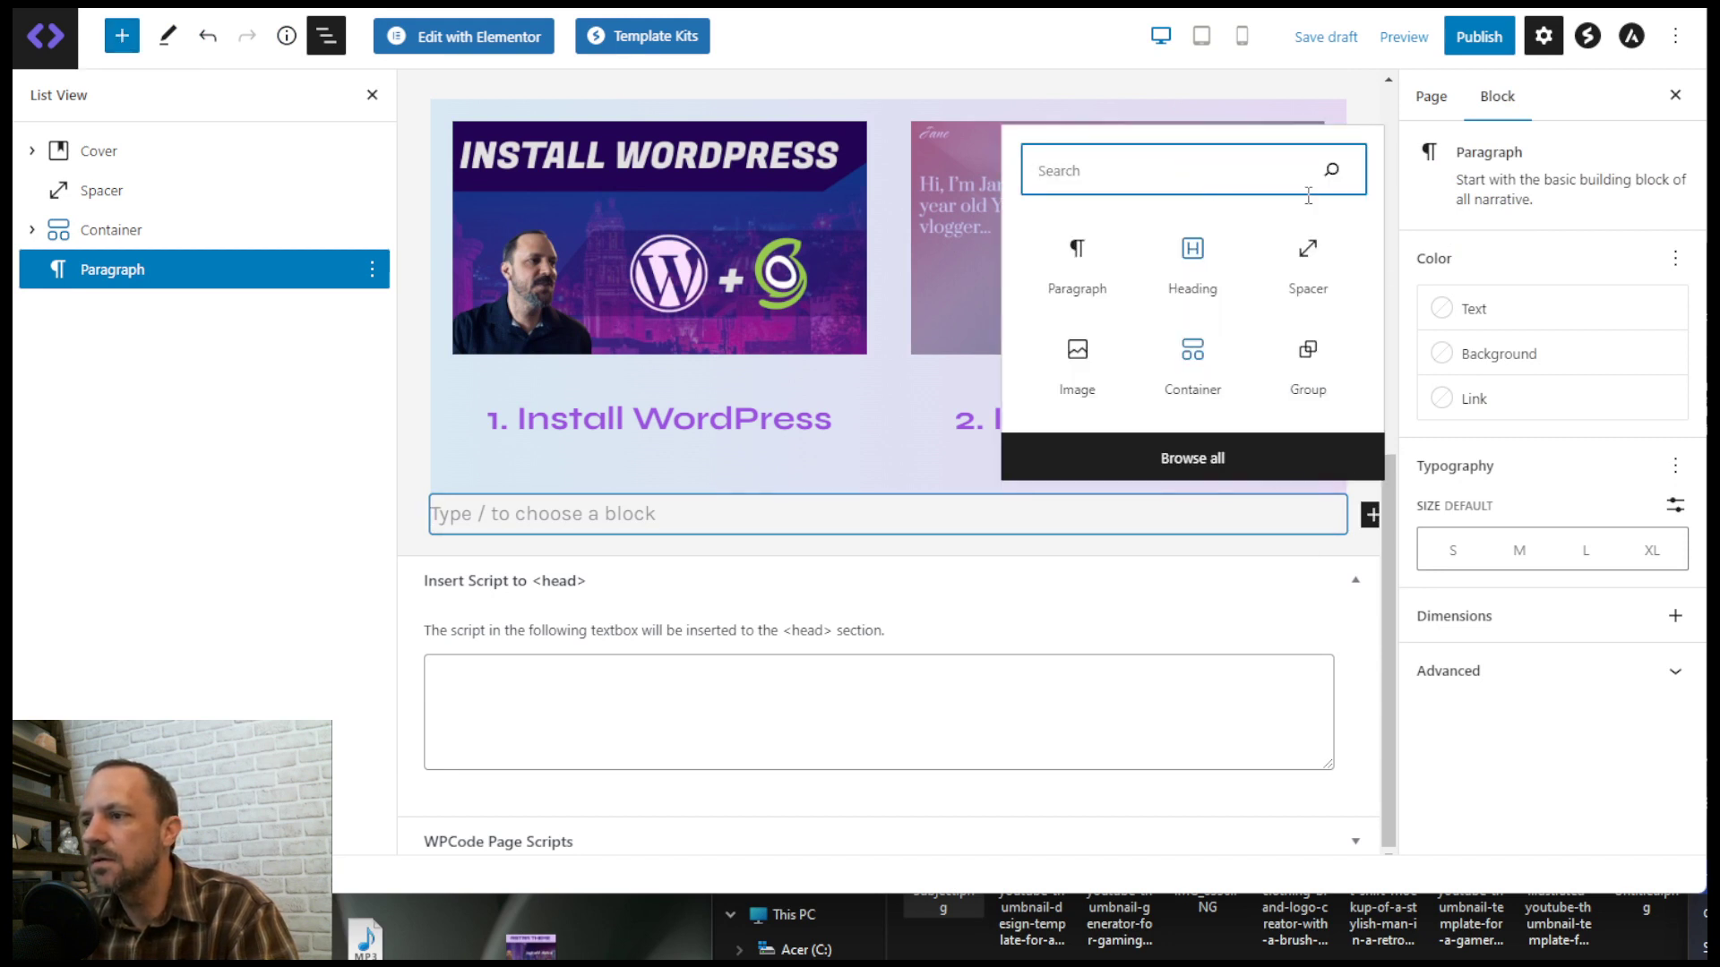
- Insert the listPosts reusable block and convert it to regular, editable blocks
click(122, 35)
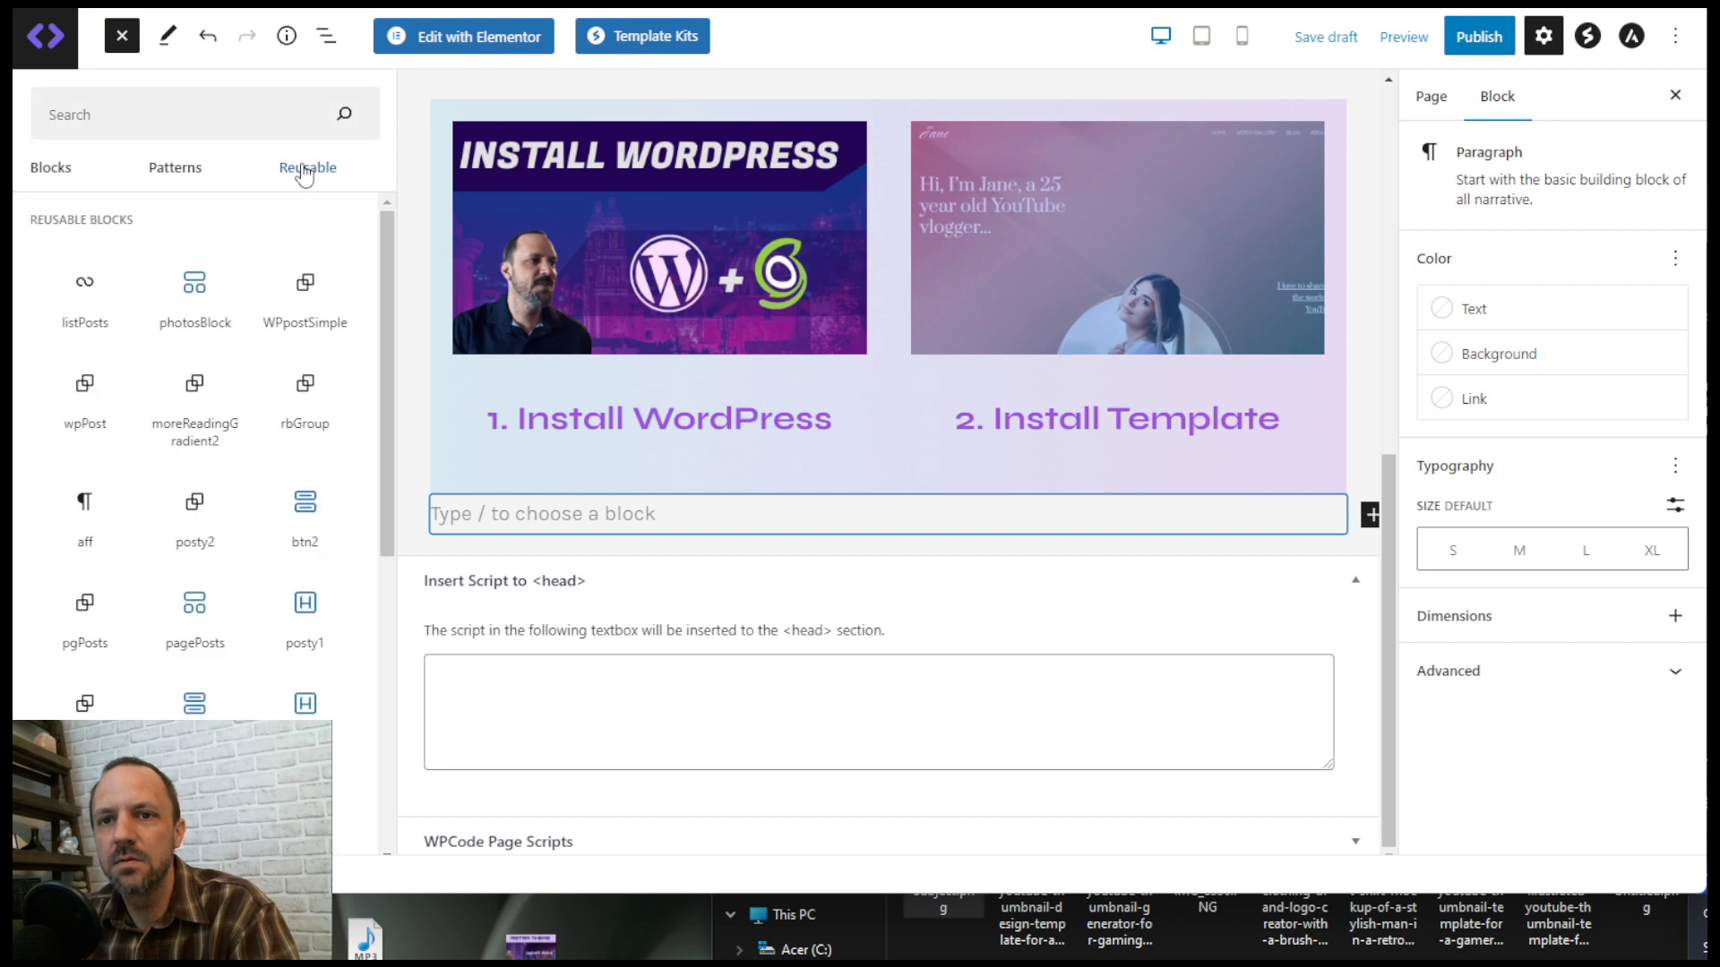
click(84, 296)
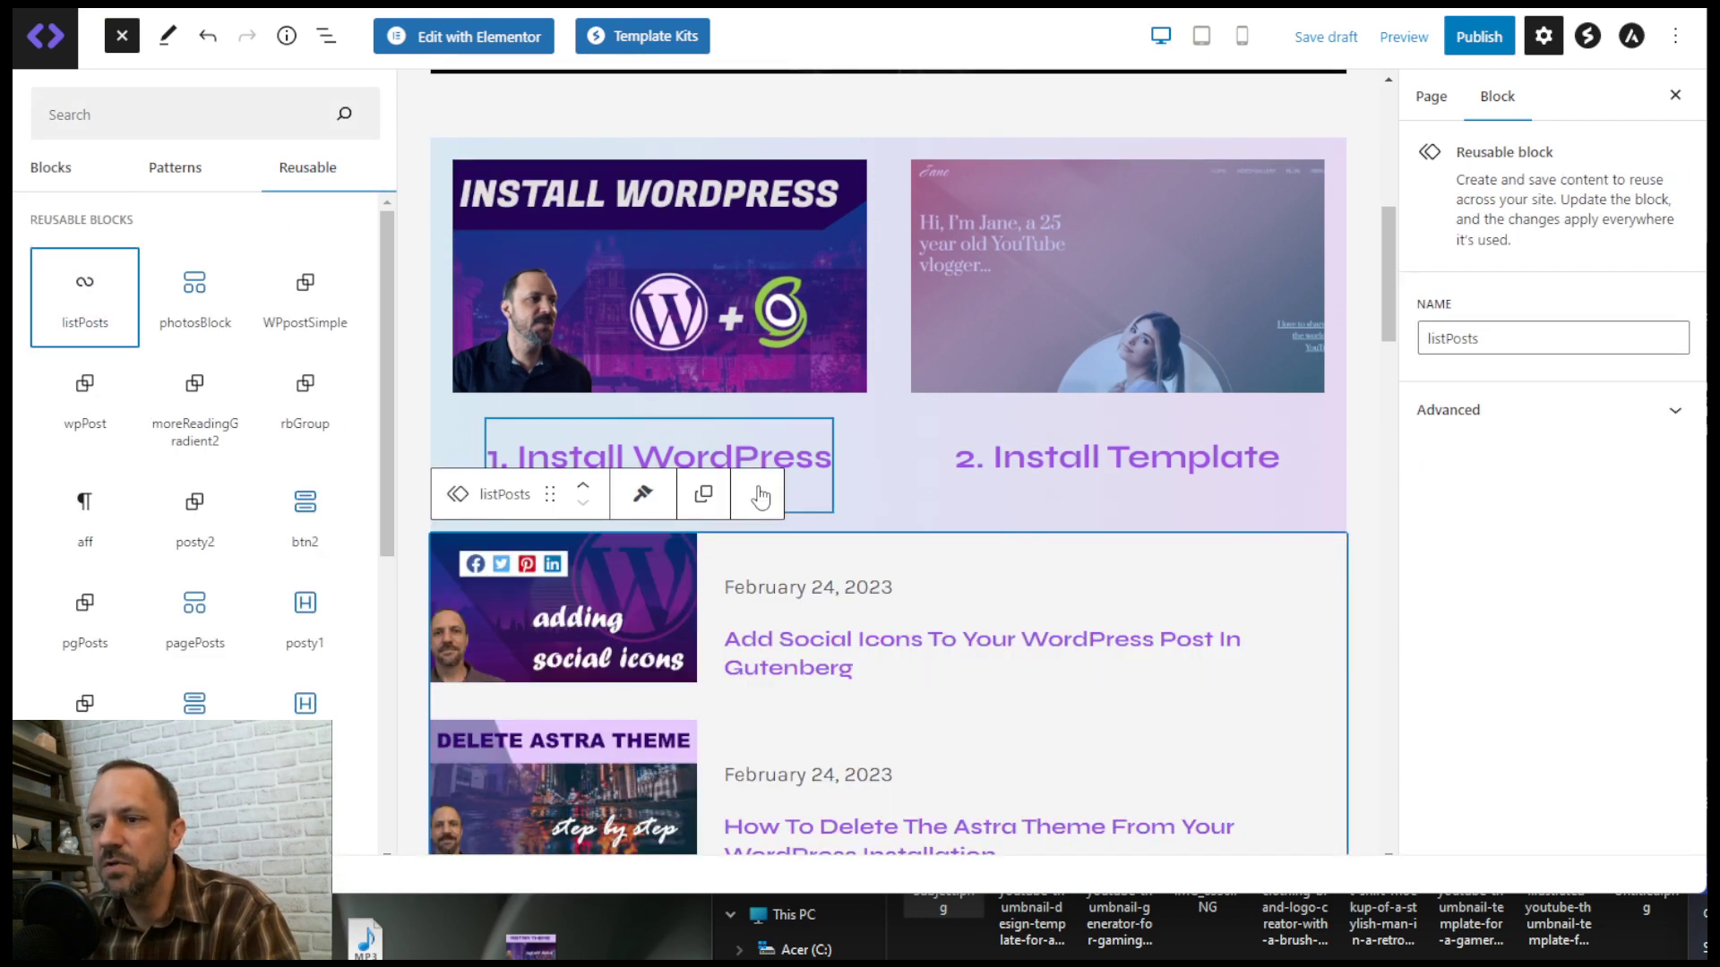
click(760, 494)
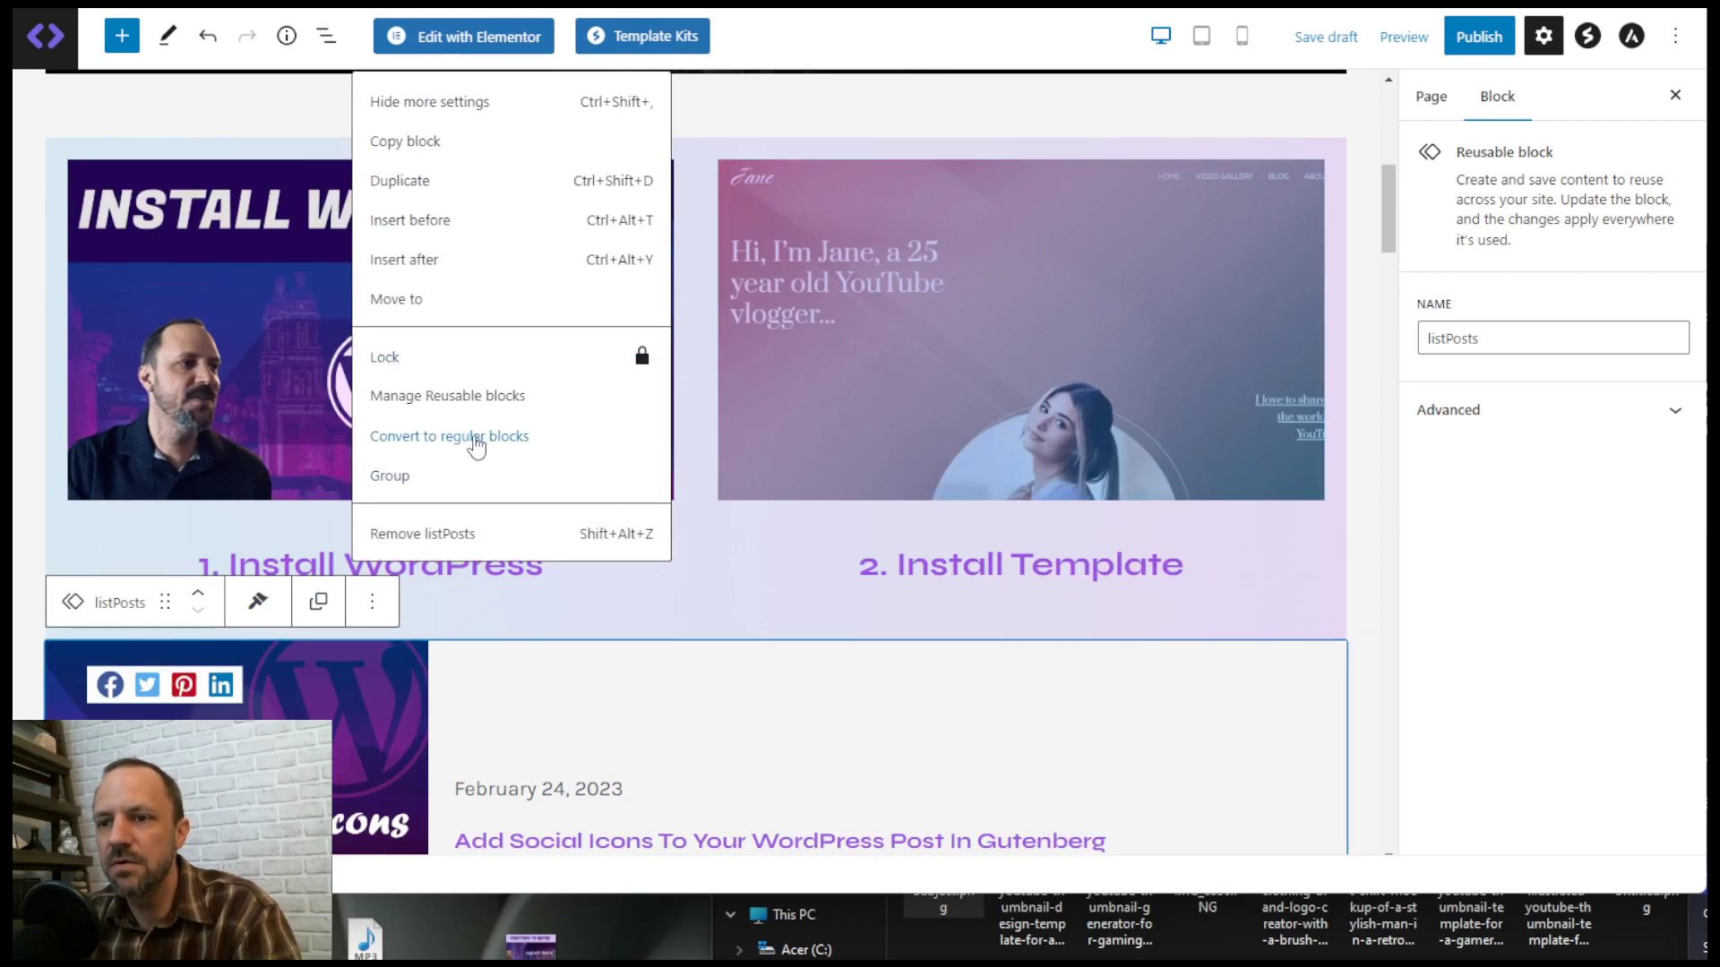
click(449, 435)
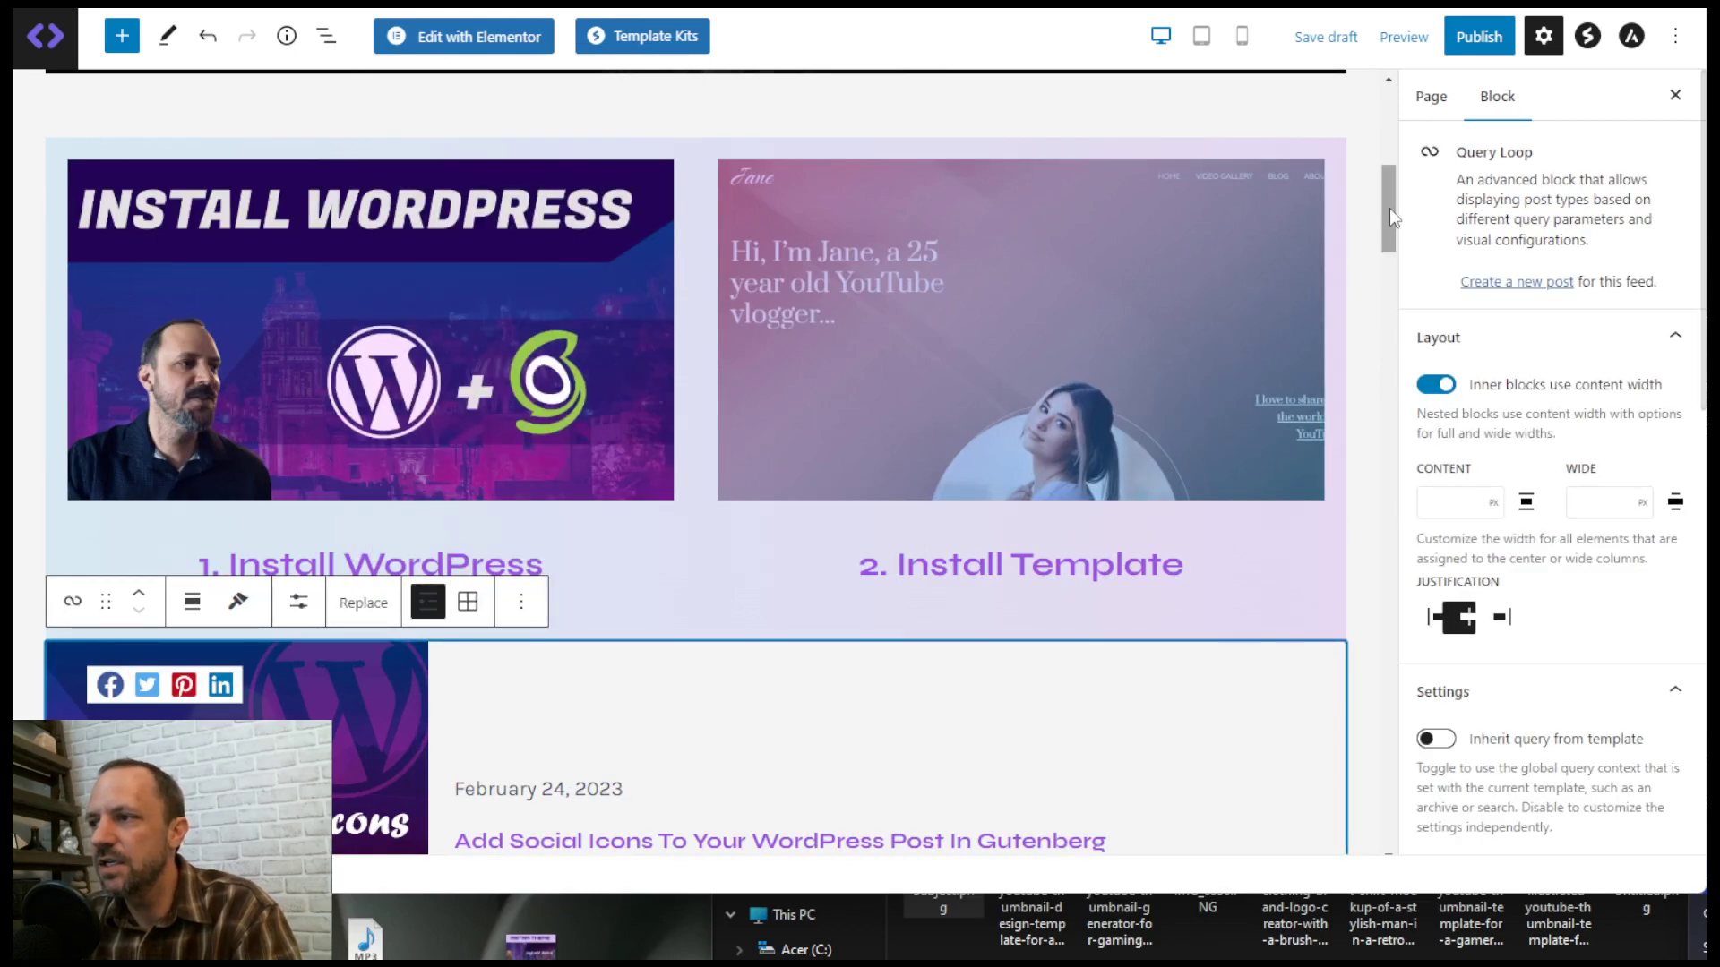
scroll(down, 3)
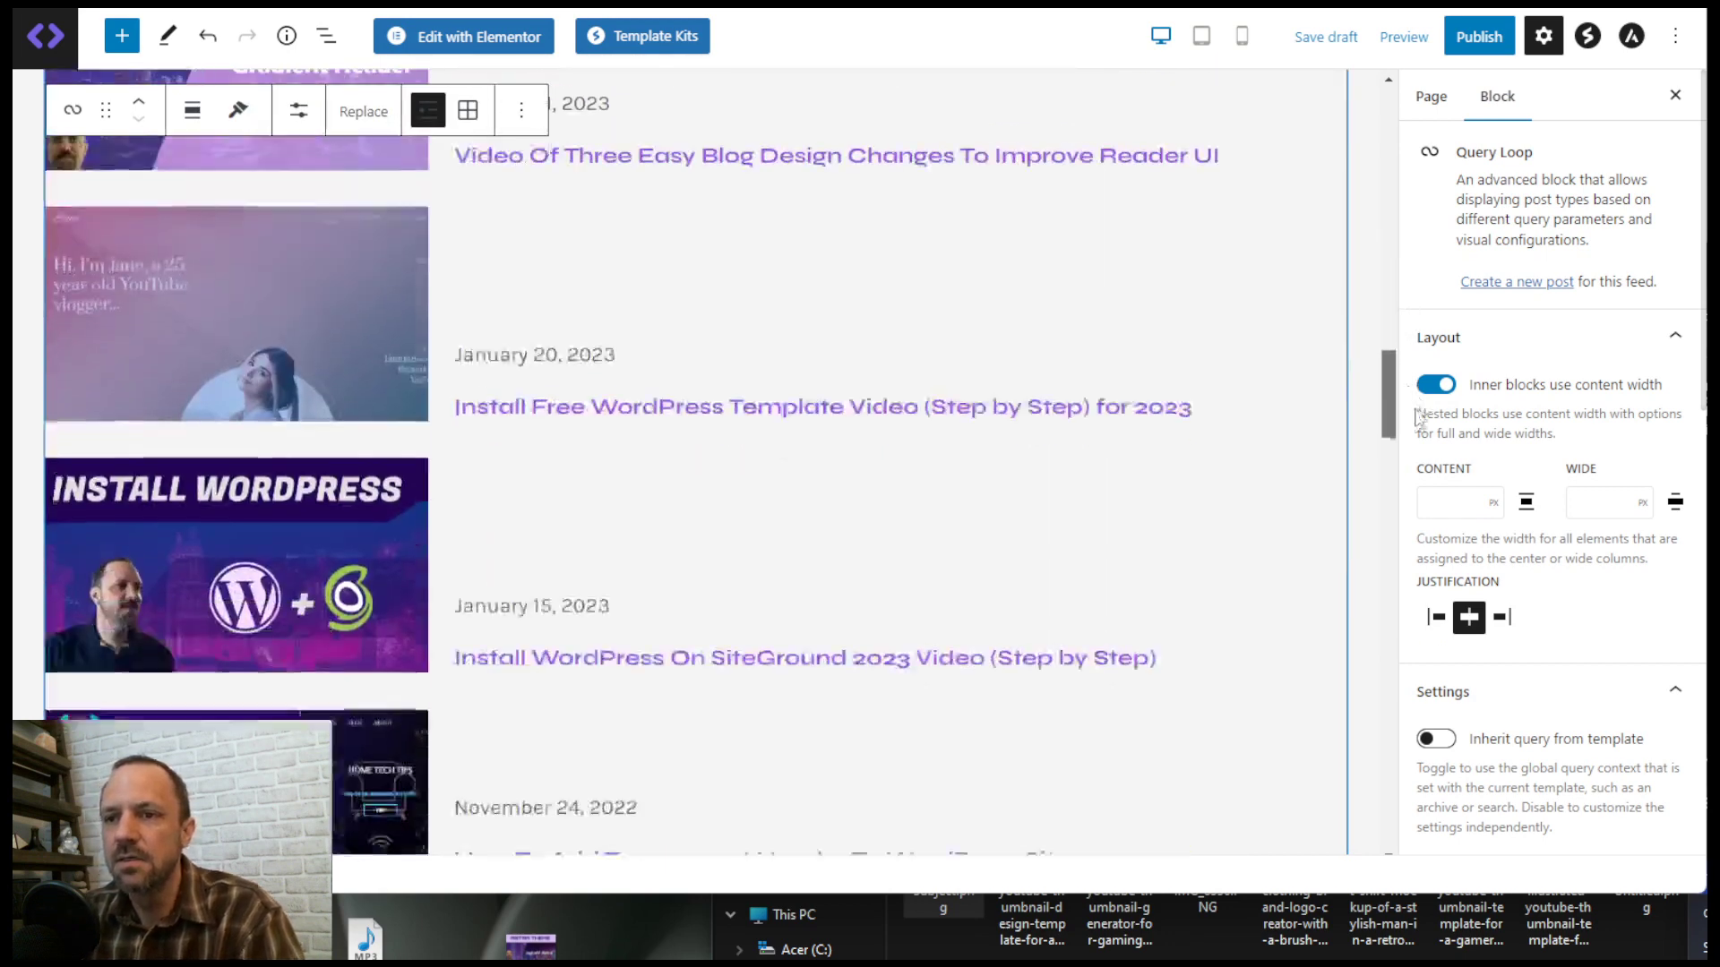
scroll(down, 3)
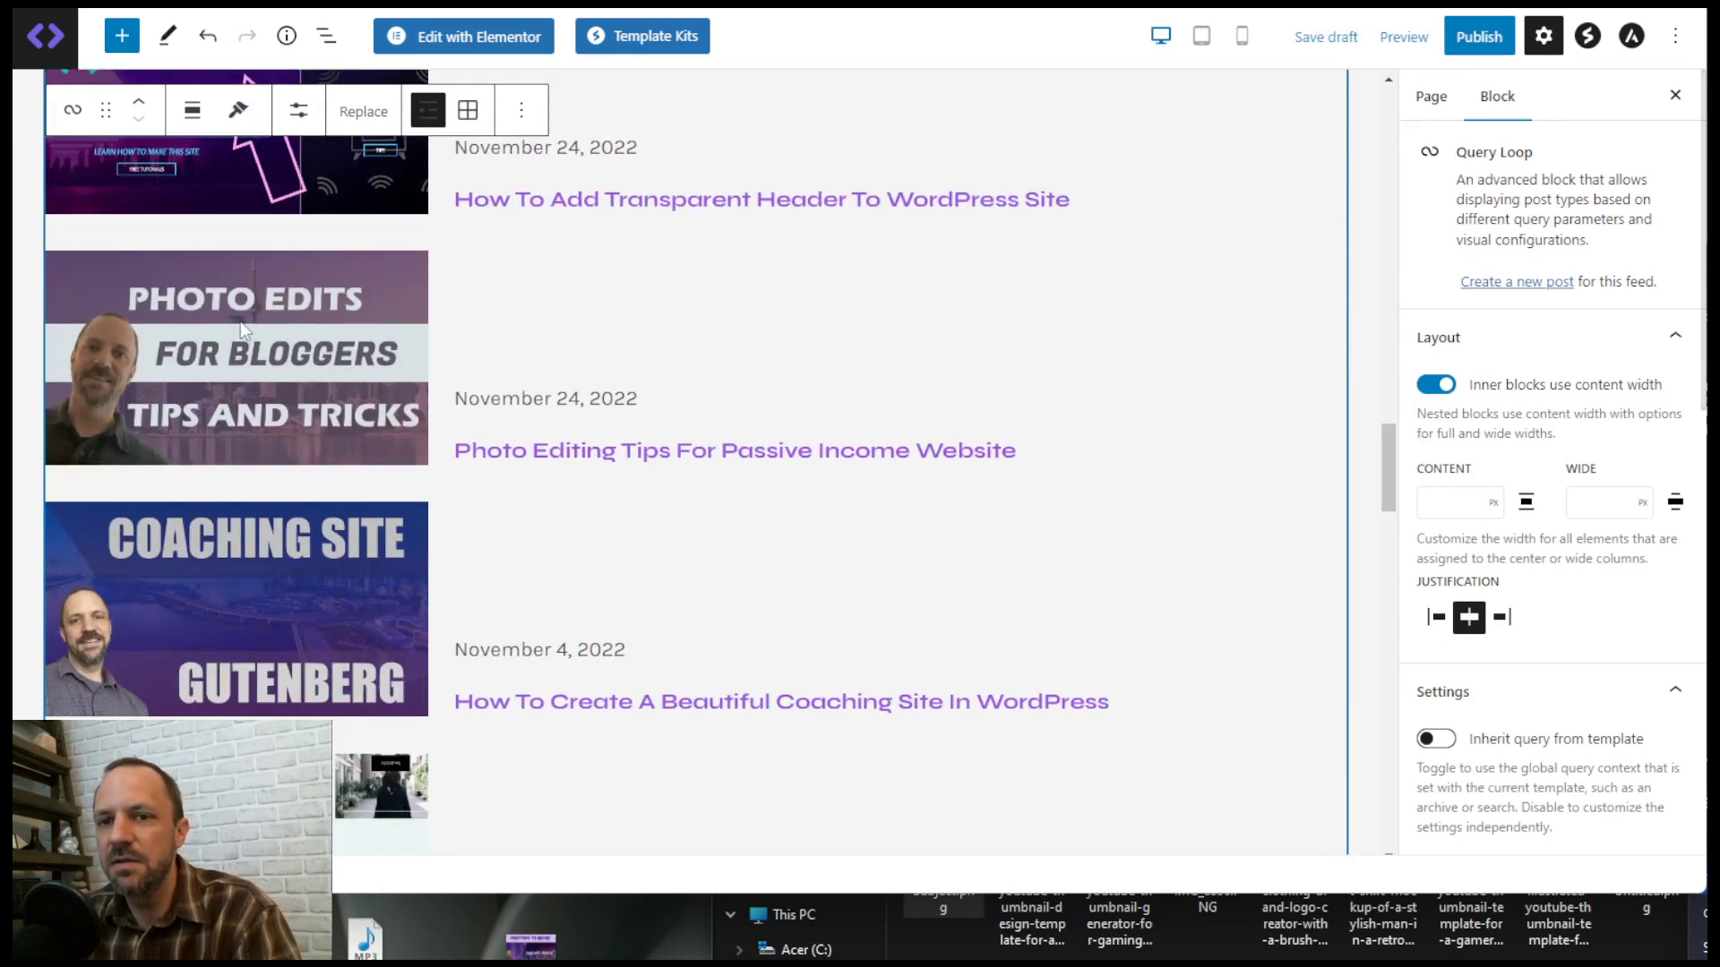
mouse_move(542, 460)
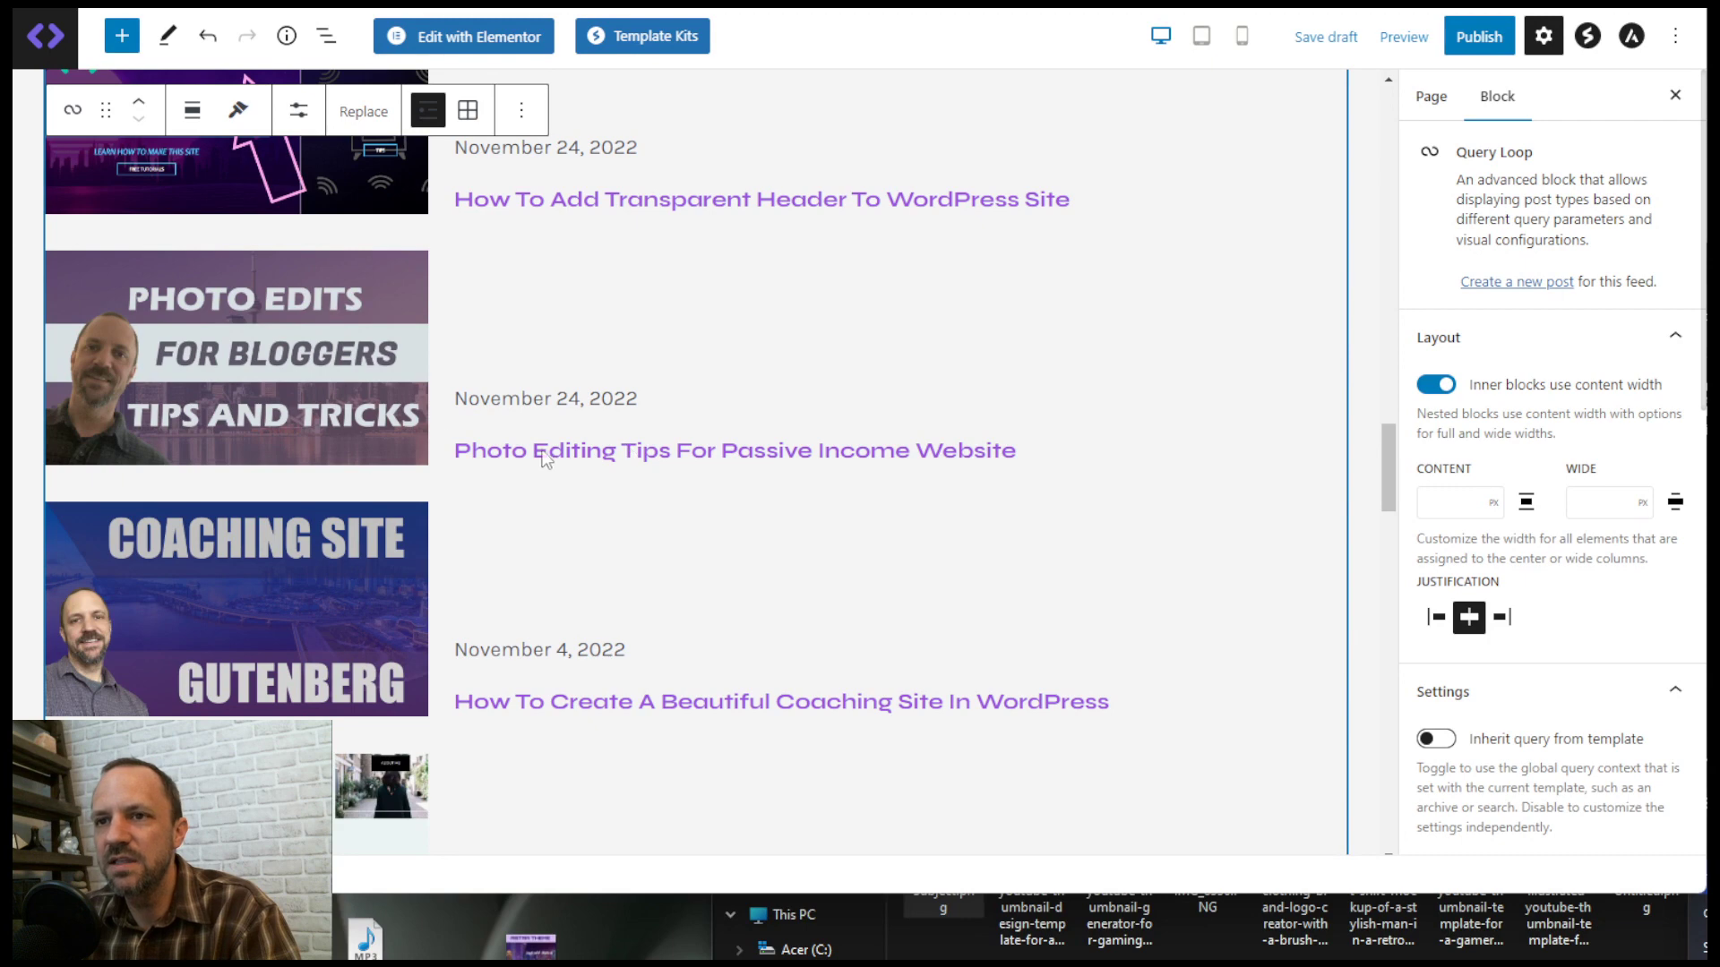
mouse_move(617, 450)
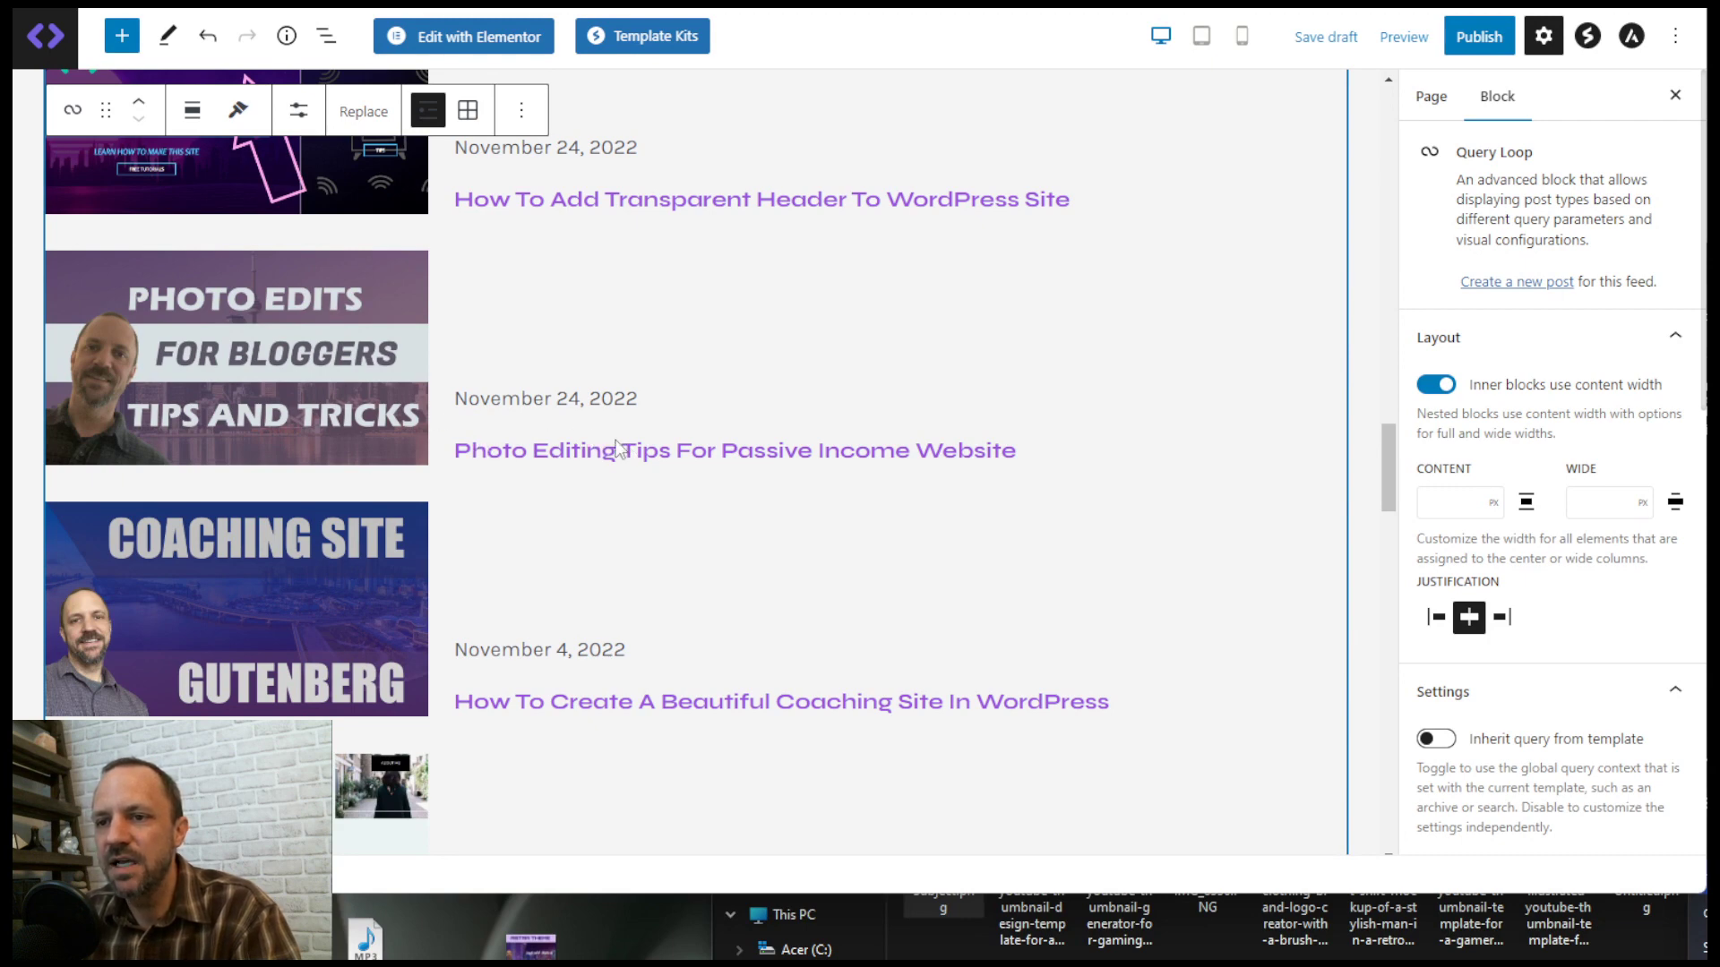
scroll(up, 3)
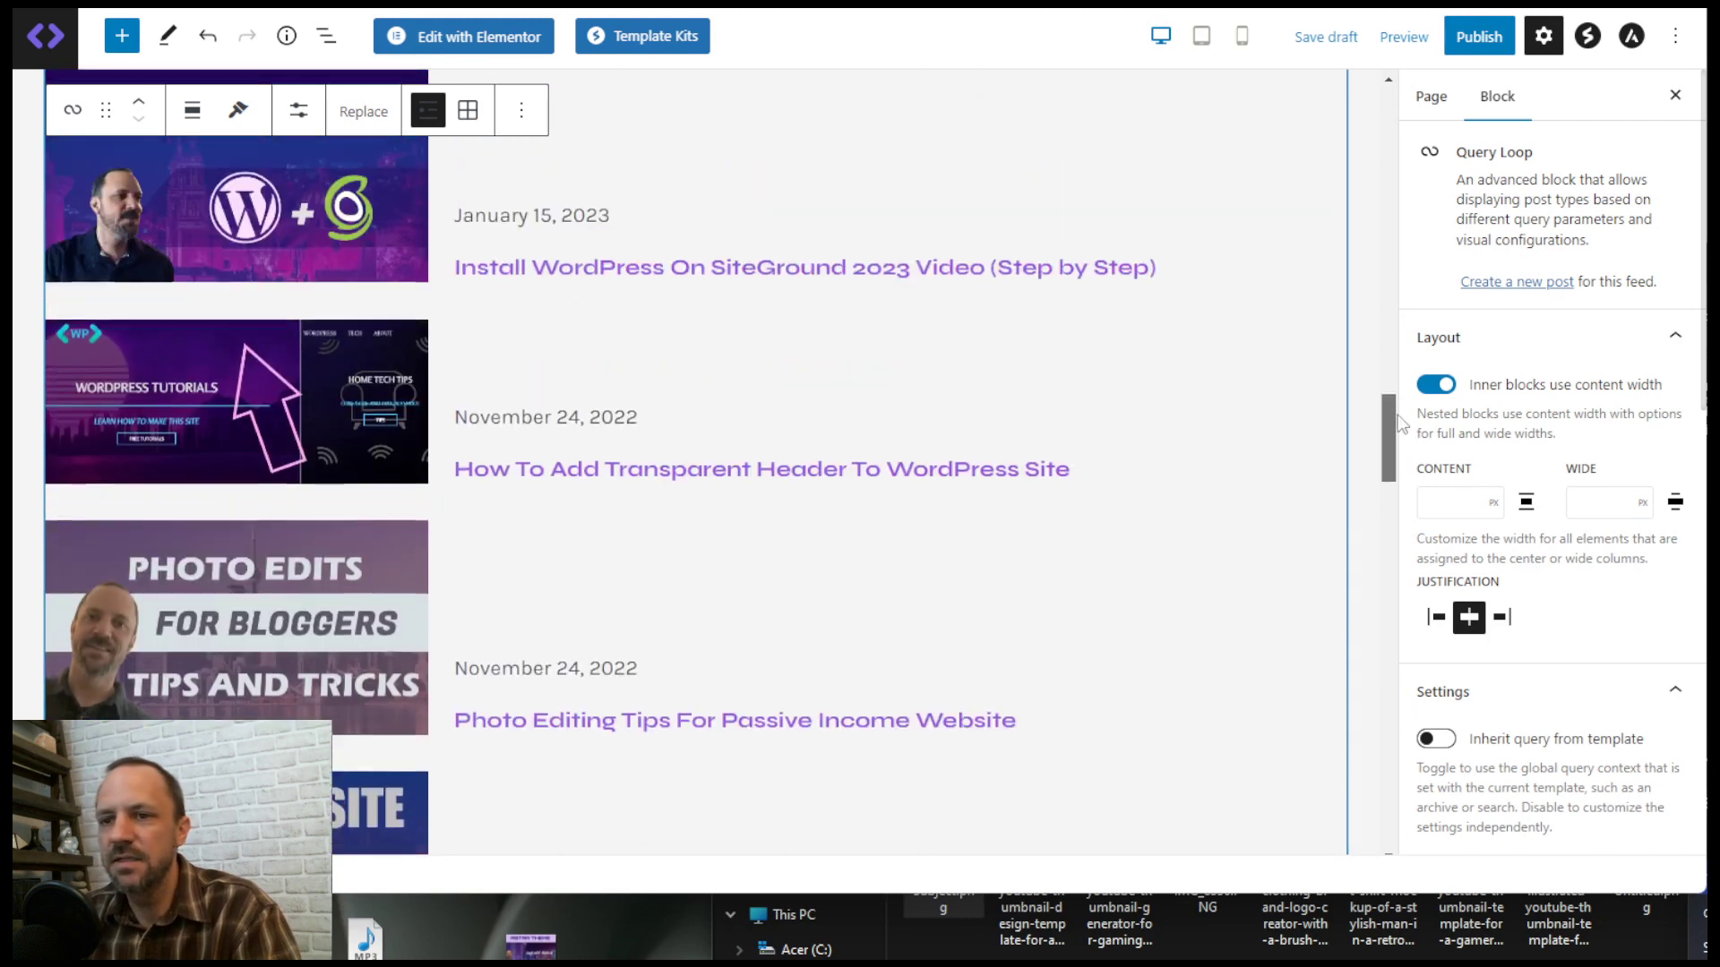
scroll(down, 3)
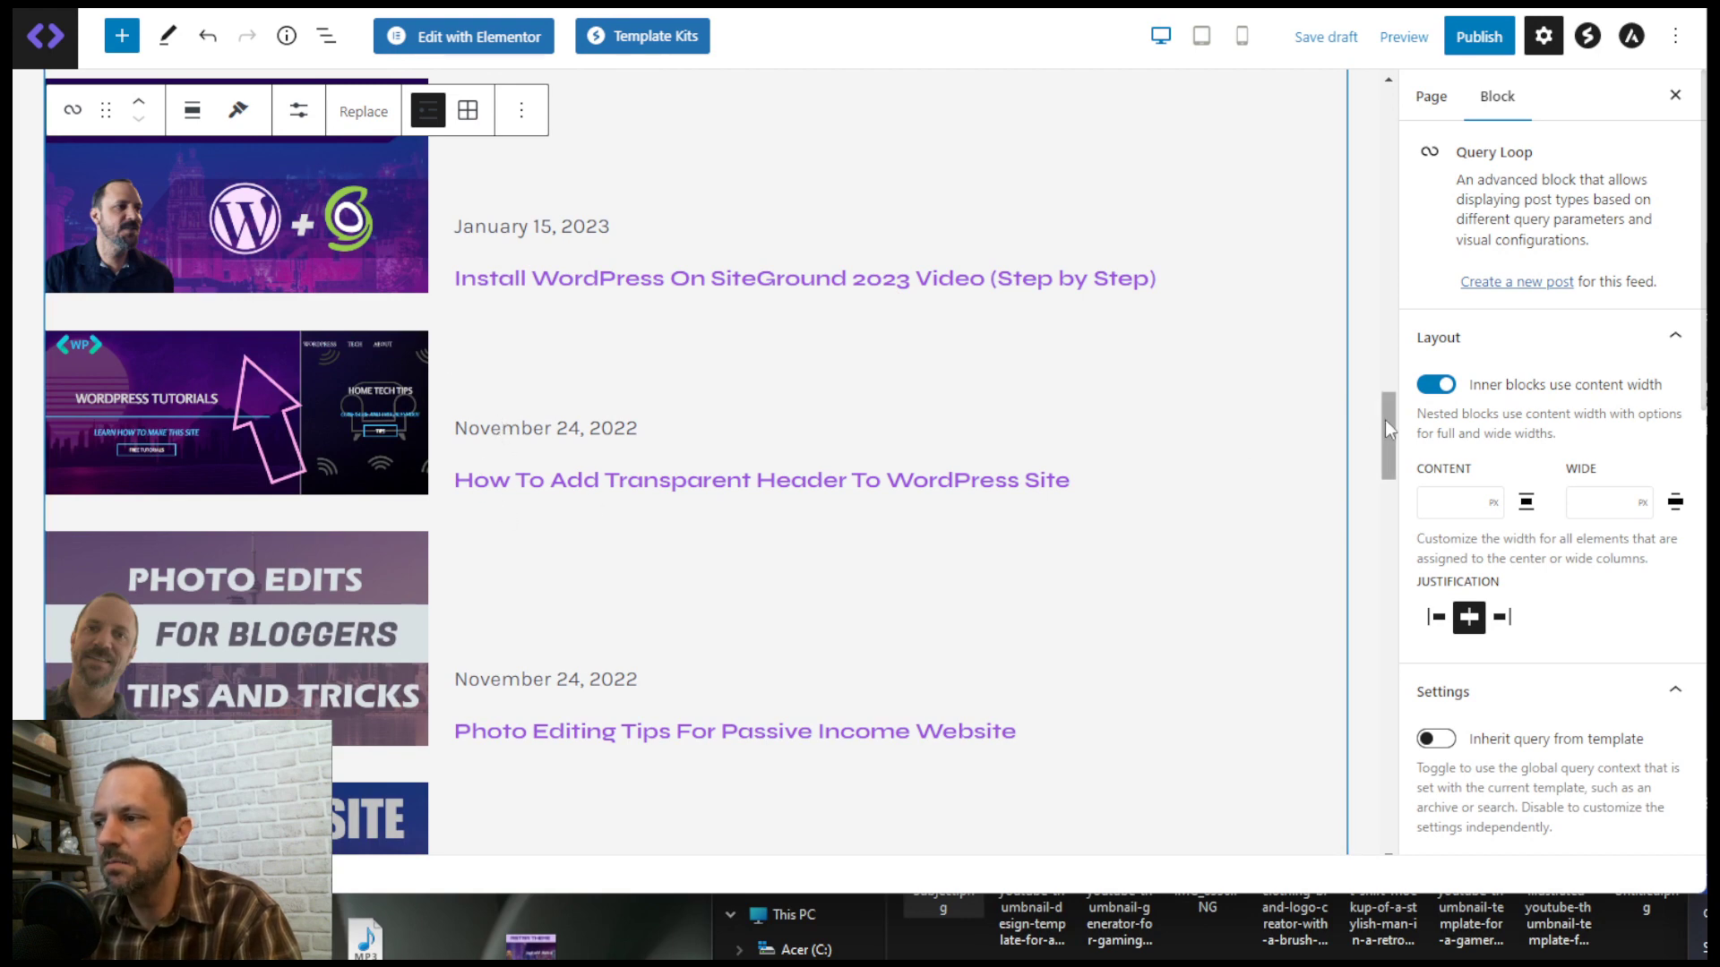
scroll(down, 3)
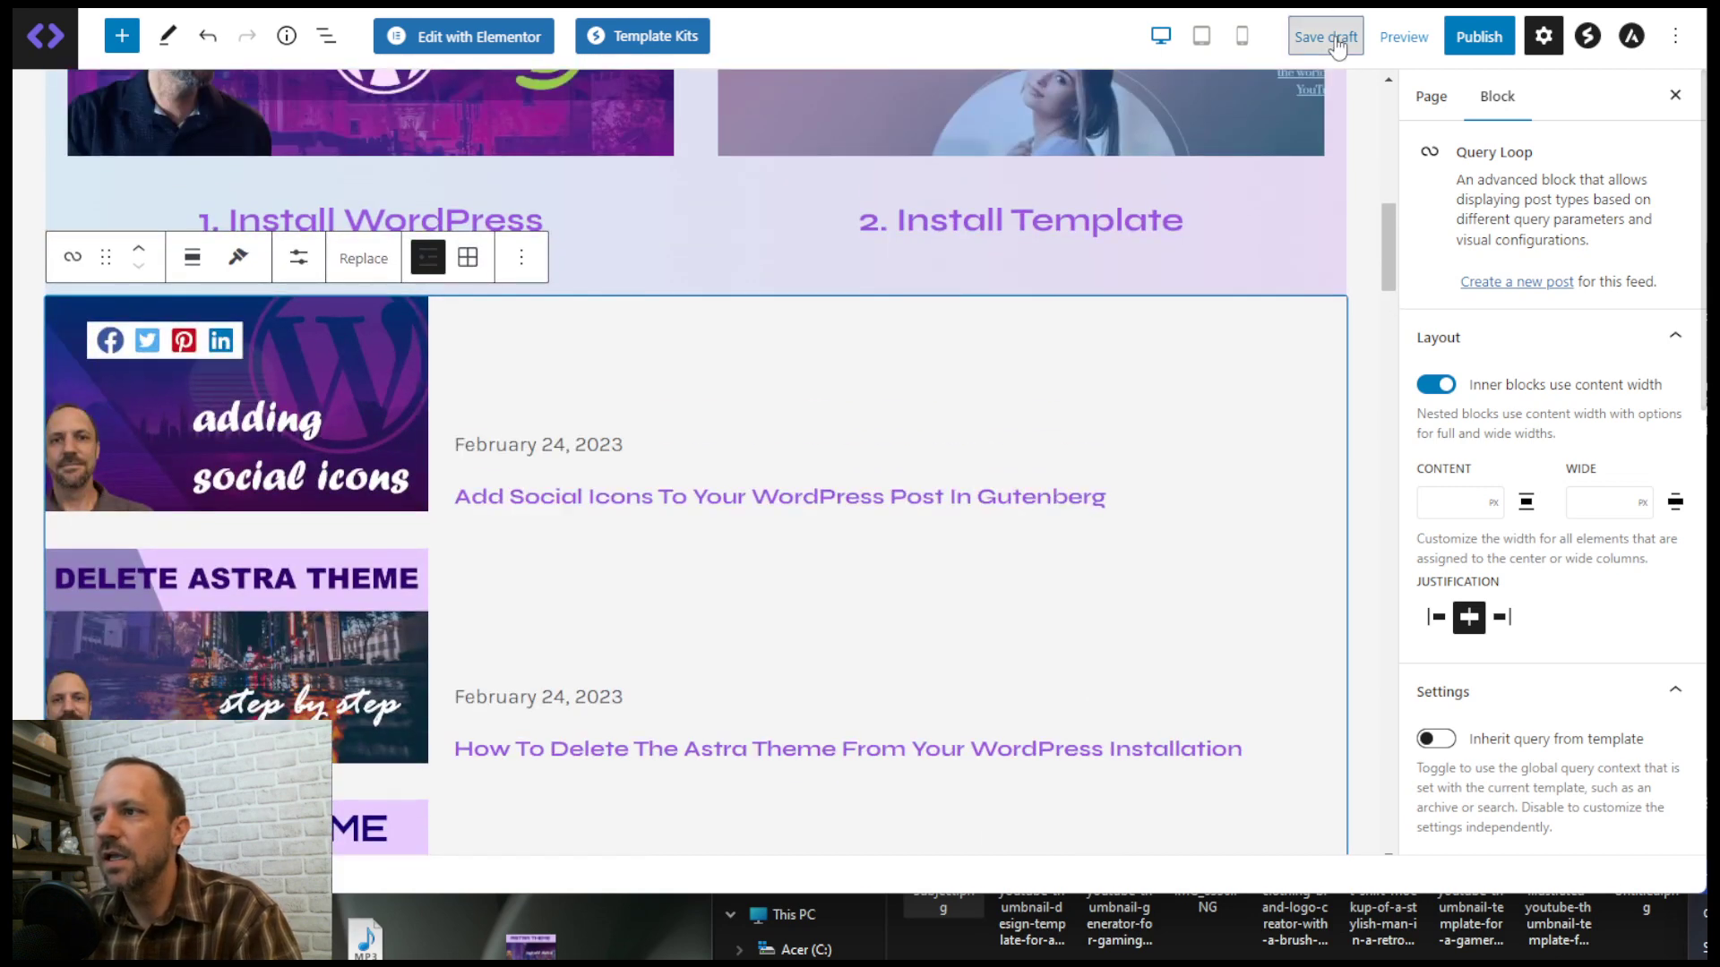
- Save the draft and view the WordPress Blogging Tutorials page live from Pages
click(1324, 35)
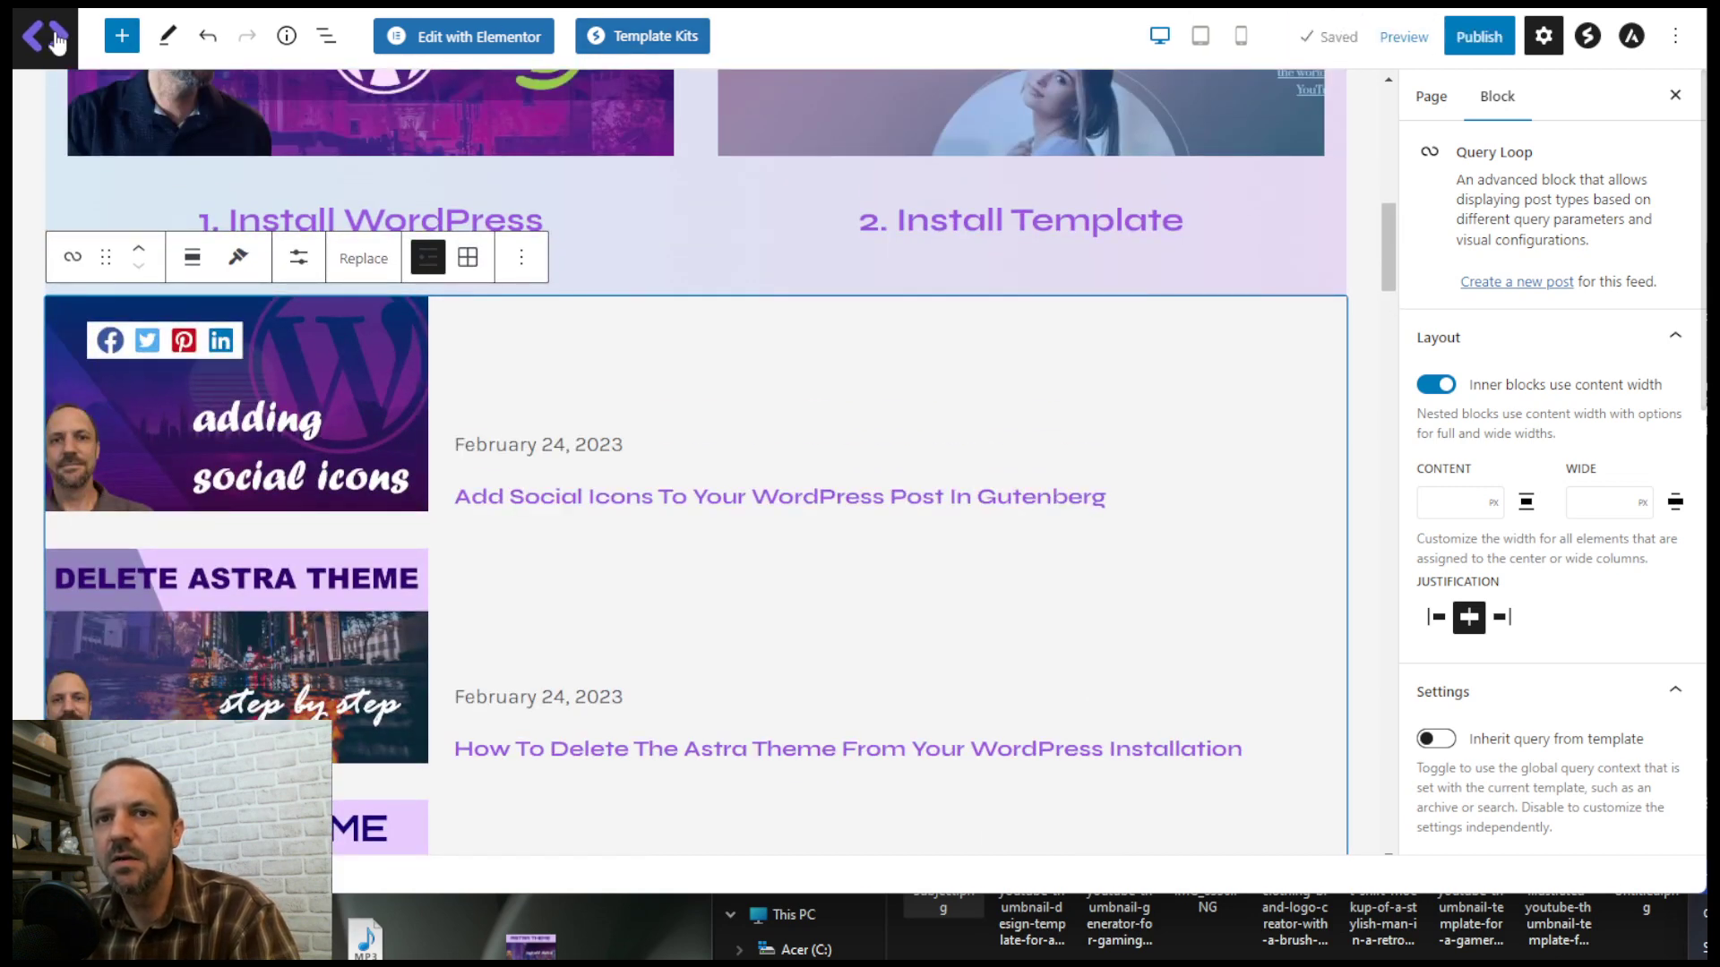
click(46, 36)
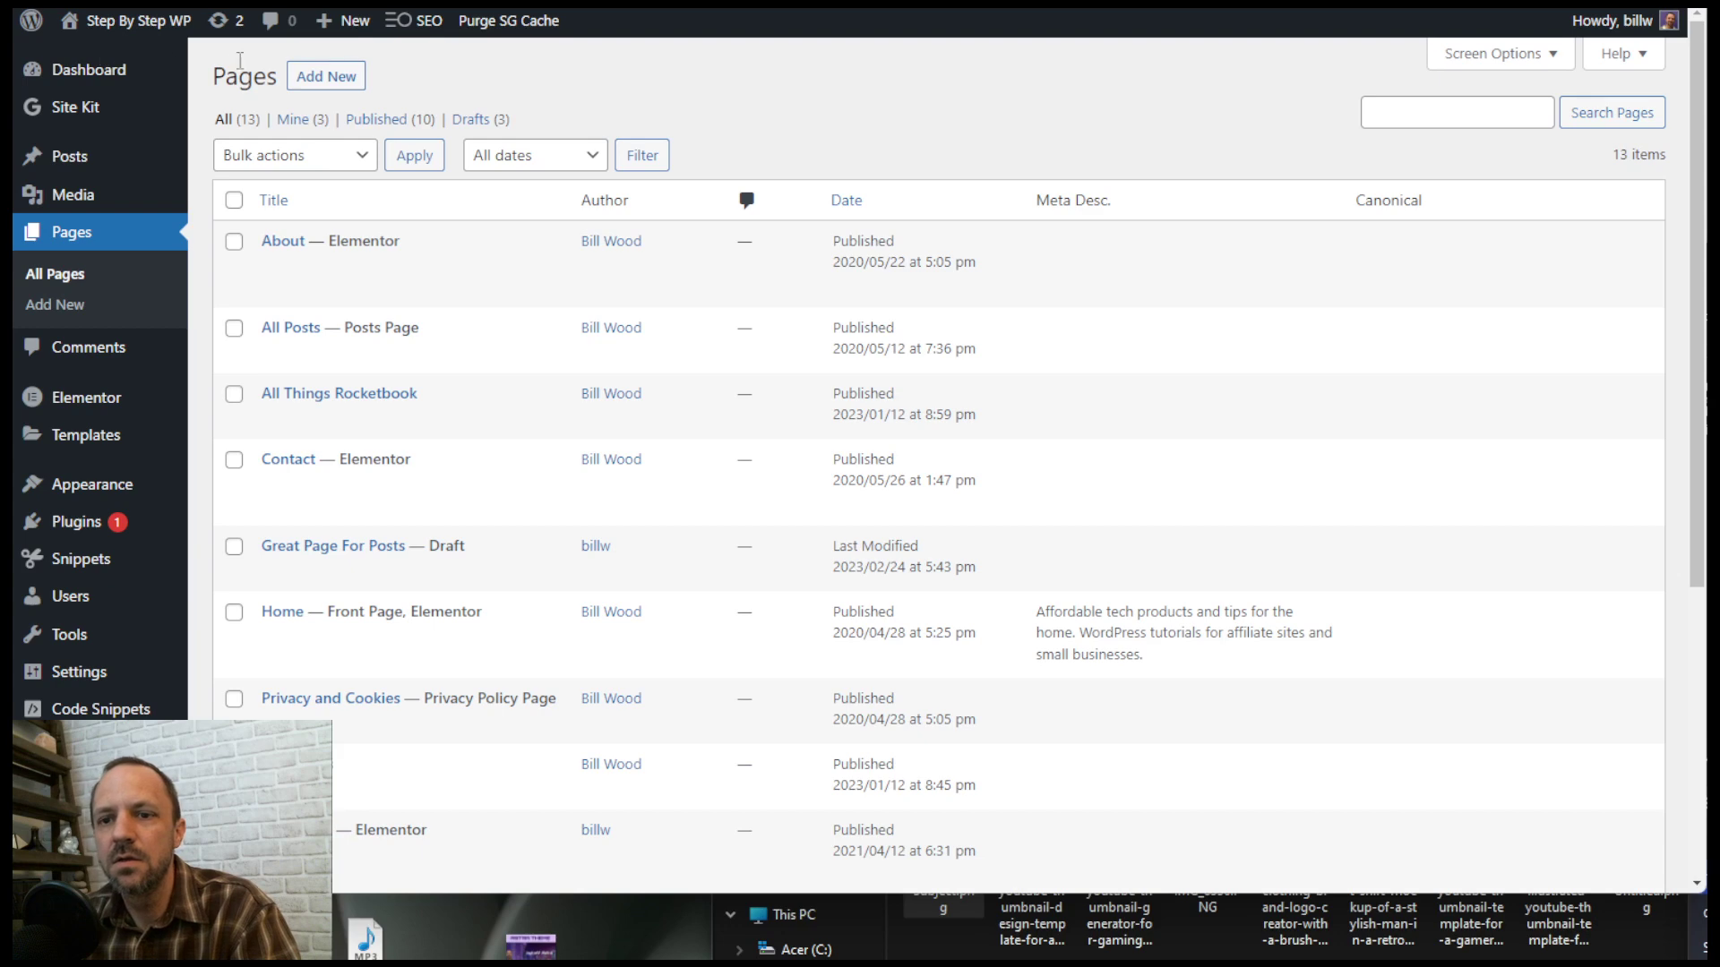
scroll(down, 3)
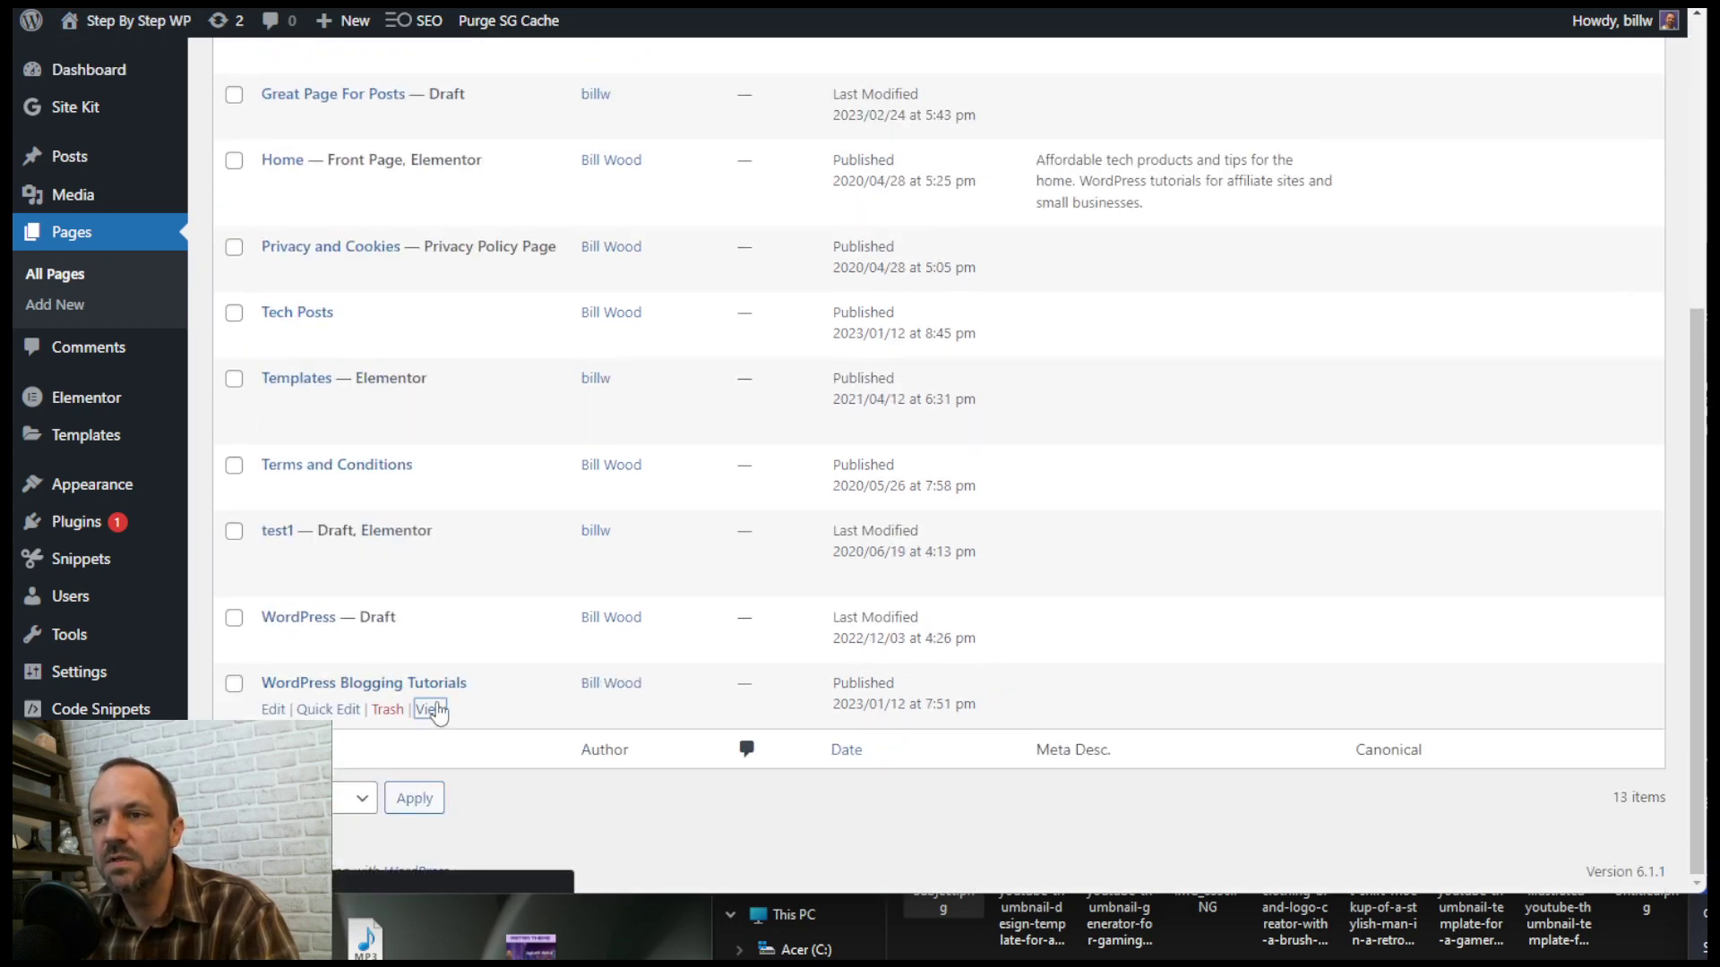
click(428, 709)
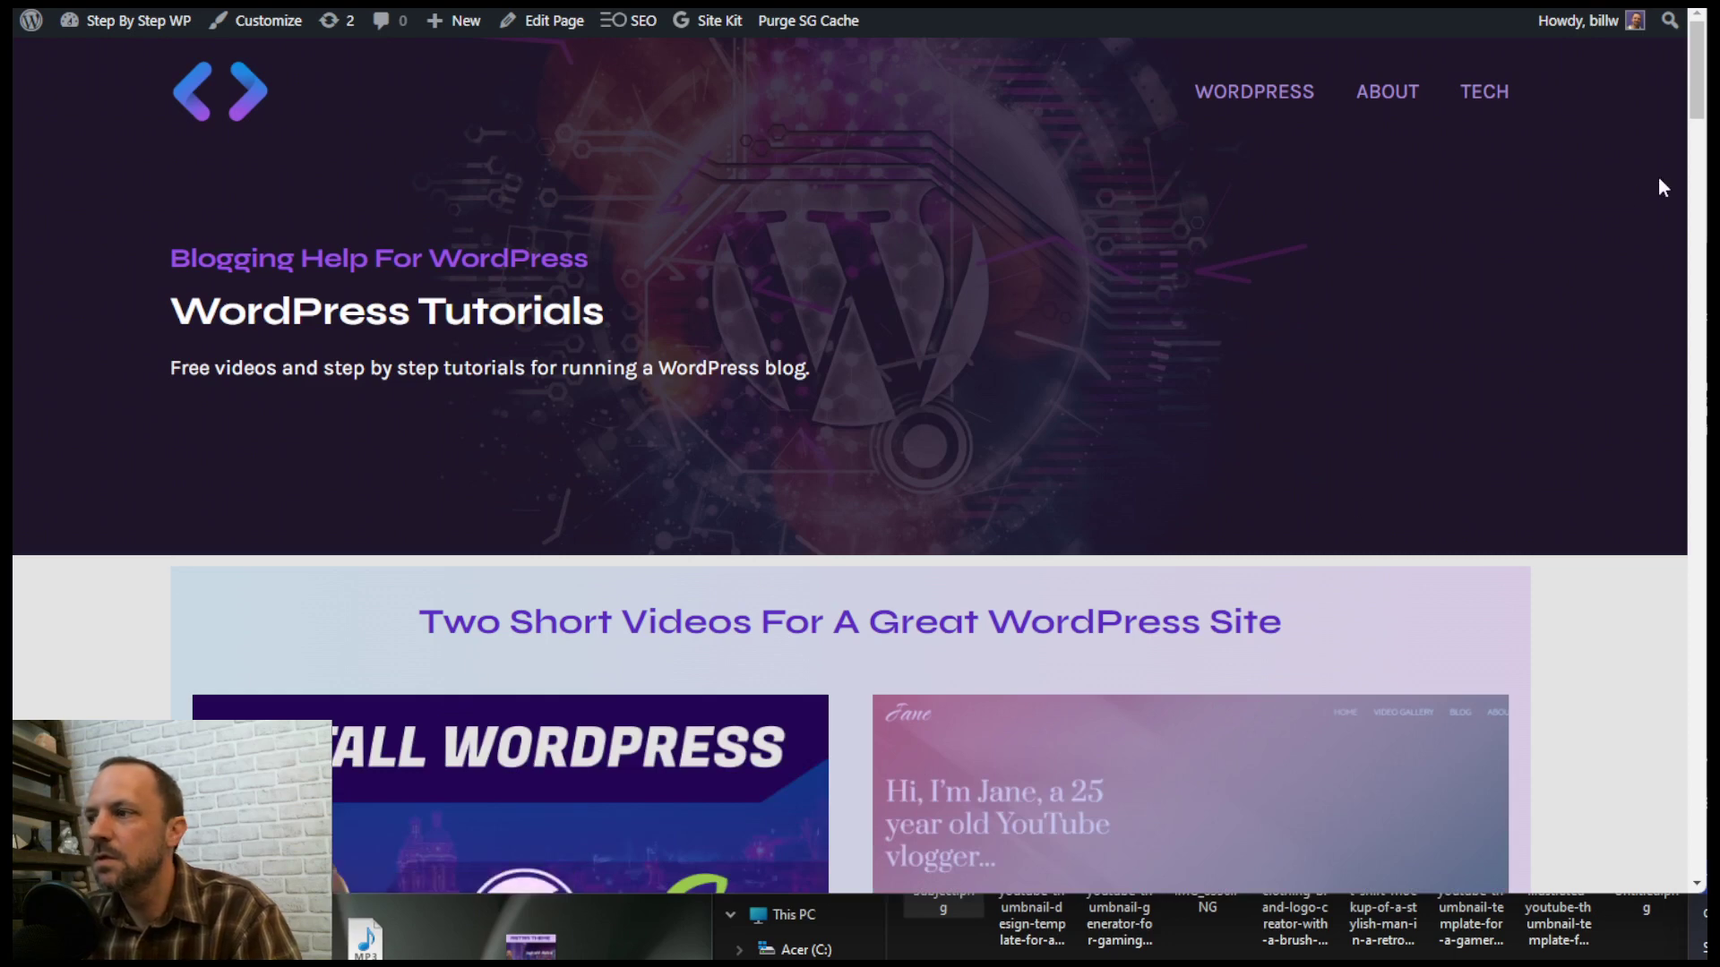
scroll(down, 3)
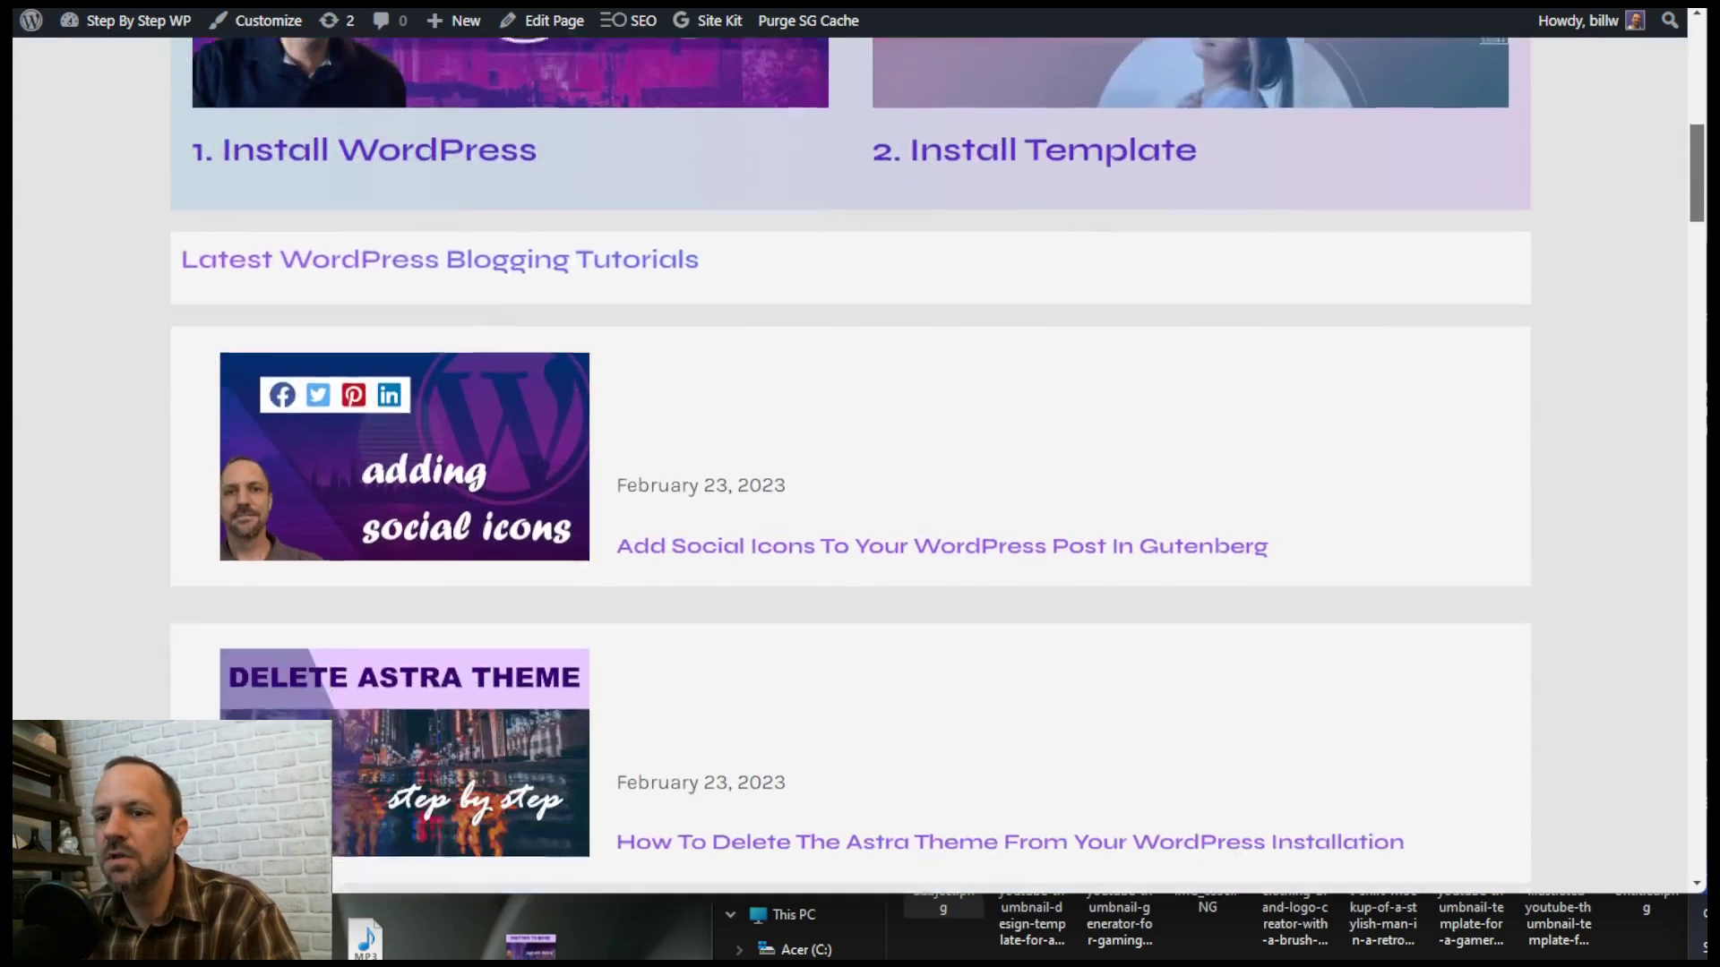
scroll(down, 3)
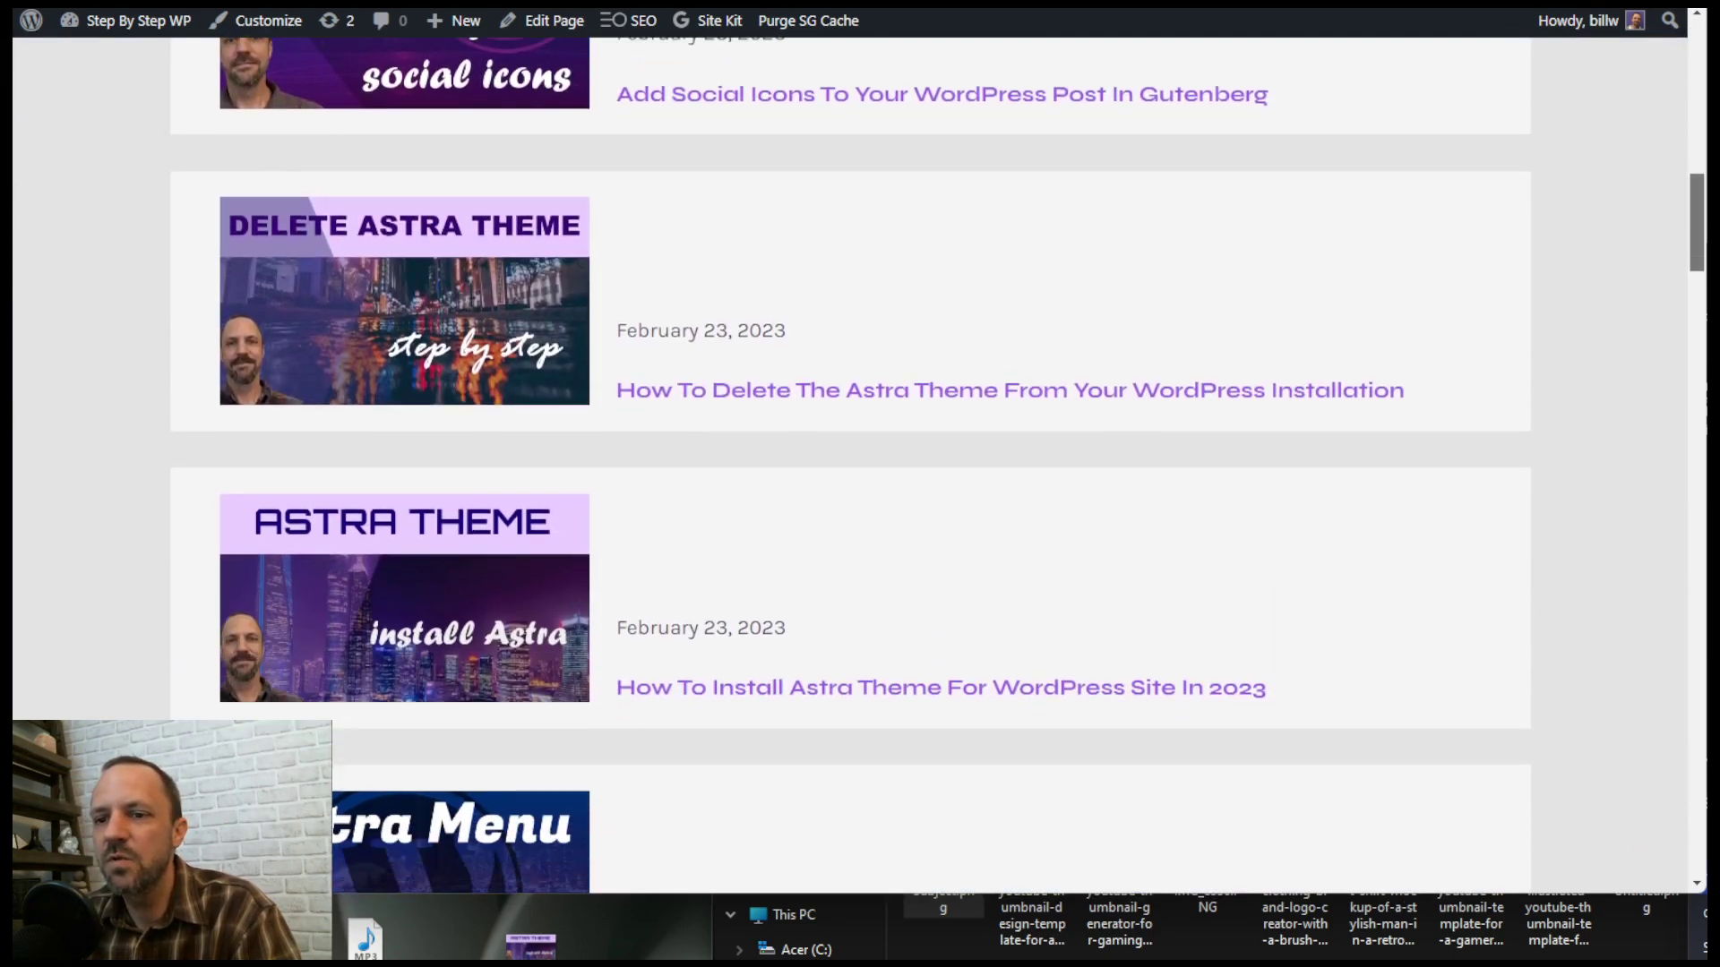
scroll(down, 3)
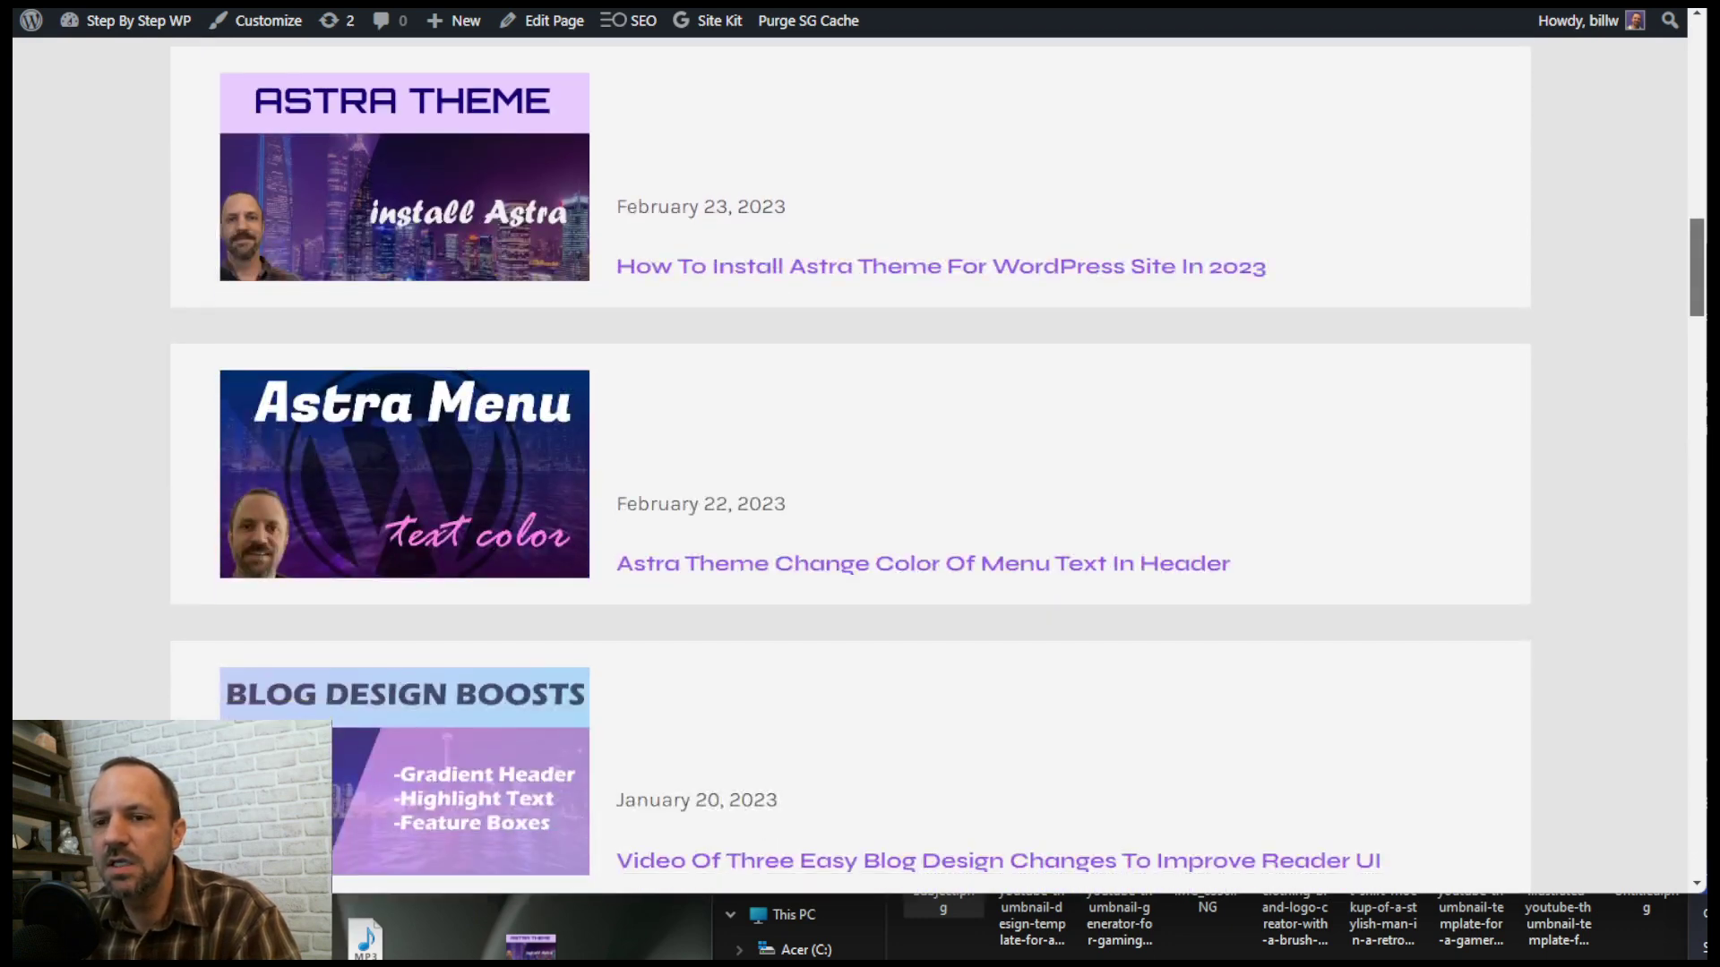
scroll(down, 3)
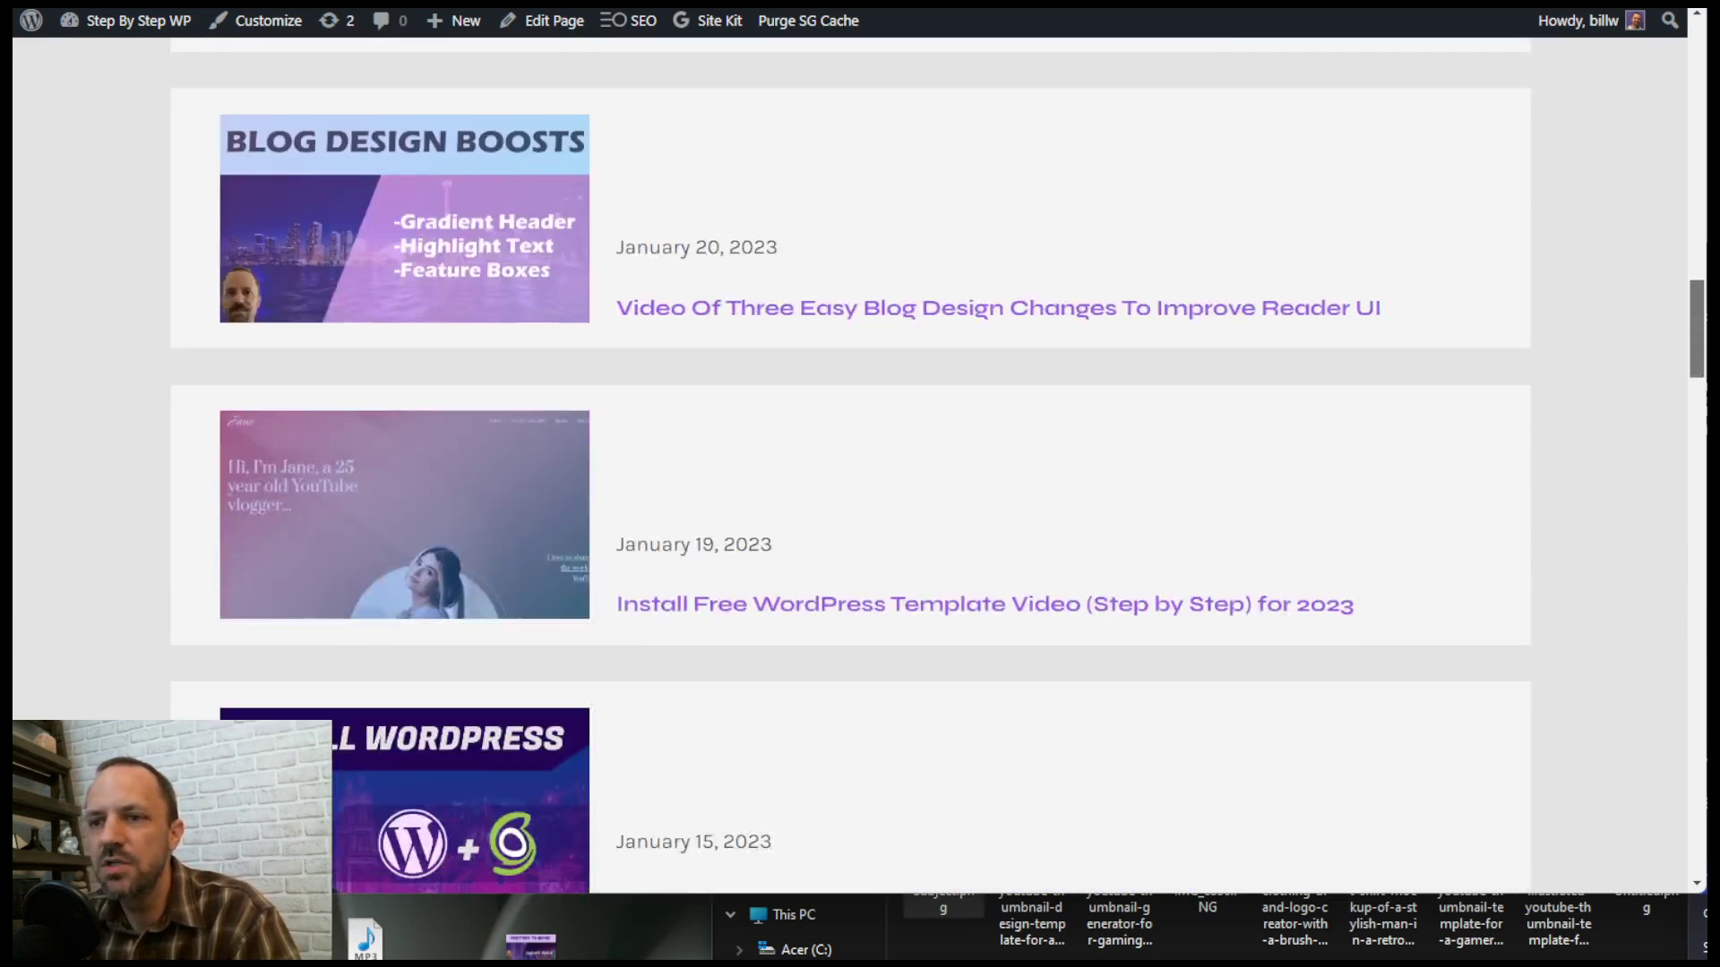